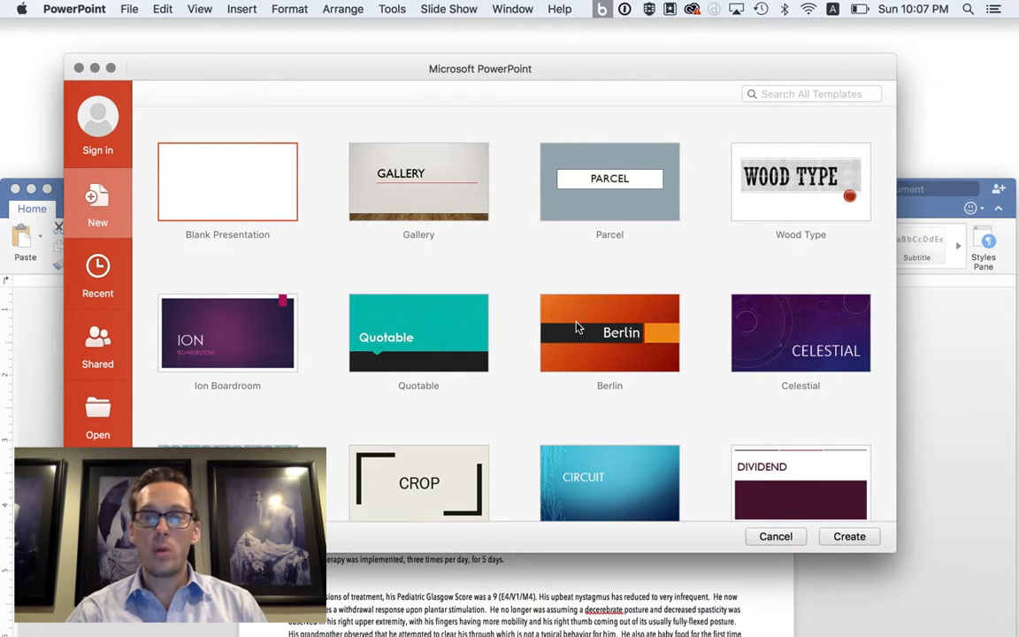
{"action": "mouse_move", "coordinate": [248, 343]}
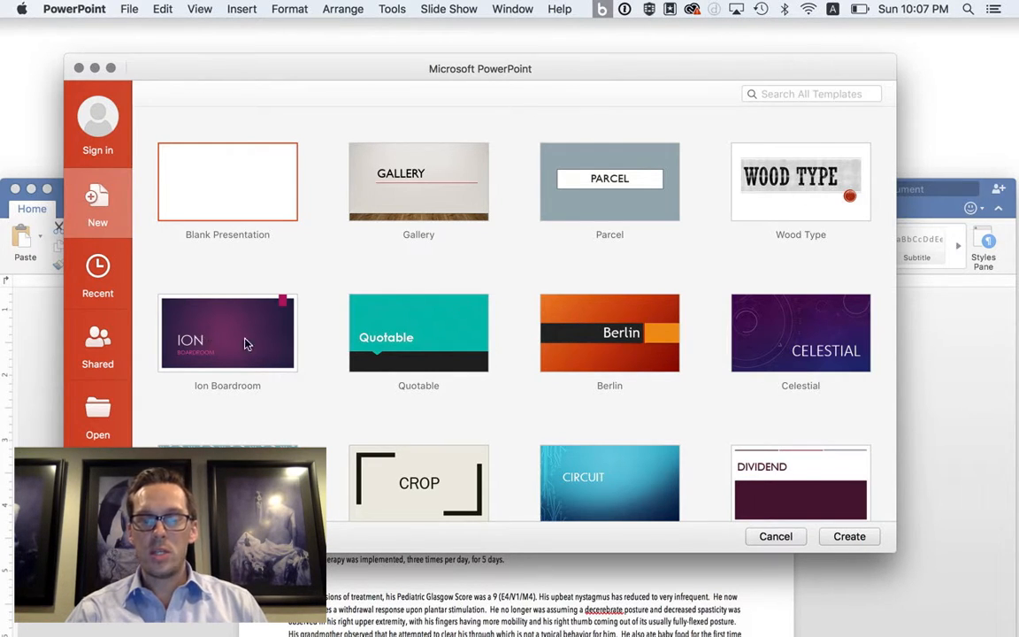
{"action": "mouse_move", "coordinate": [462, 287]}
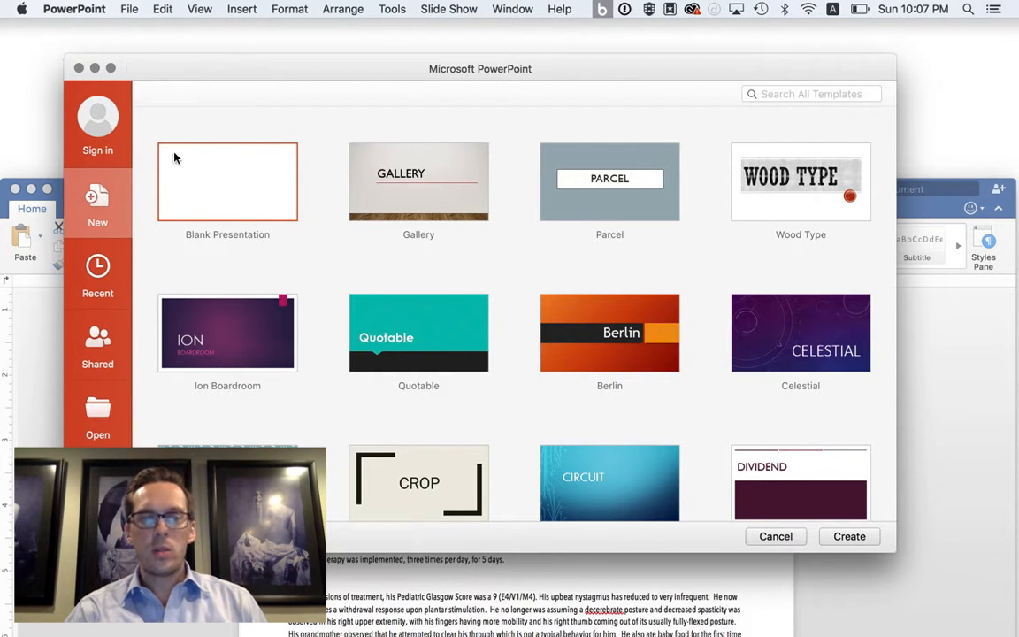
{"action": "mouse_move", "coordinate": [205, 285]}
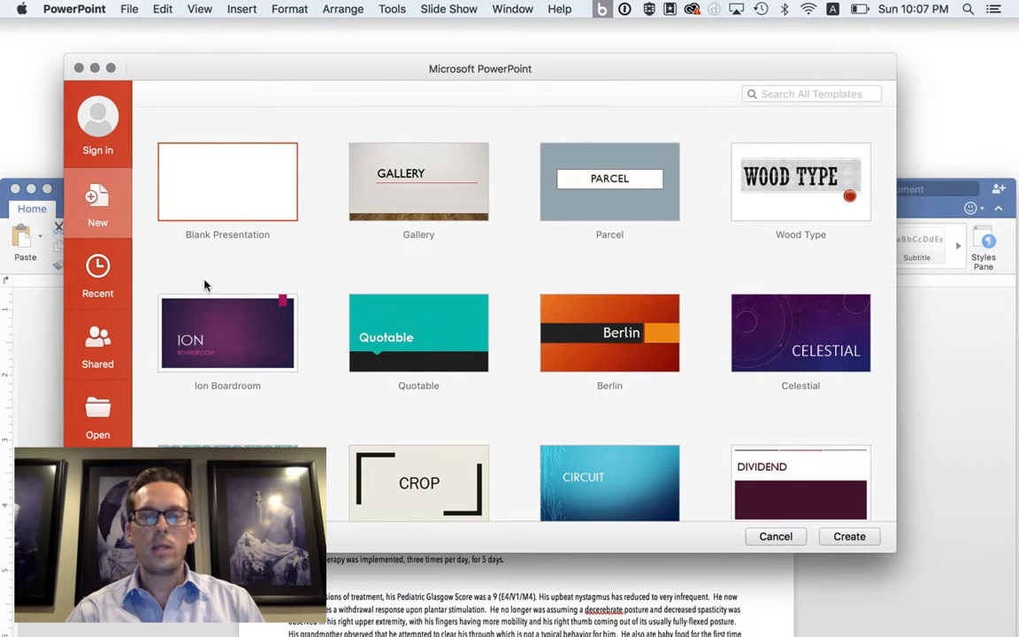
{"action": "mouse_move", "coordinate": [258, 324]}
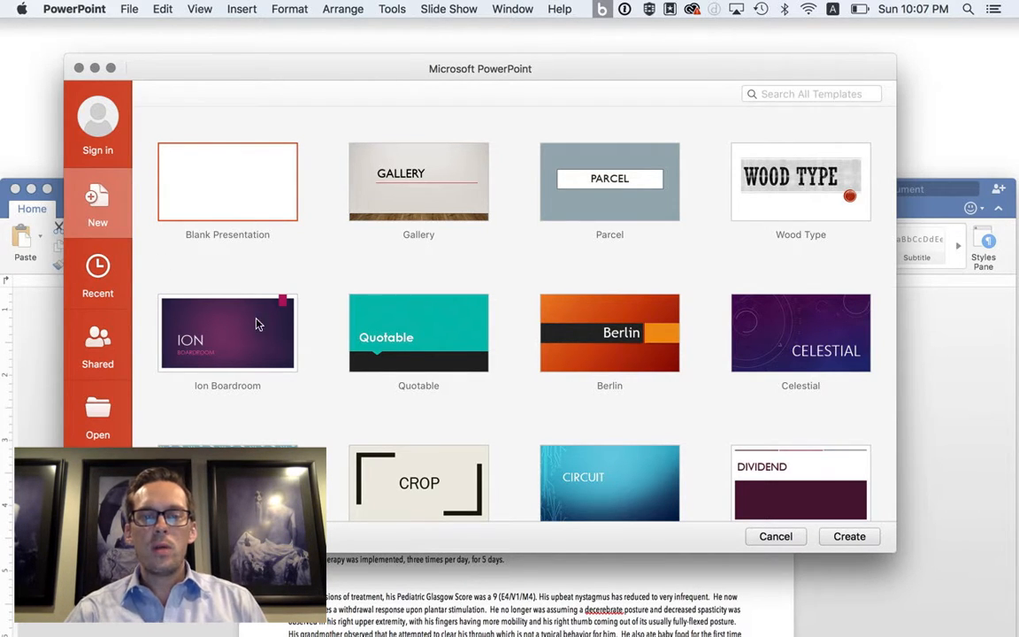
Step: Create a presentation from the Depth design, remove the title placeholder, and show the Design options
{"action": "scroll", "scroll_direction": "down", "scroll_amount": 3}
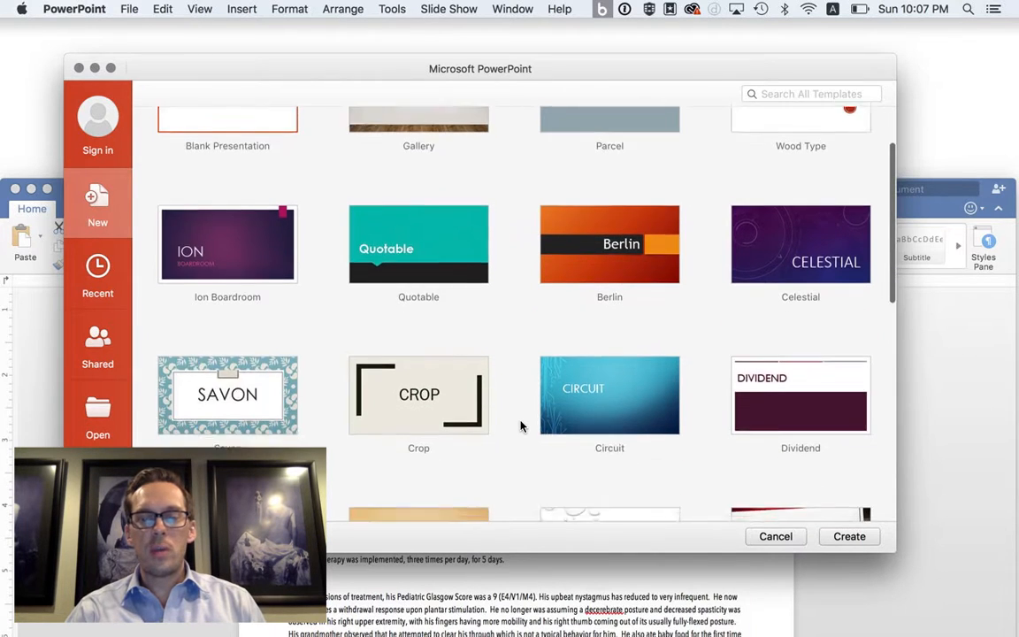
{"action": "scroll", "scroll_direction": "down", "scroll_amount": 3}
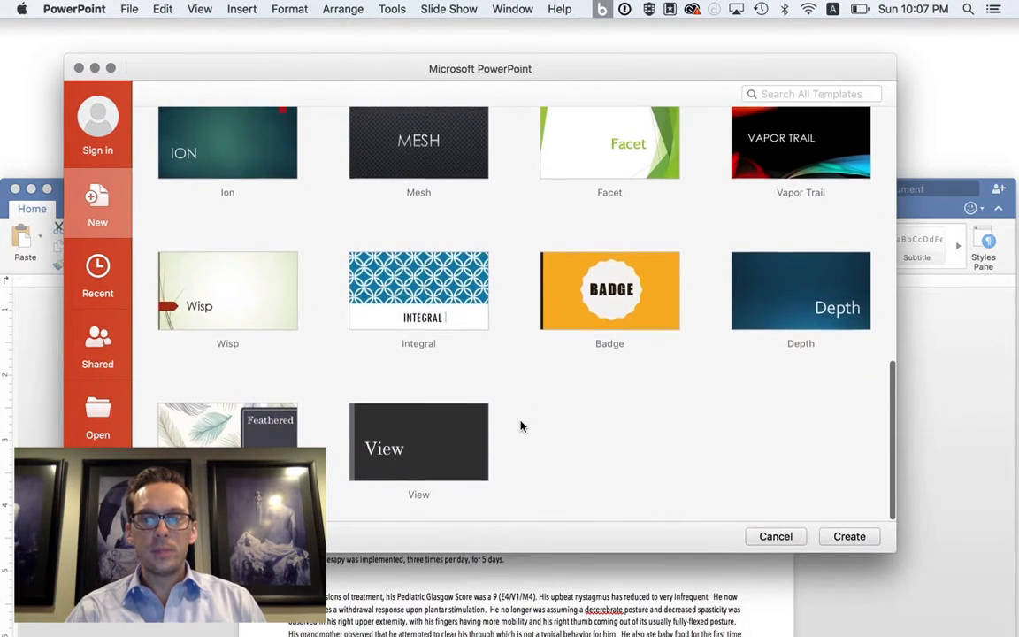
{"action": "scroll", "scroll_direction": "up", "scroll_amount": 3}
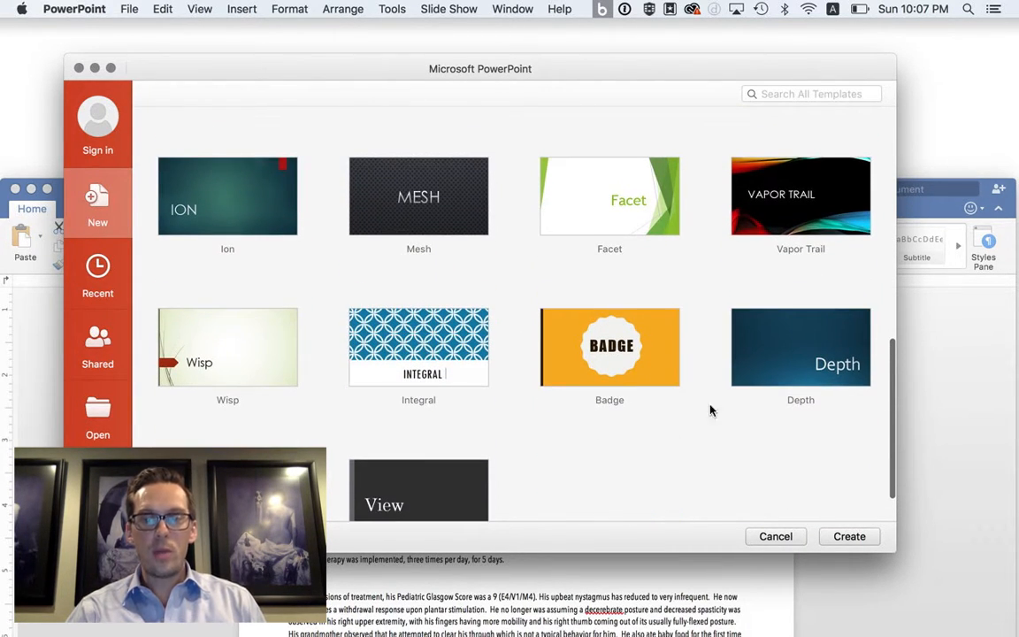
{"action": "mouse_move", "coordinate": [785, 354]}
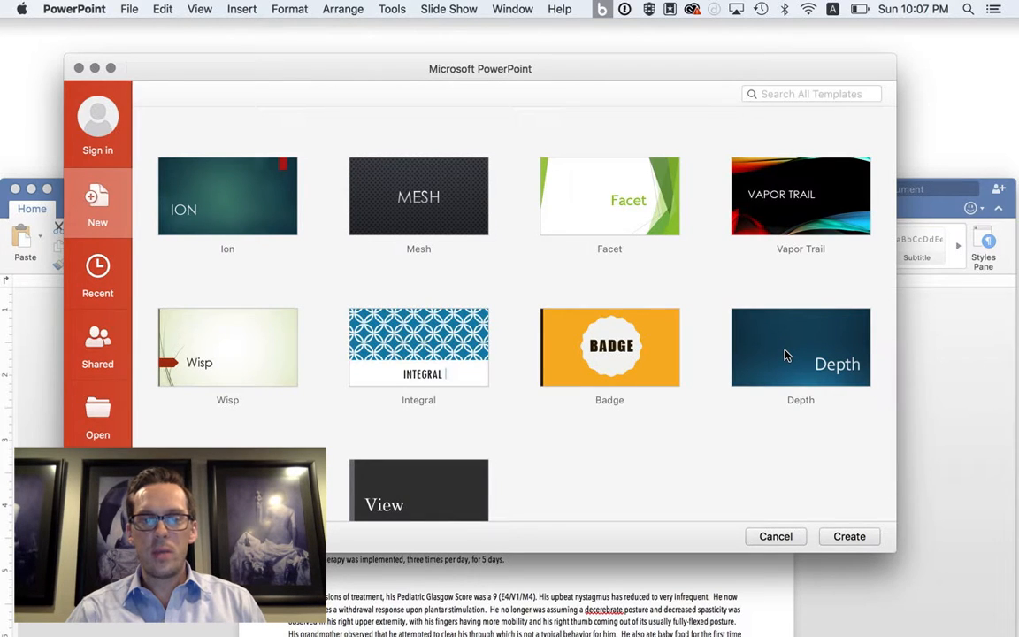
{"action": "left_click", "coordinate": [850, 536]}
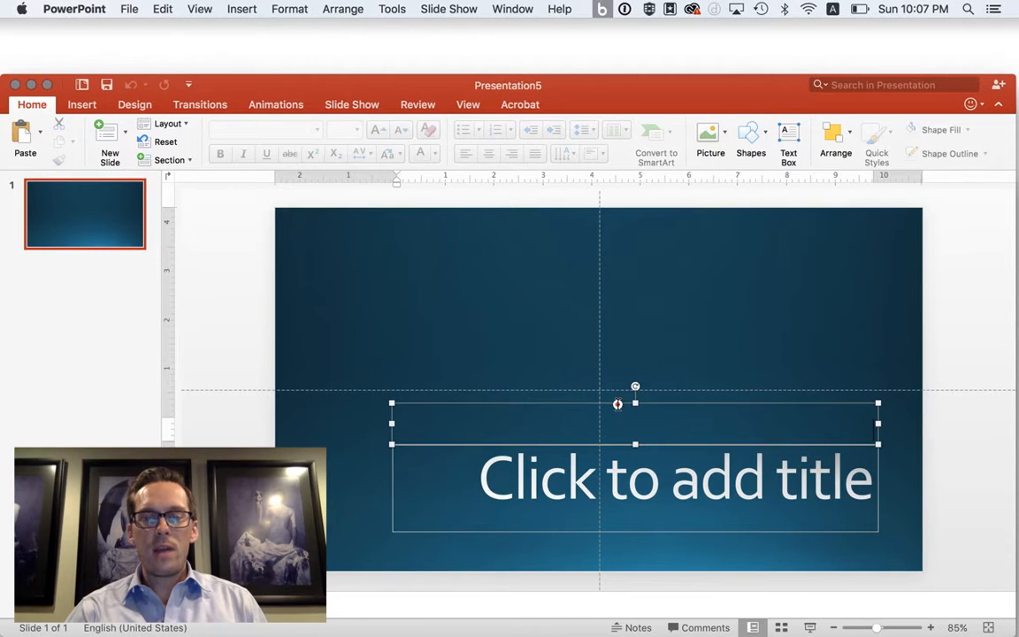
{"action": "left_click", "coordinate": [634, 422]}
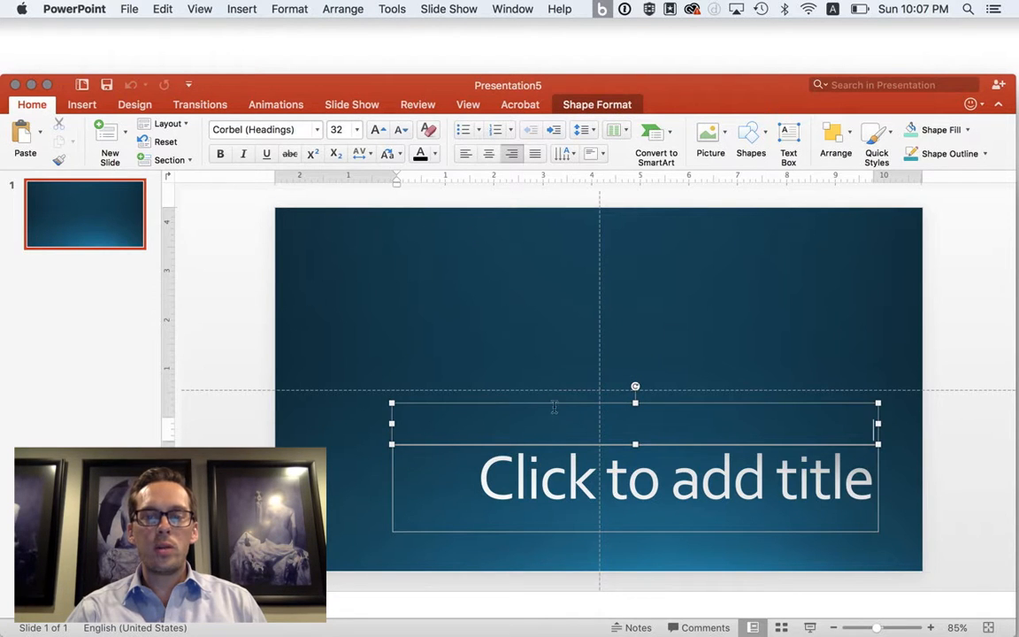
{"action": "mouse_move", "coordinate": [71, 104]}
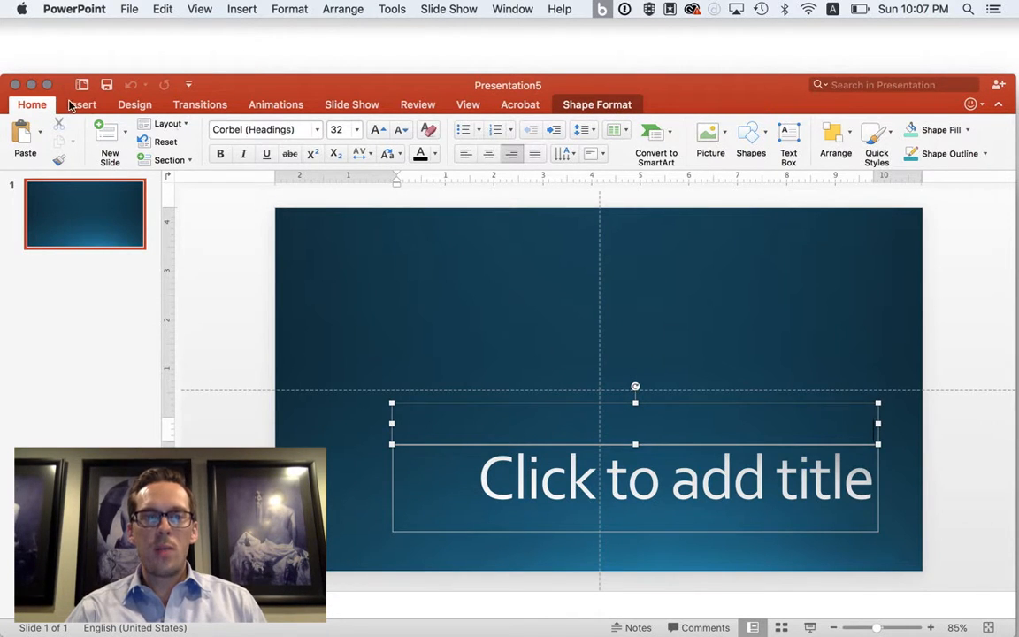
{"action": "left_click", "coordinate": [134, 105]}
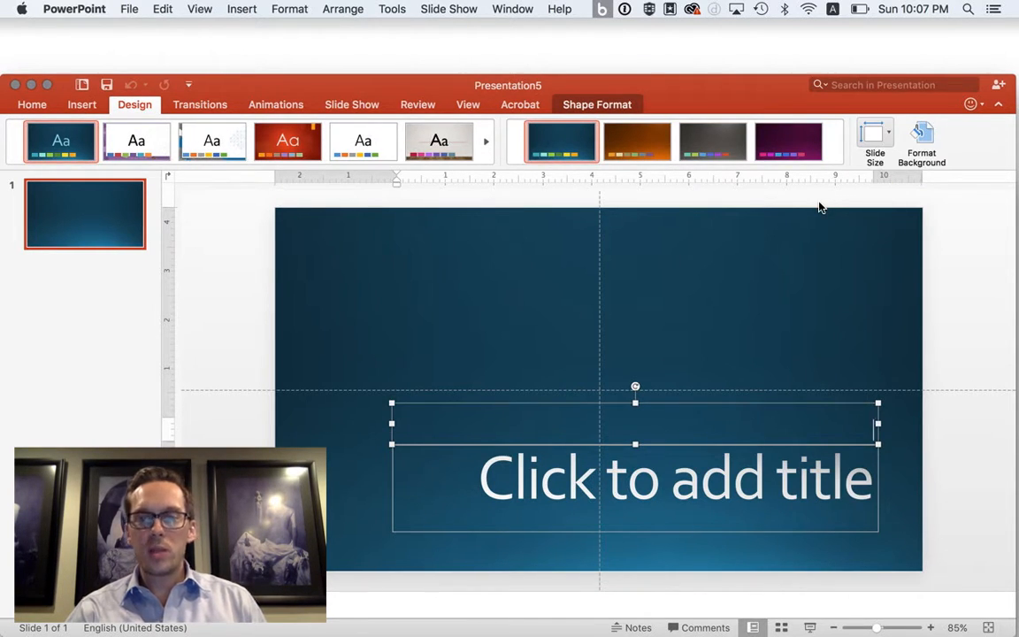
{"action": "mouse_move", "coordinate": [637, 141]}
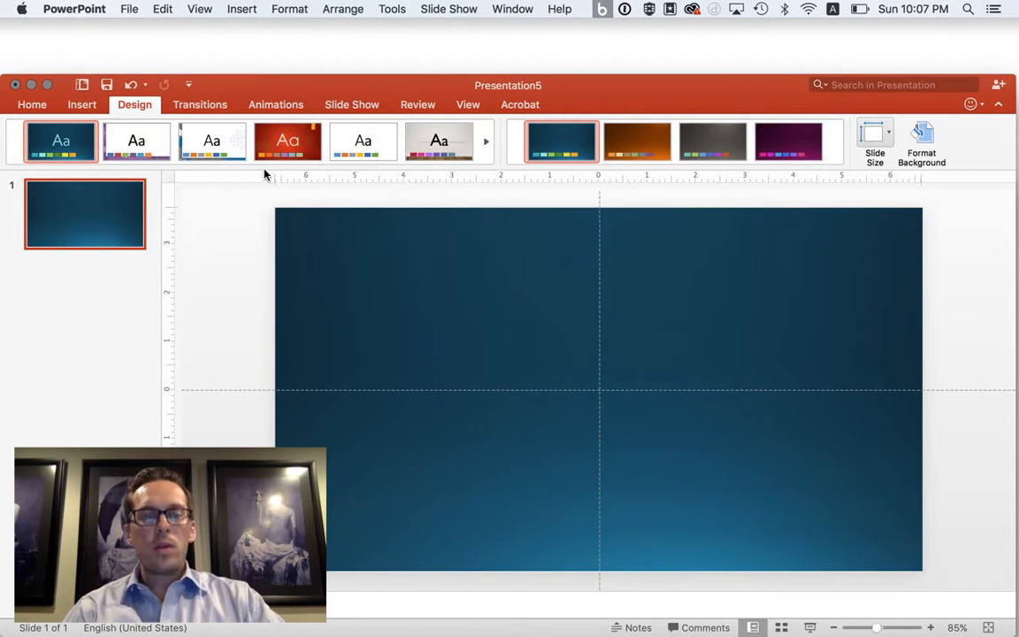
{"action": "mouse_move", "coordinate": [575, 277]}
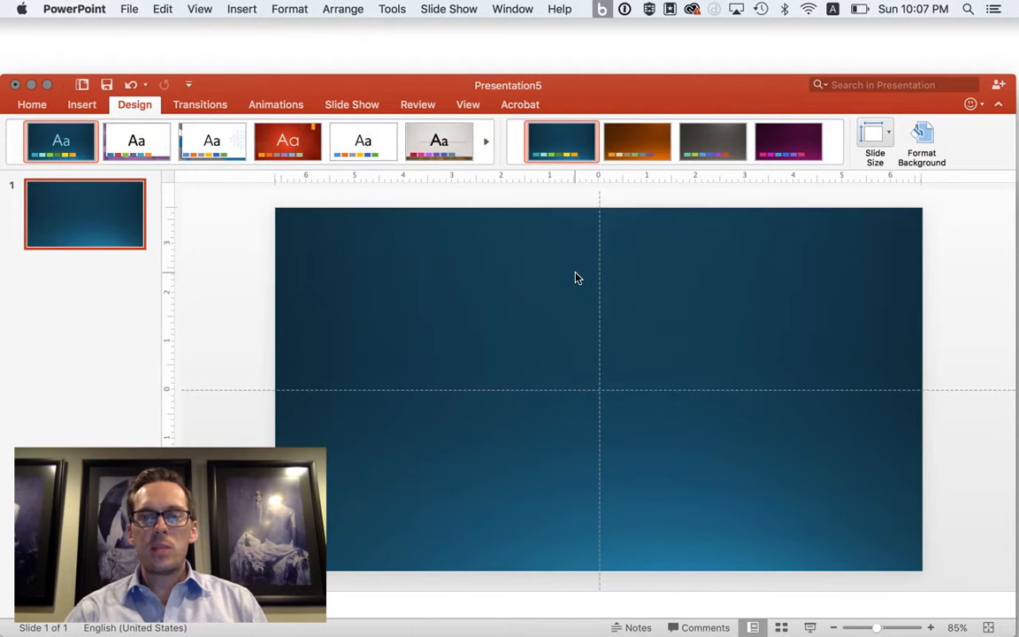
Step: Draw a rectangle near the top-left and stretch it into a title box
{"action": "left_click", "coordinate": [32, 104]}
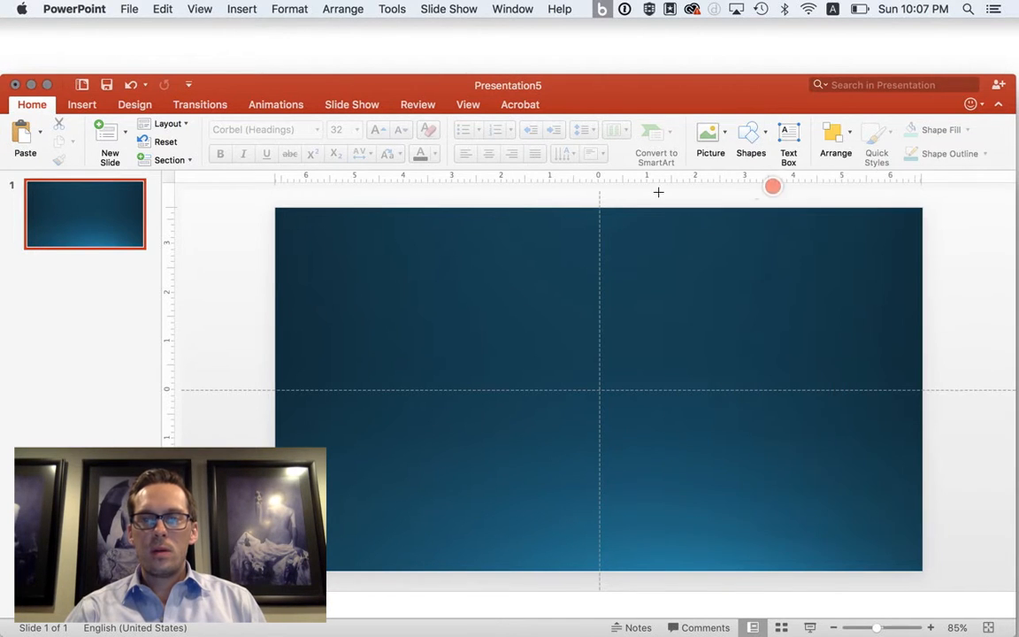
{"action": "left_click_drag", "start_coordinate": [304, 216], "coordinate": [453, 265]}
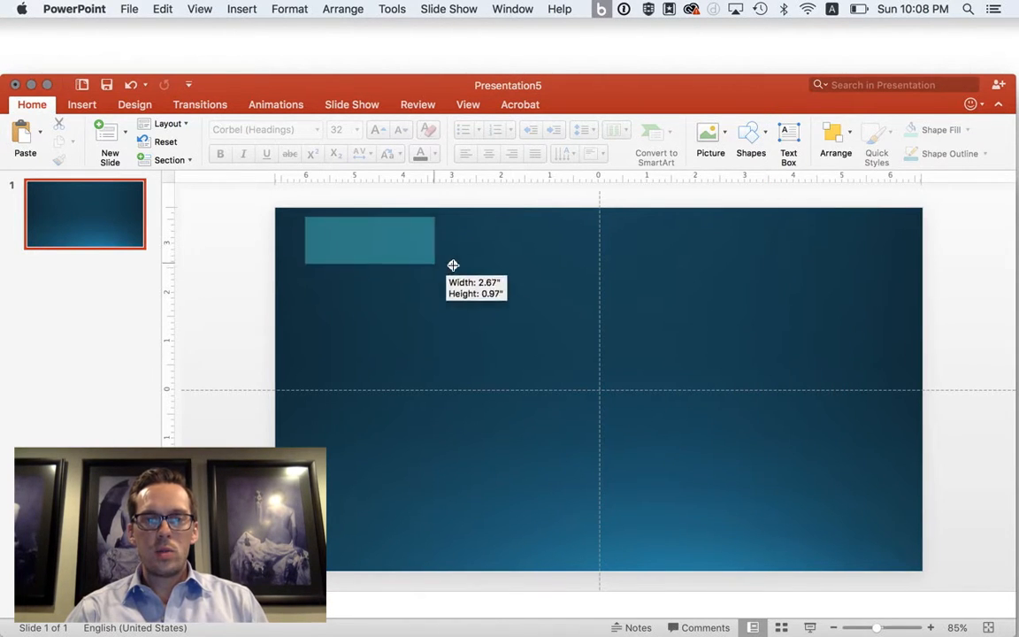
{"action": "left_click_drag", "start_coordinate": [453, 265], "coordinate": [715, 273]}
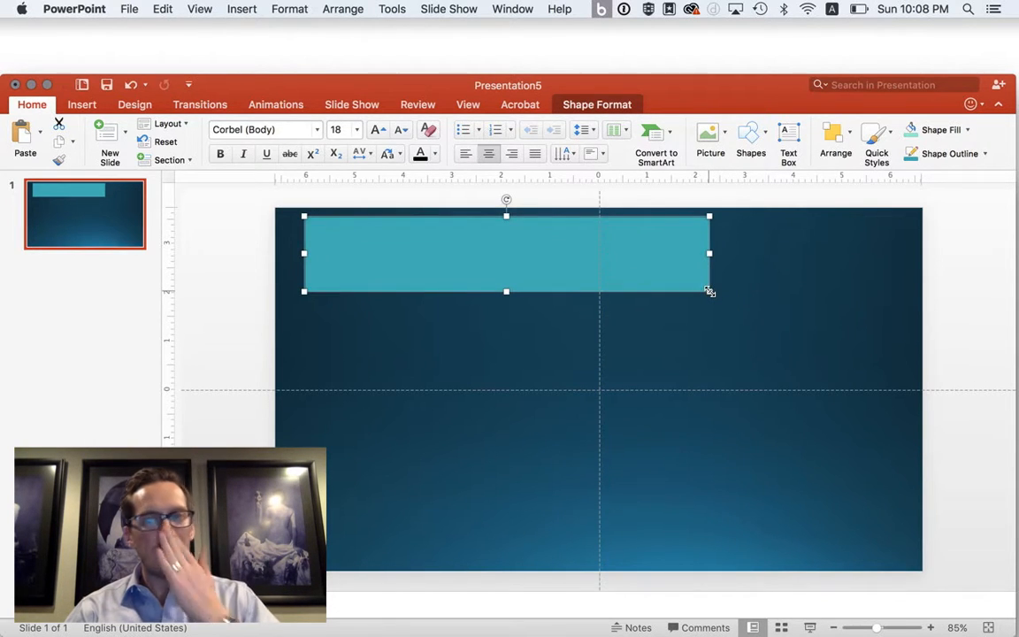
Step: Draw a thin bar below the title box spanning the slide width
{"action": "left_click", "coordinate": [750, 141]}
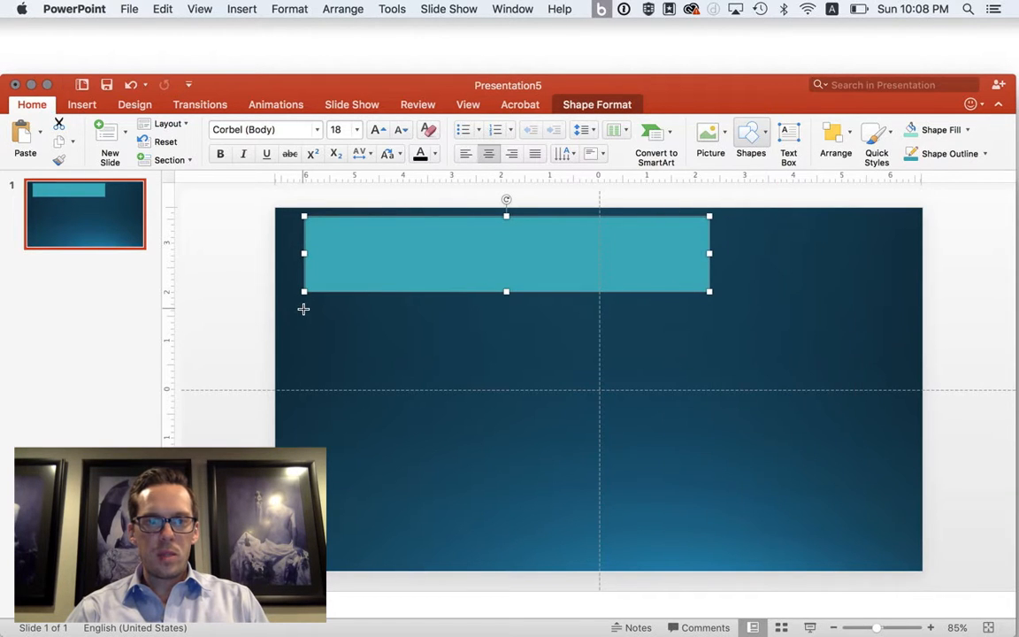
{"action": "left_click_drag", "start_coordinate": [304, 308], "coordinate": [896, 329]}
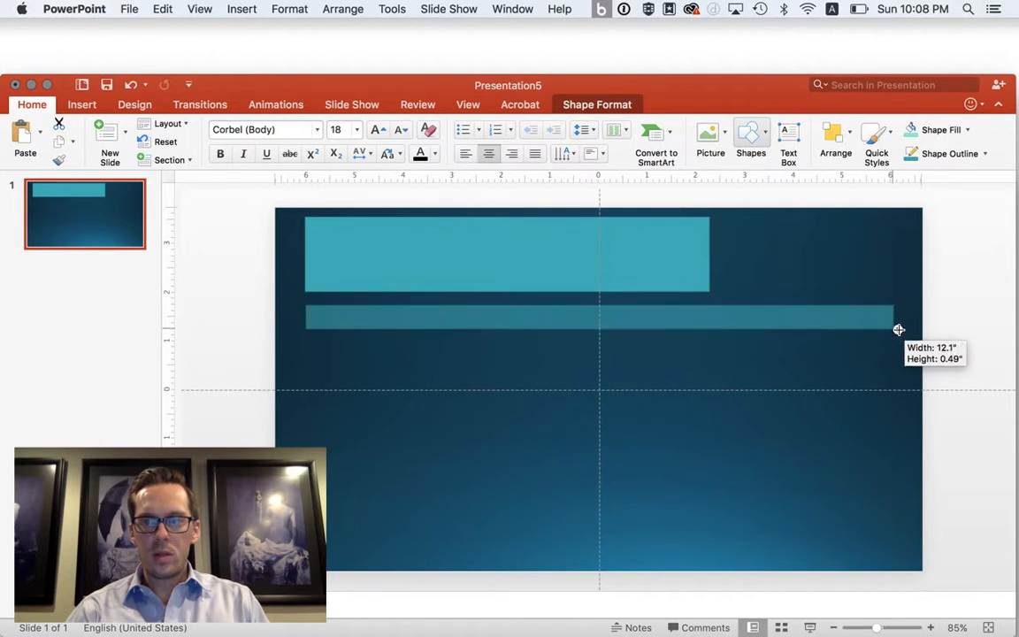
{"action": "left_click_drag", "start_coordinate": [896, 323], "coordinate": [888, 338]}
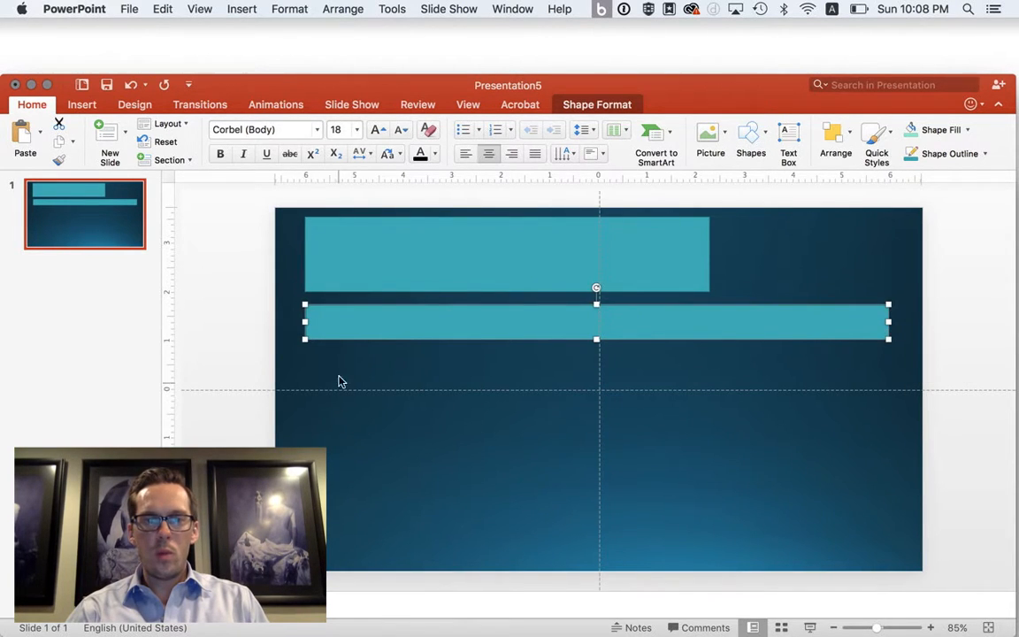
Step: Draw a large rectangle panel filling the lower part of the slide
{"action": "left_click", "coordinate": [750, 138]}
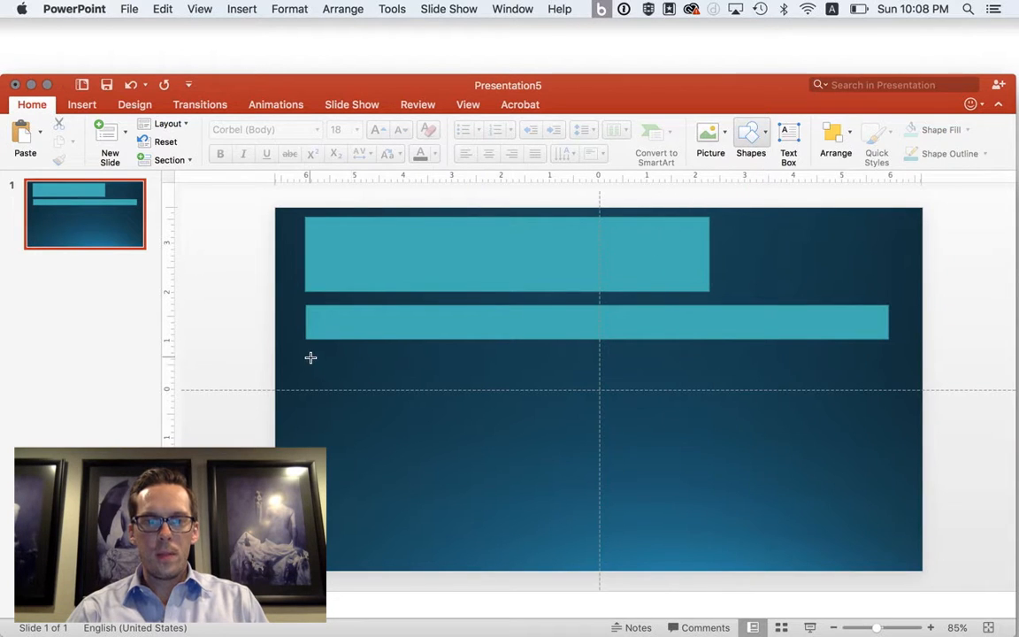
{"action": "left_click_drag", "start_coordinate": [309, 357], "coordinate": [789, 520]}
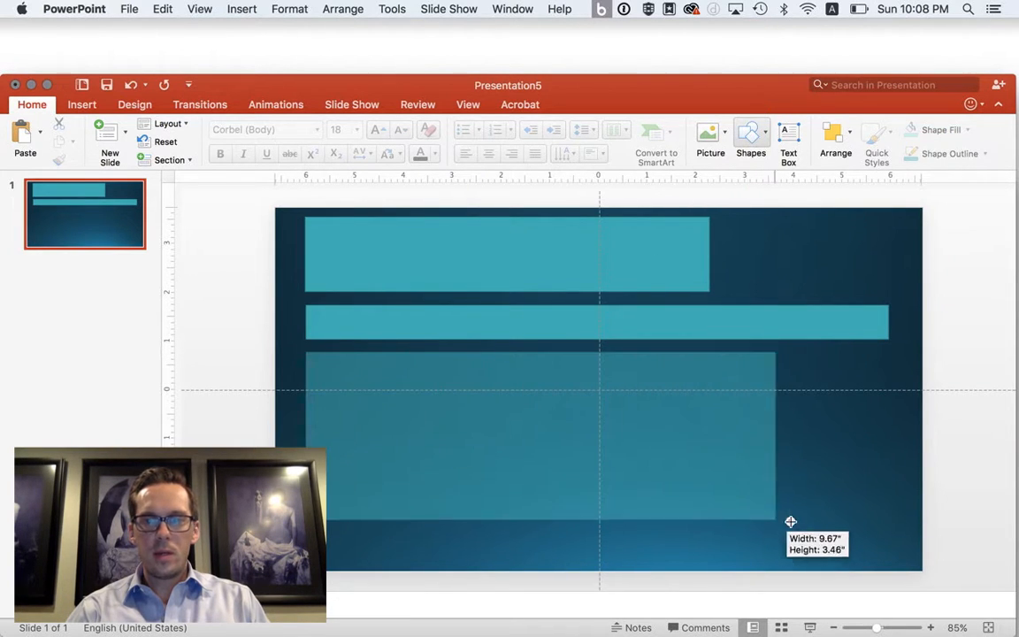
{"action": "left_click_drag", "start_coordinate": [791, 520], "coordinate": [890, 541]}
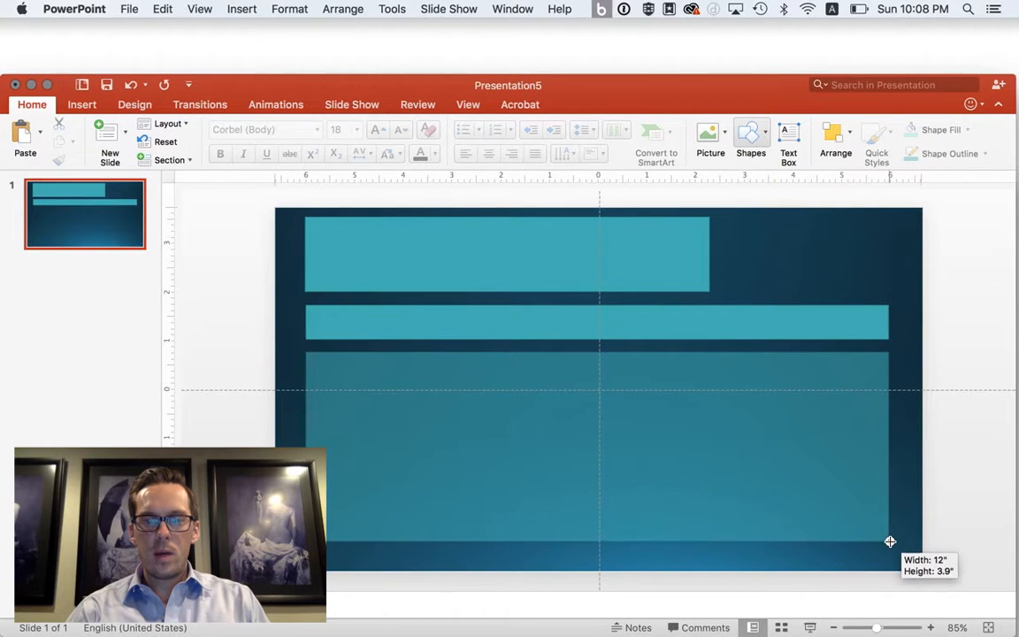
{"action": "left_click", "coordinate": [598, 442]}
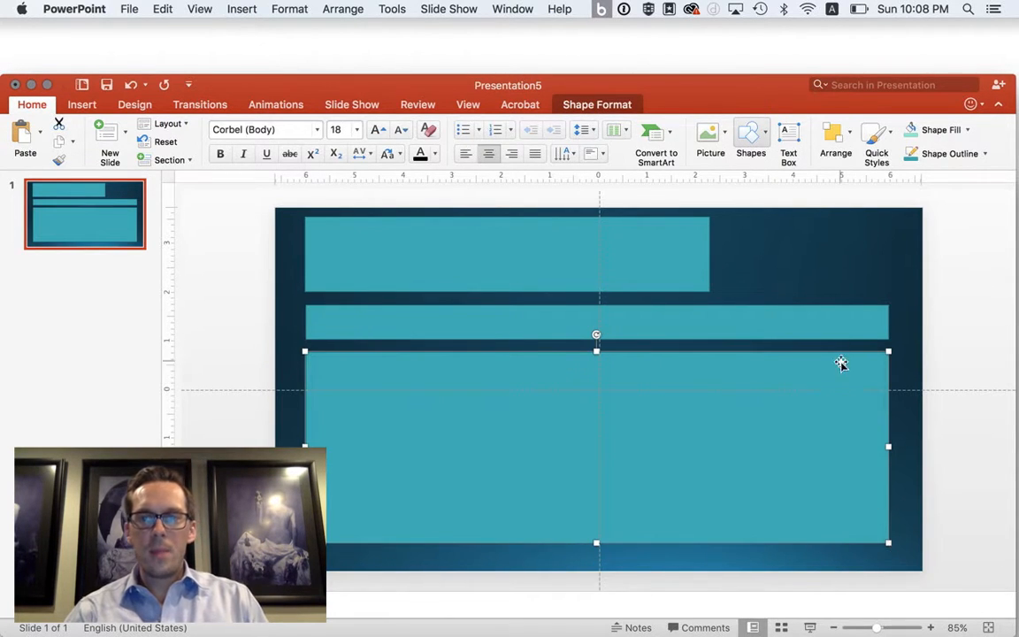
{"action": "left_click", "coordinate": [823, 282]}
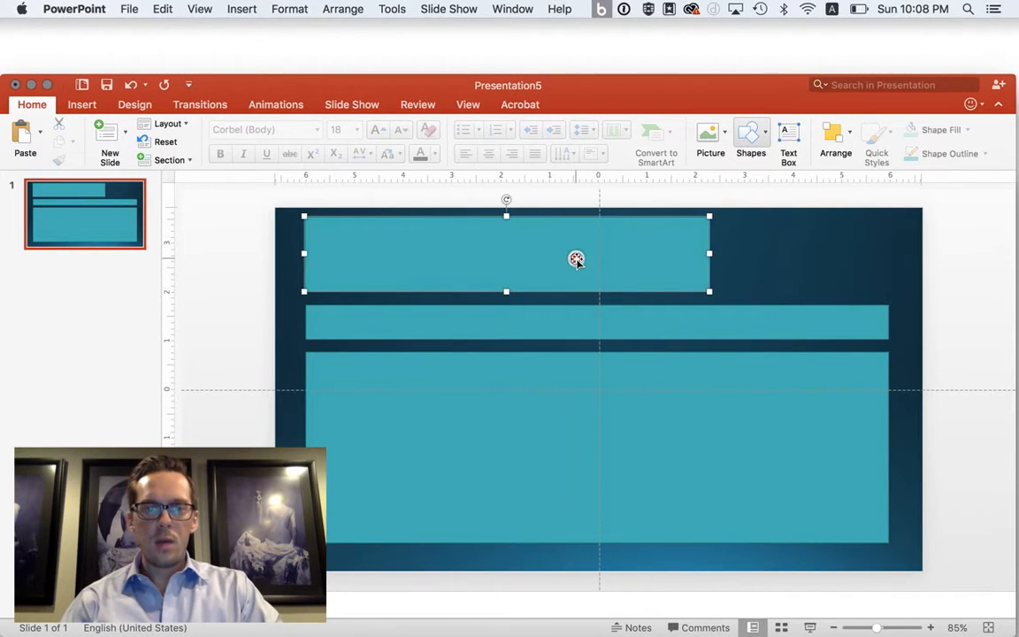
{"action": "left_click", "coordinate": [549, 403]}
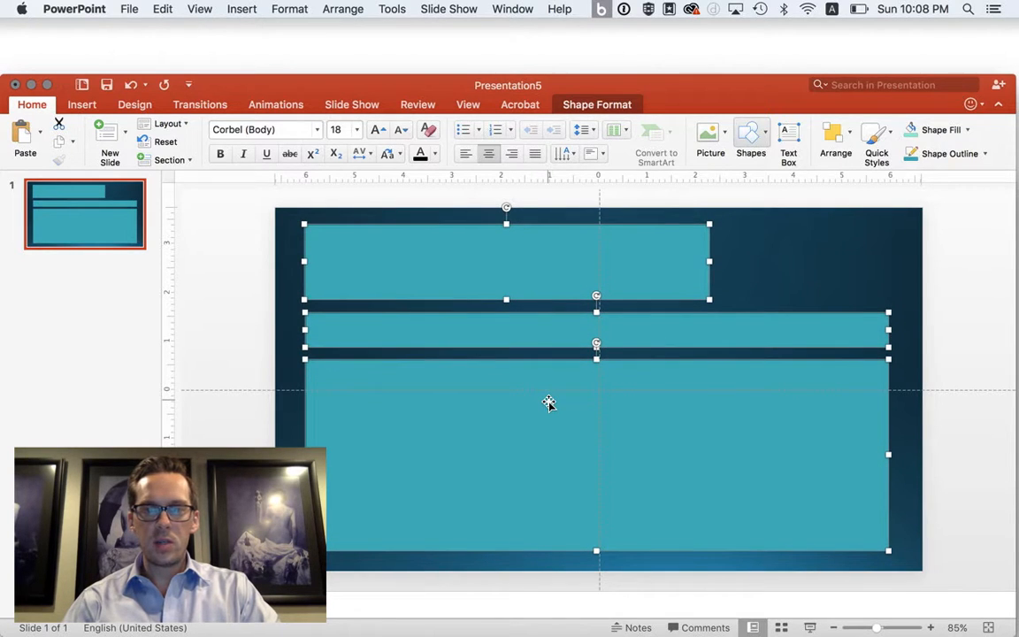
{"action": "mouse_move", "coordinate": [248, 375]}
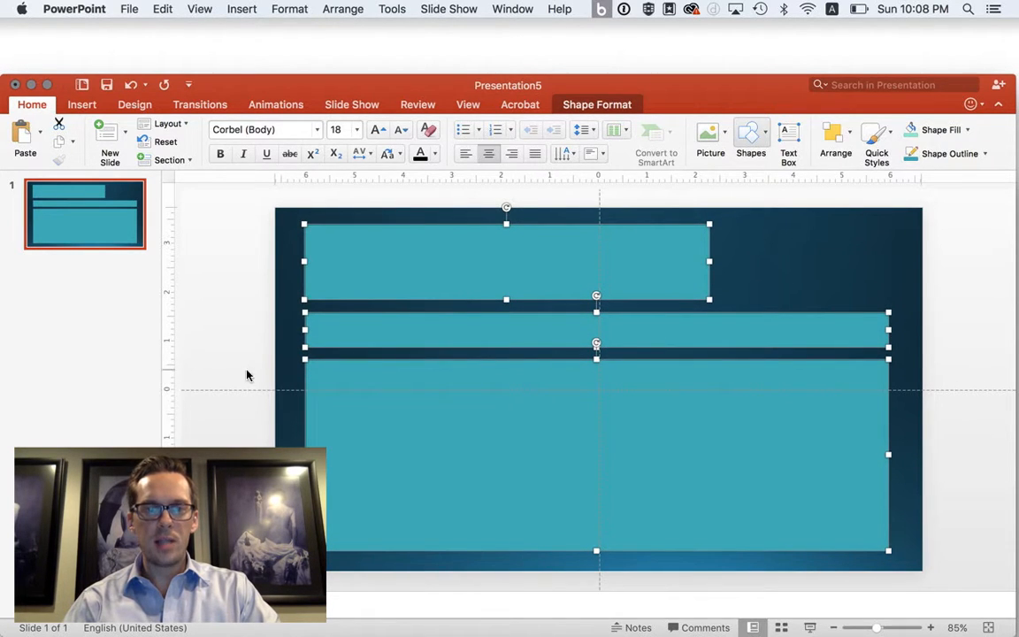
{"action": "left_click", "coordinate": [446, 396]}
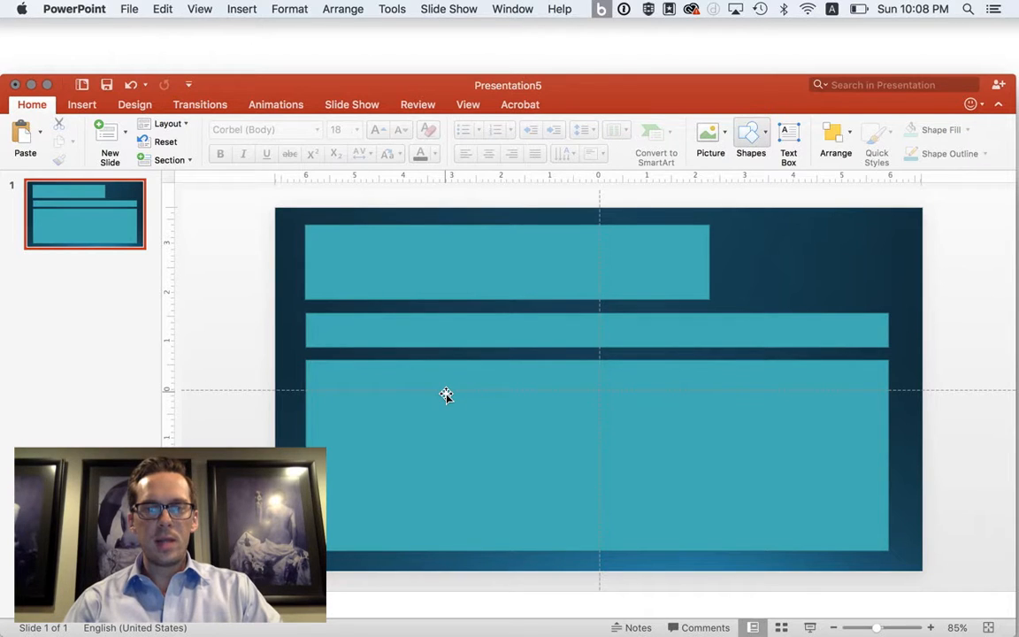
{"action": "mouse_move", "coordinate": [434, 393]}
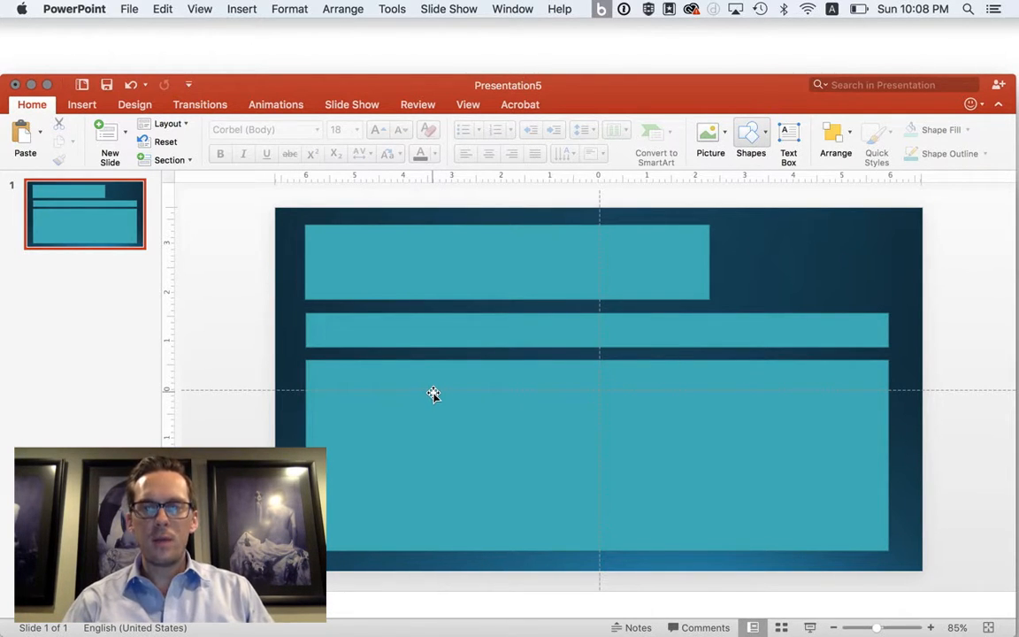
{"action": "left_click", "coordinate": [506, 260]}
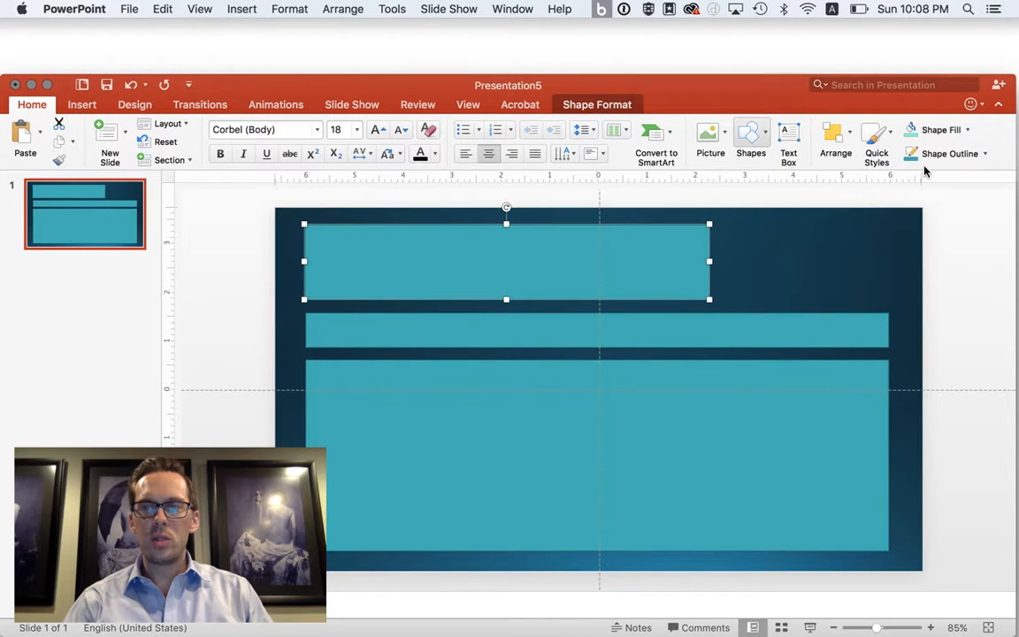
Step: Fill the top title box and the middle bar light grey
{"action": "left_click", "coordinate": [967, 131]}
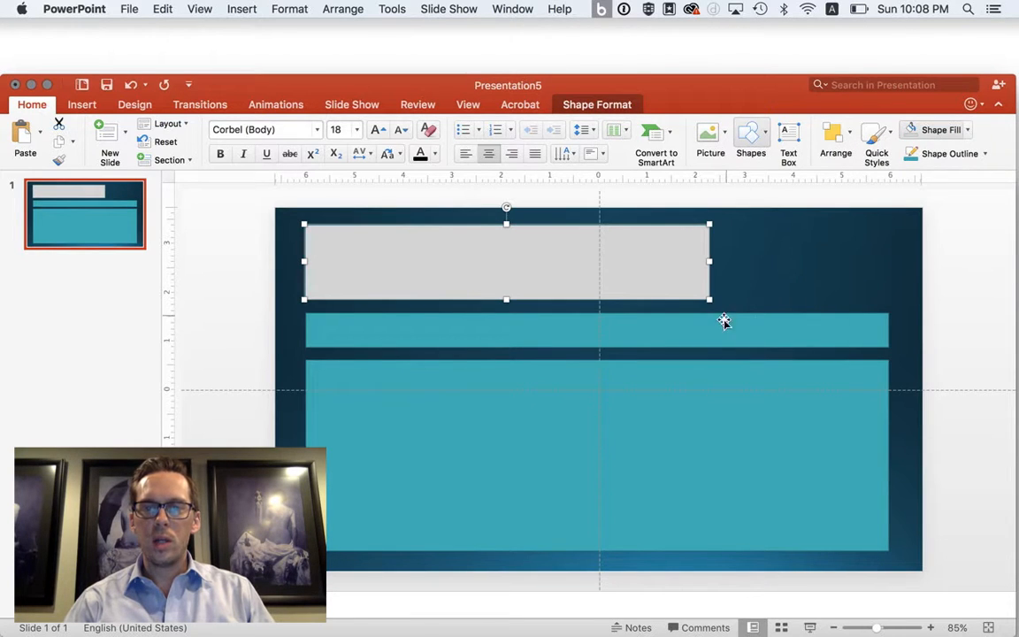
{"action": "left_click", "coordinate": [942, 131]}
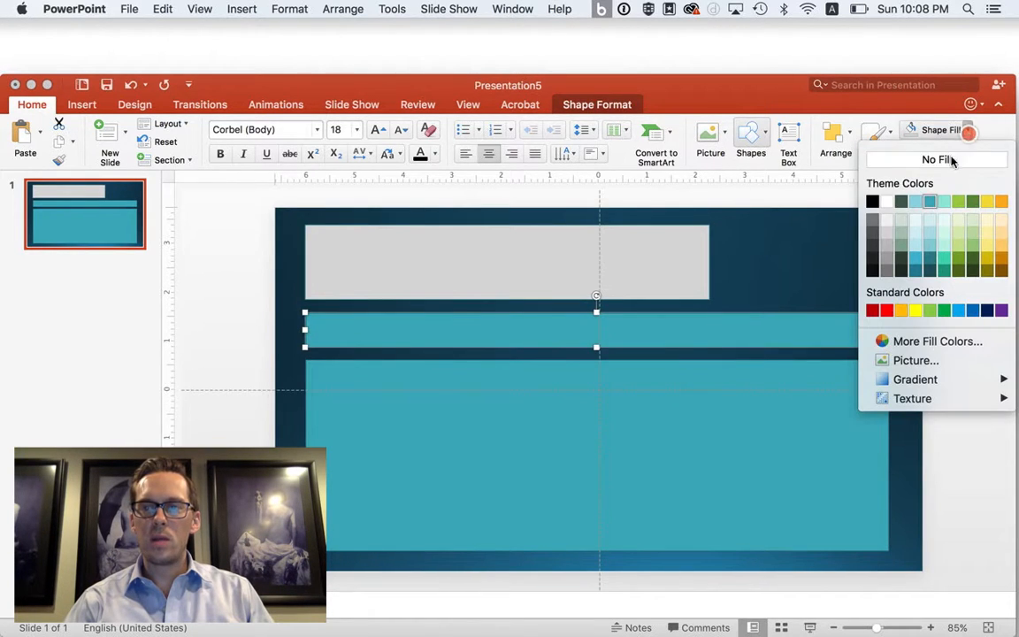
{"action": "left_click", "coordinate": [936, 159]}
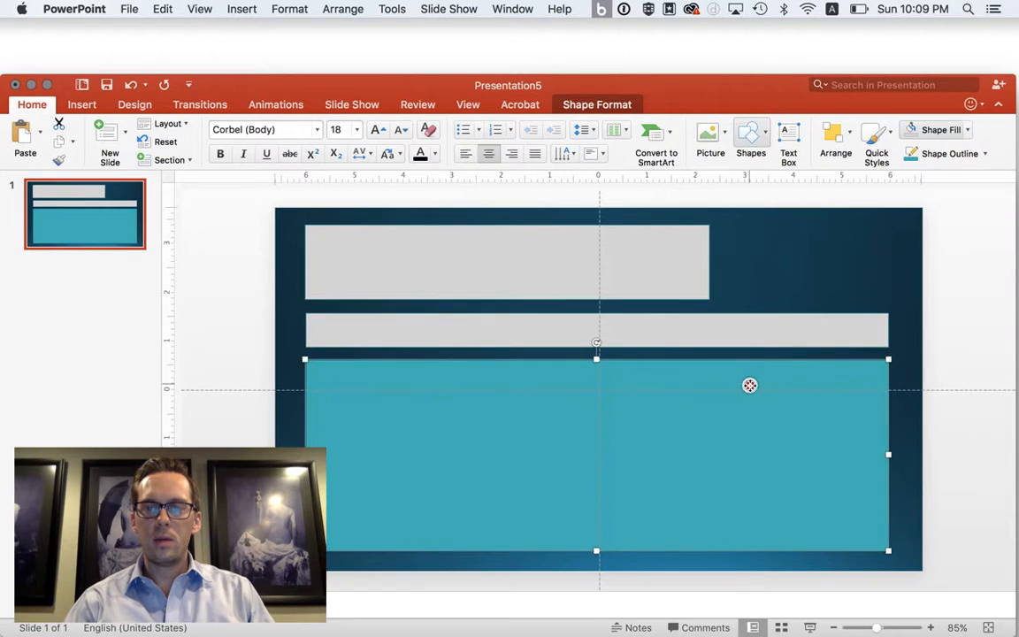
Step: Fill the large bottom panel dark grey and reselect the top title box
{"action": "left_click", "coordinate": [966, 129]}
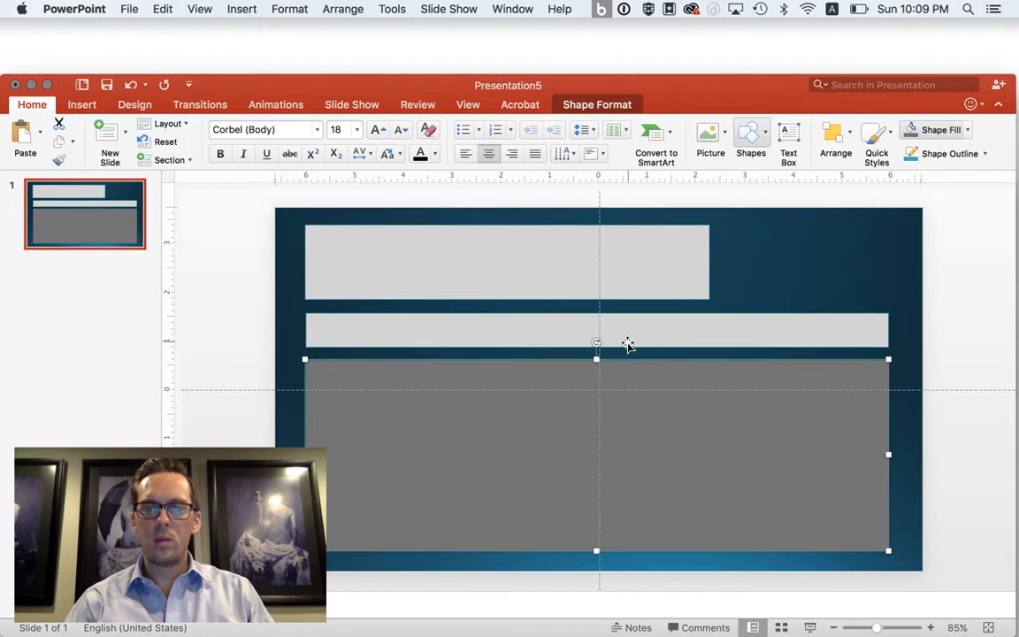
{"action": "left_click", "coordinate": [968, 131]}
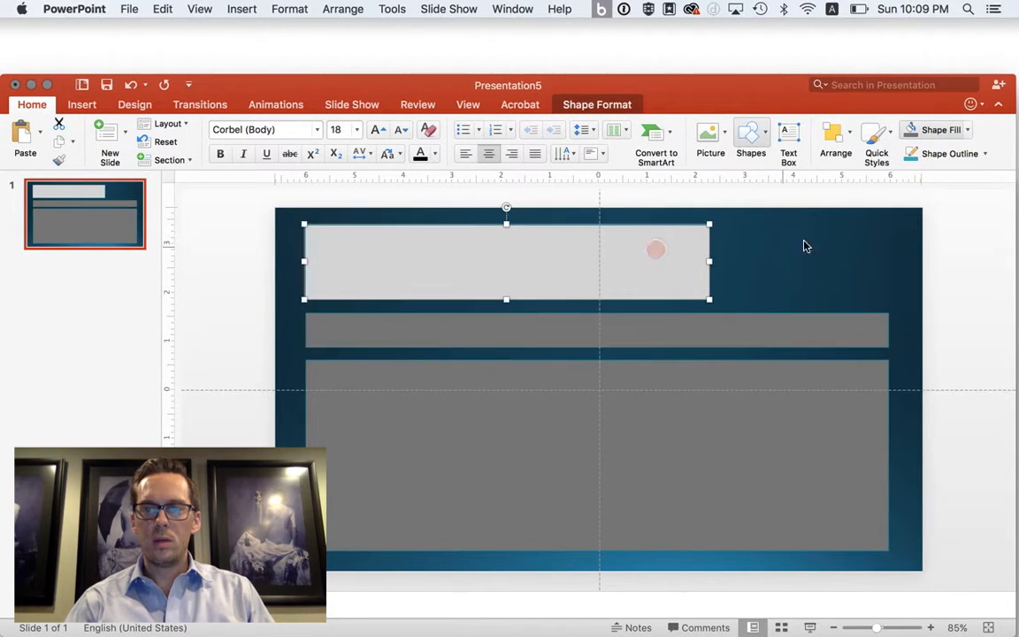
{"action": "left_click", "coordinate": [967, 131]}
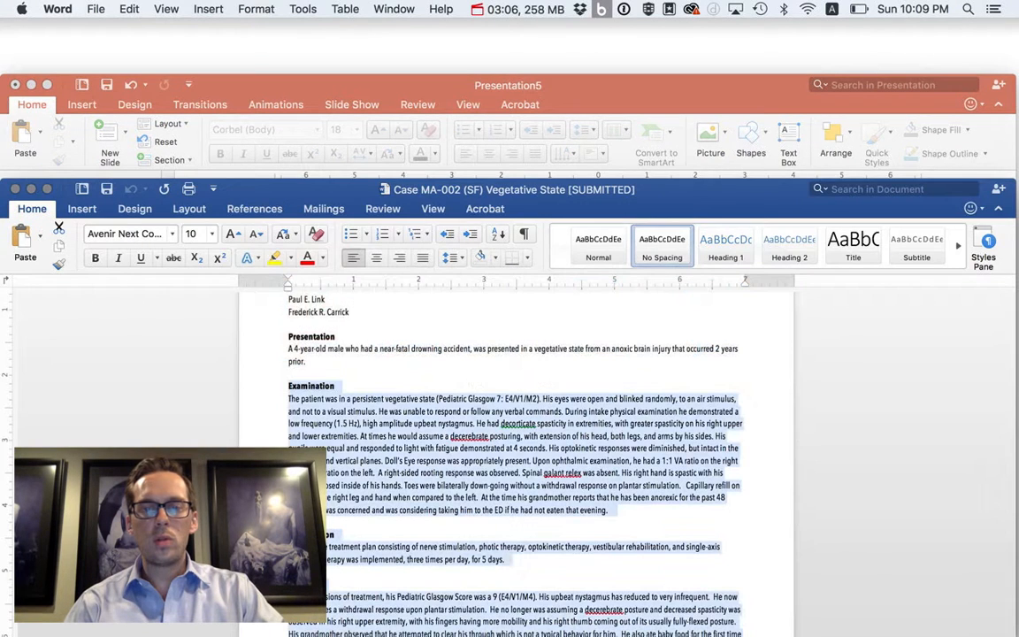
Step: Select the case report's title line in Word for copying to the poster
{"action": "scroll", "scroll_direction": "up", "scroll_amount": 3}
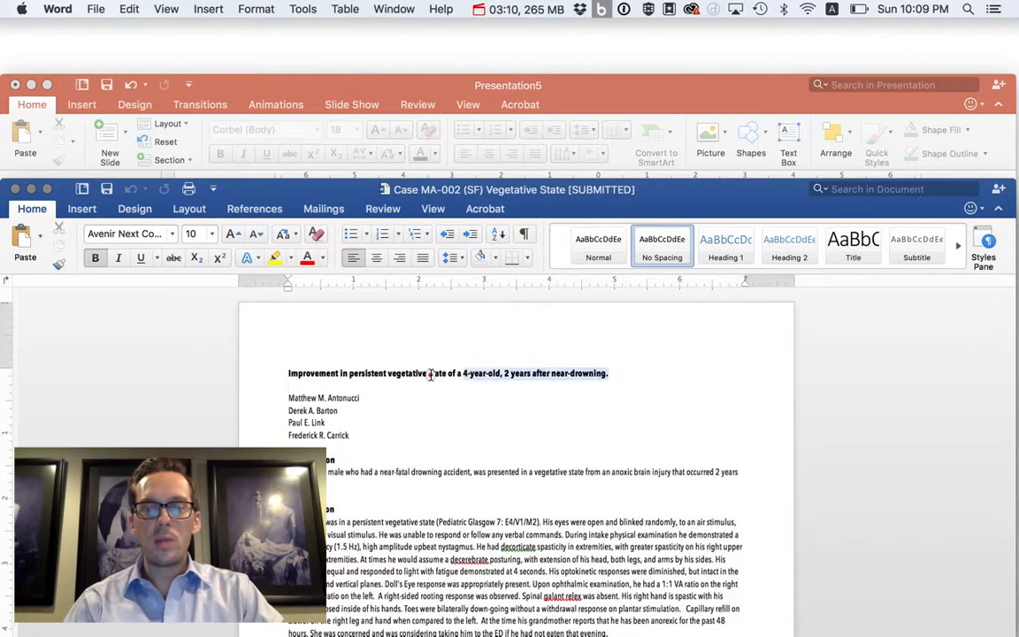
{"action": "triple_click", "coordinate": [446, 371]}
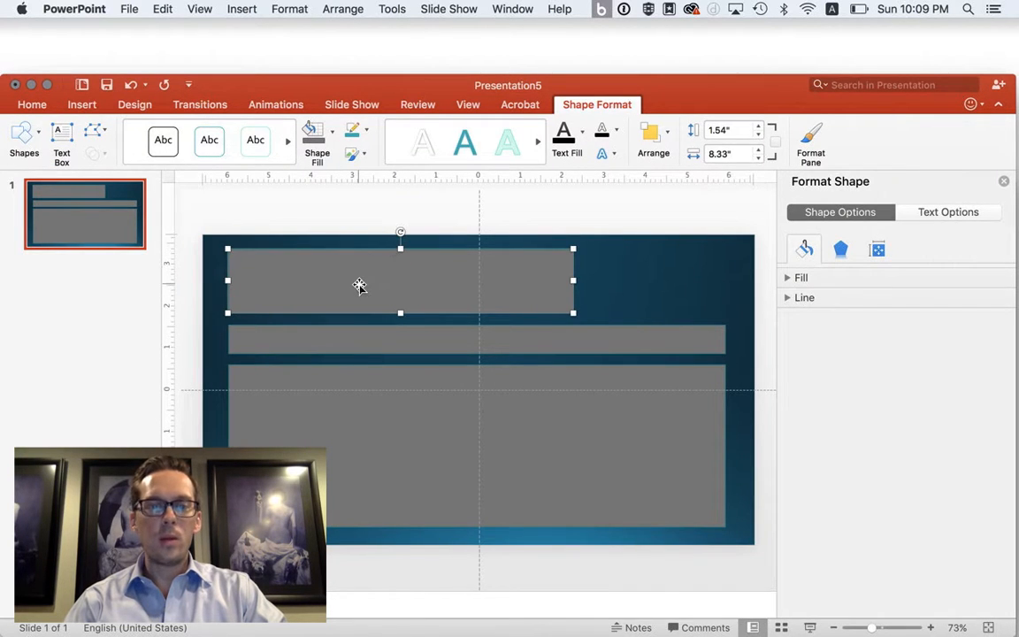
{"action": "mouse_move", "coordinate": [436, 276]}
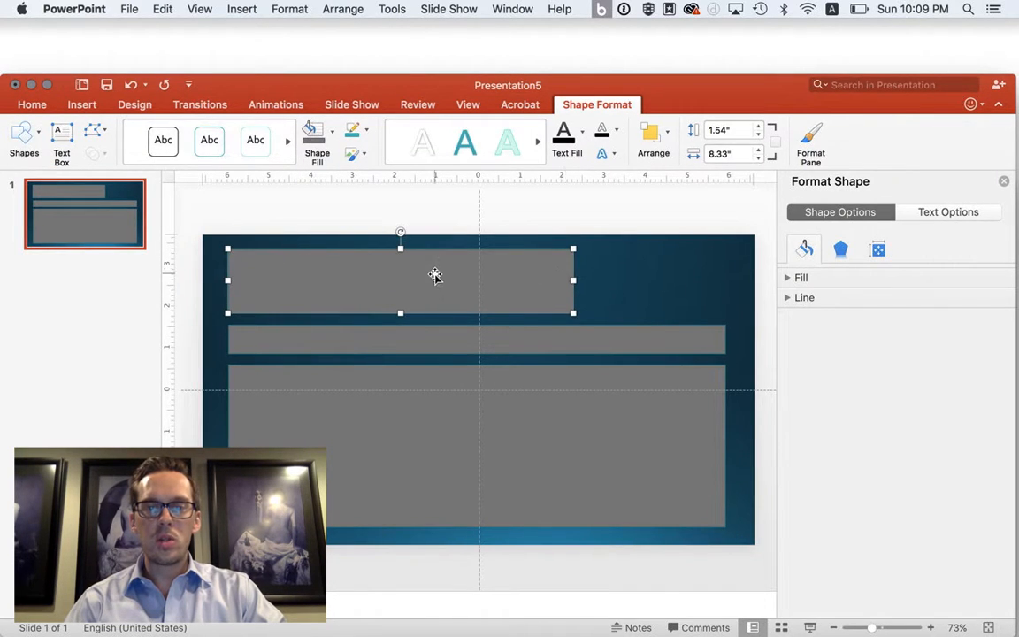
{"action": "mouse_move", "coordinate": [474, 258]}
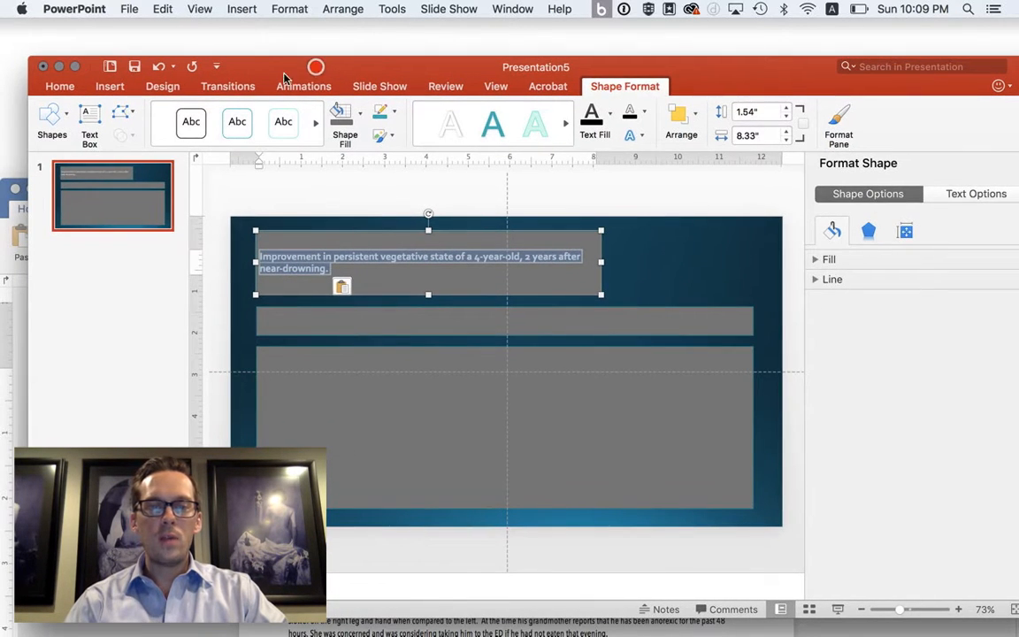
Step: Paste the four author names below the title in the top grey box
{"action": "left_click", "coordinate": [60, 85]}
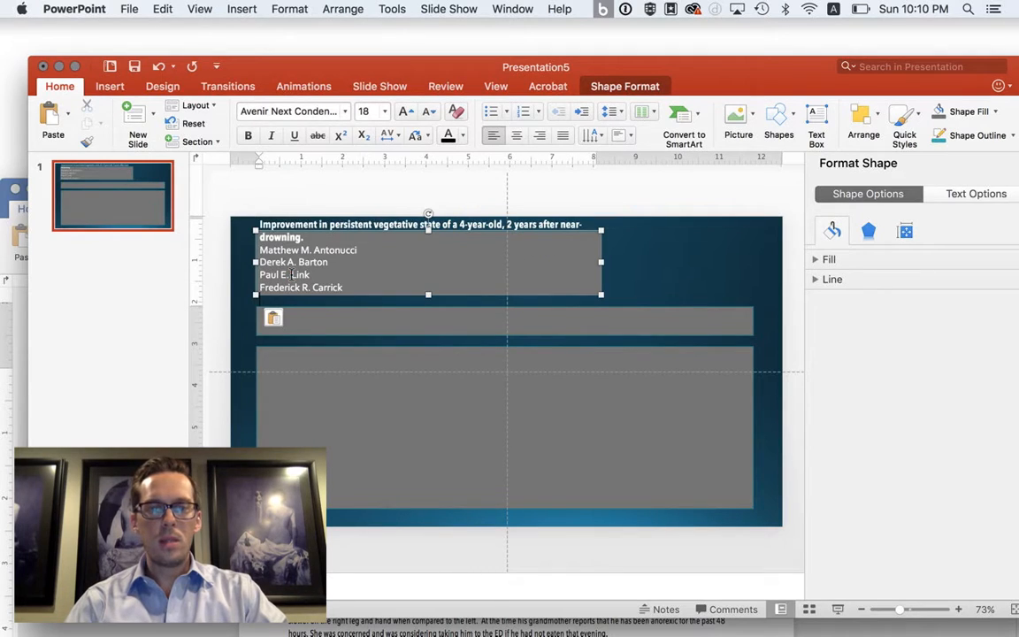
Step: Select the author lines and decrease their font size twice
{"action": "double_click", "coordinate": [301, 287]}
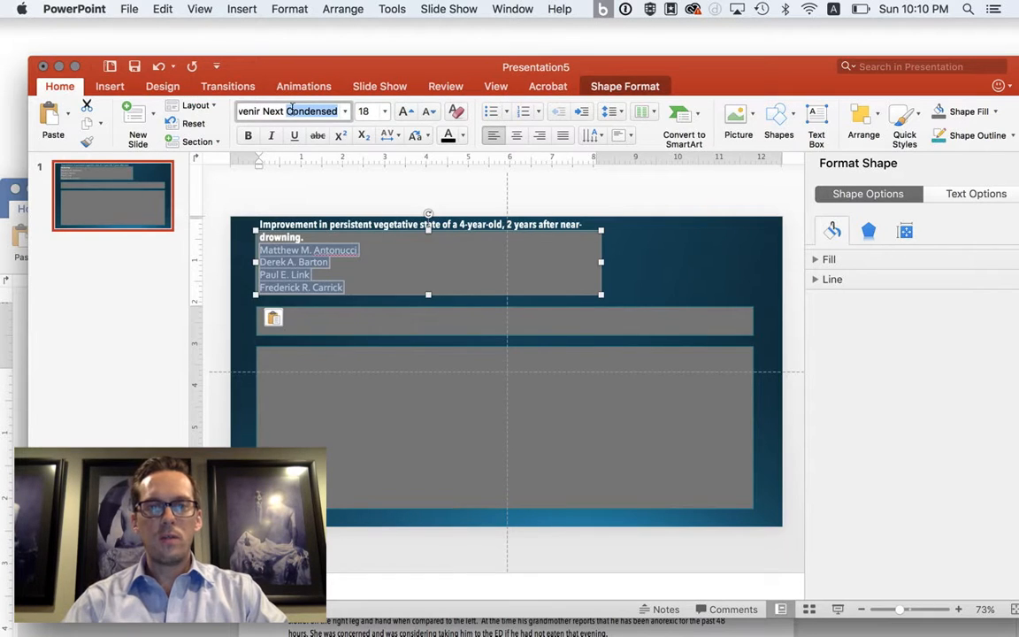
{"action": "left_click", "coordinate": [347, 287]}
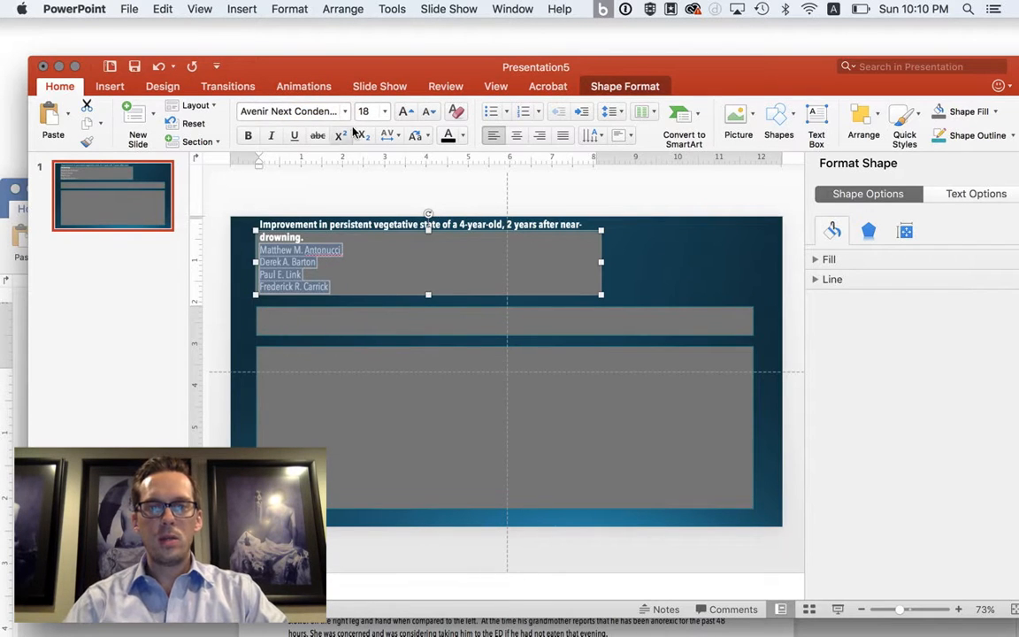
{"action": "left_click", "coordinate": [428, 116]}
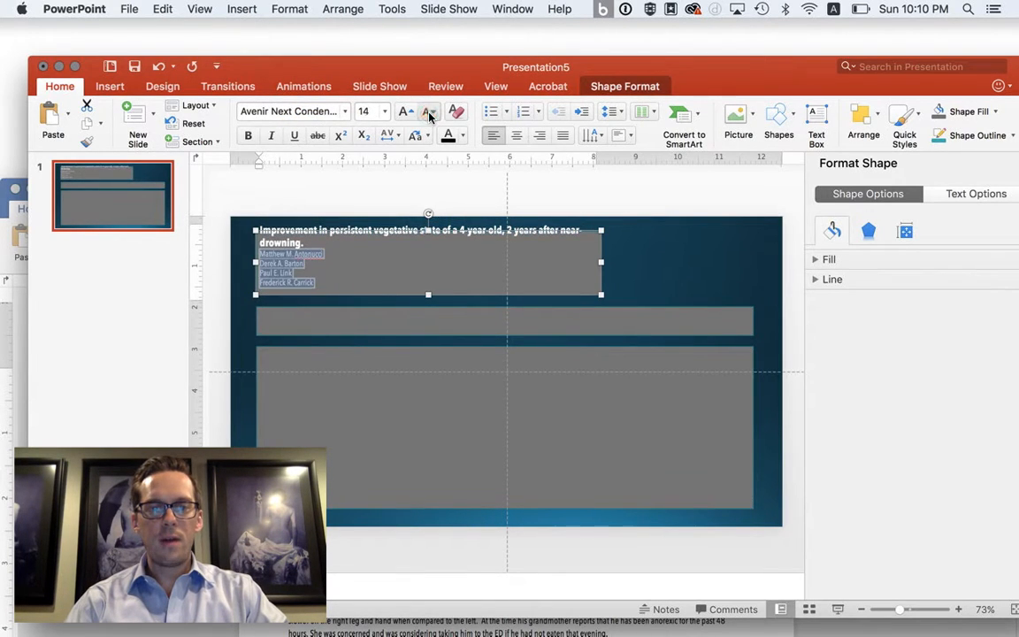
{"action": "left_click", "coordinate": [430, 109]}
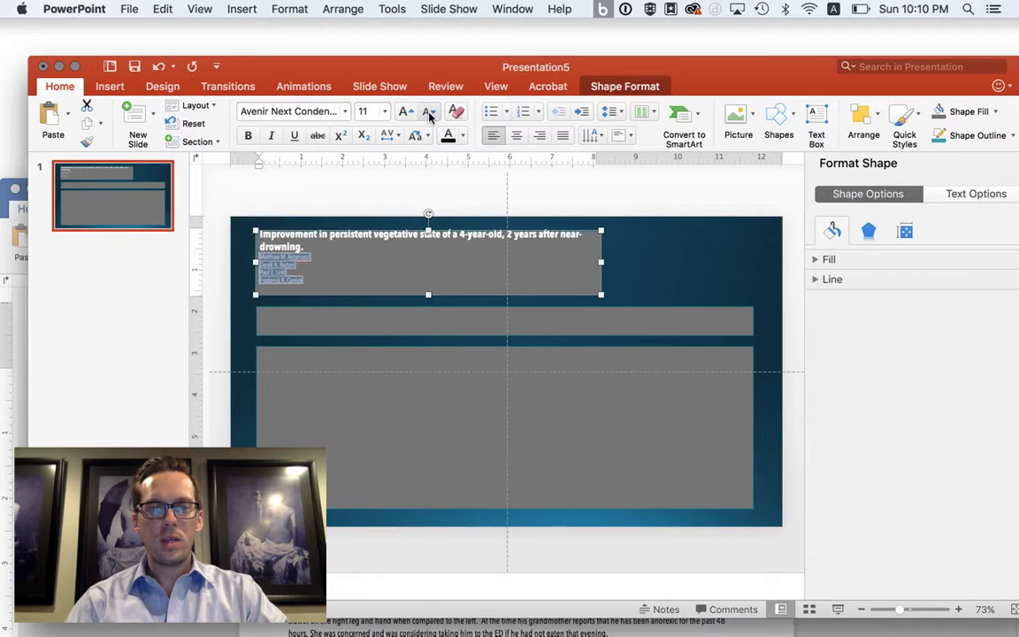
{"action": "left_click", "coordinate": [428, 117]}
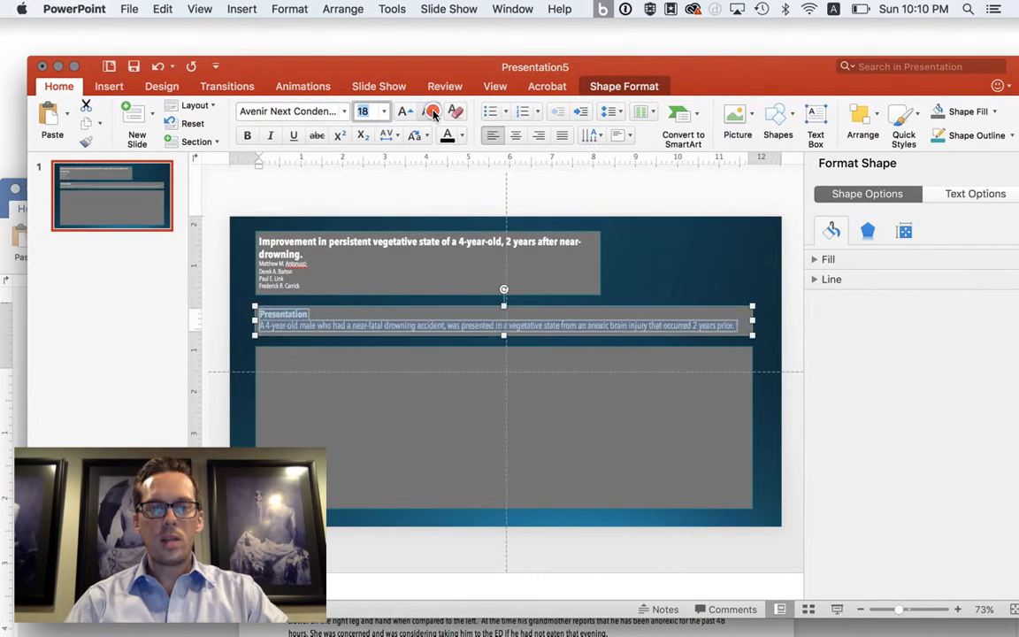
Step: Place the Presentation heading and its opening sentence in the middle grey bar
{"action": "left_click", "coordinate": [328, 398]}
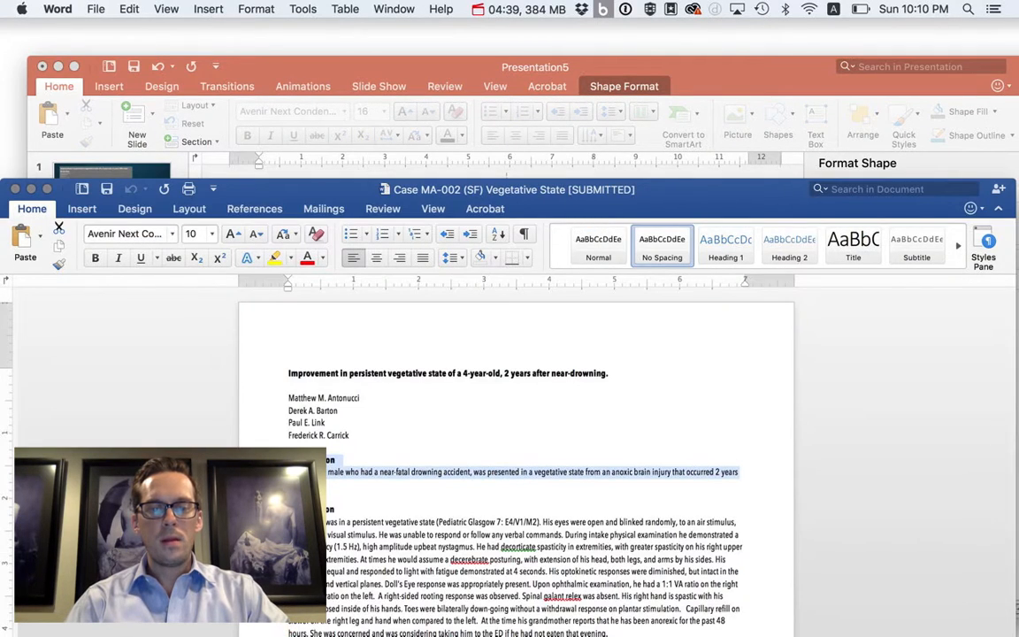
Step: Set the pasted Examination-to-Discussion sections to Avenir Next Condensed
{"action": "scroll", "scroll_direction": "down", "scroll_amount": 3}
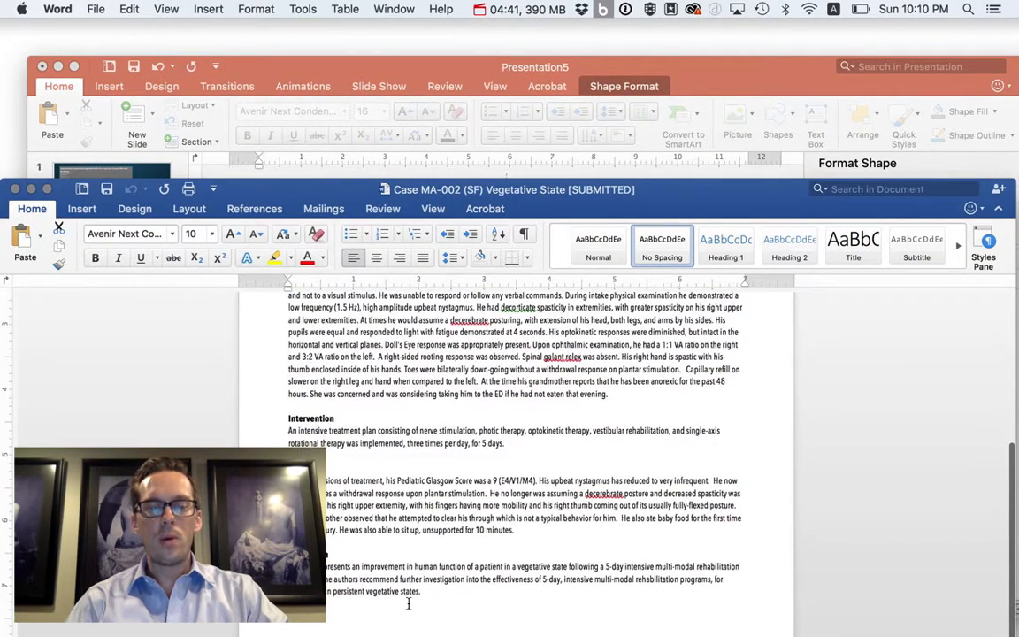
{"action": "scroll", "scroll_direction": "up", "scroll_amount": 3}
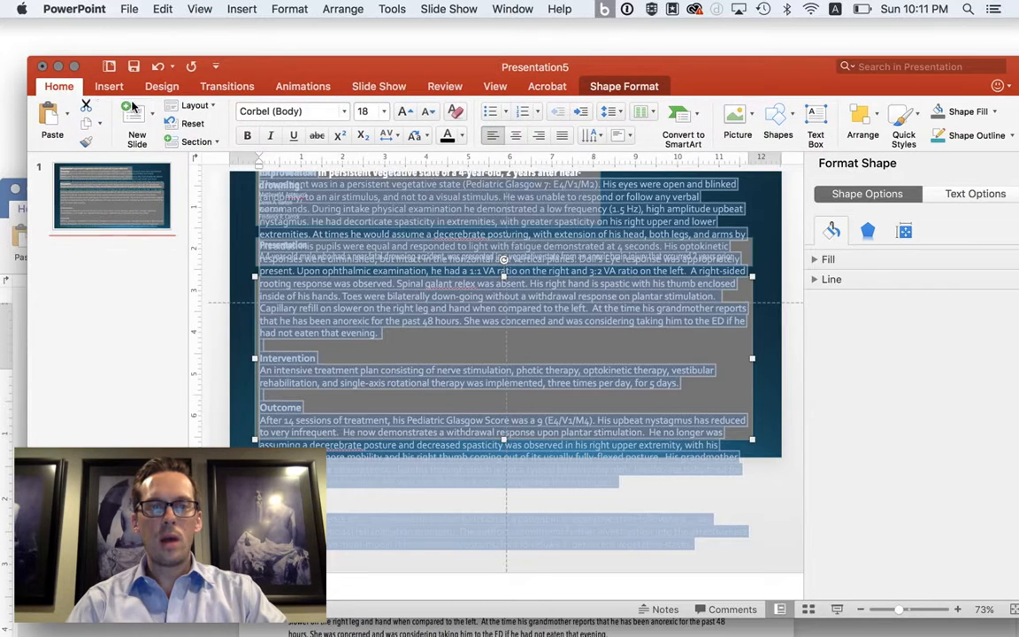
{"action": "left_click", "coordinate": [287, 110]}
{"action": "type", "text": "Avenir Next Conden"}
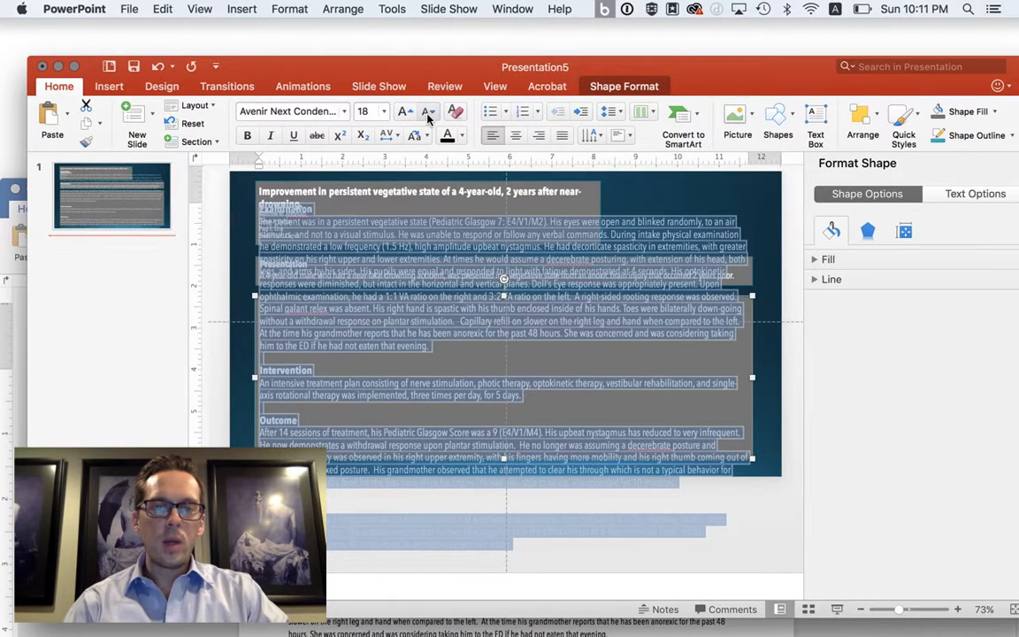
Step: Adjust the section text size down to about 12 so it fits the bottom panel
{"action": "left_click", "coordinate": [428, 111]}
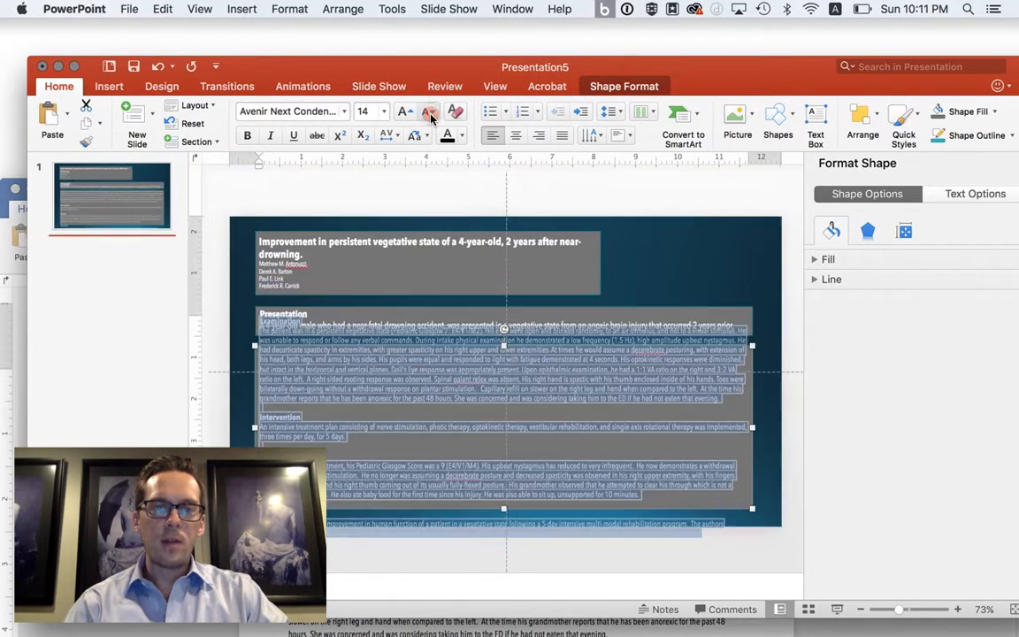
{"action": "left_click", "coordinate": [428, 115]}
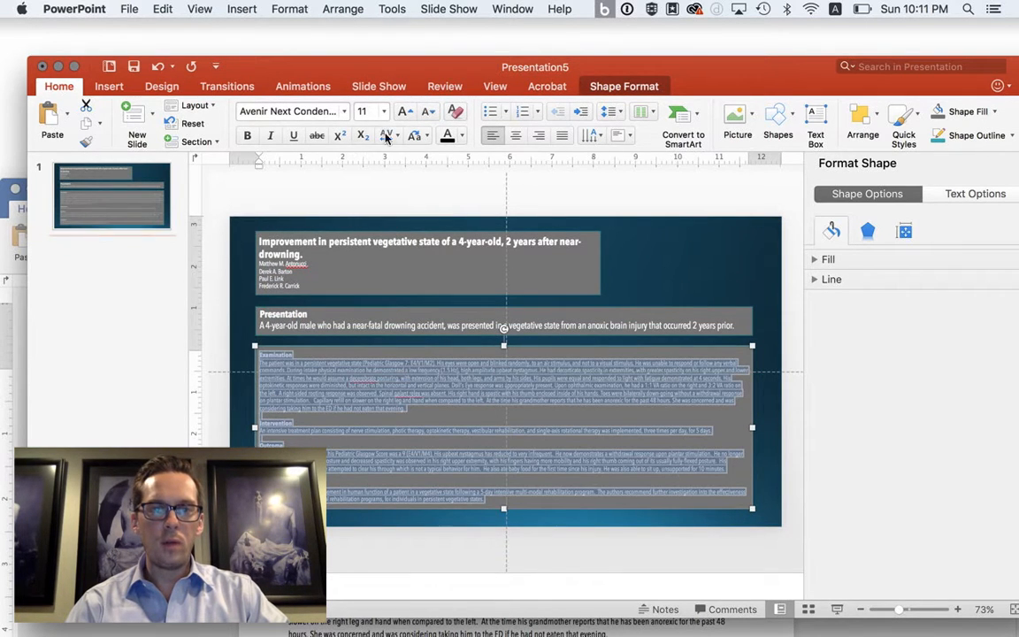
{"action": "left_click", "coordinate": [404, 110]}
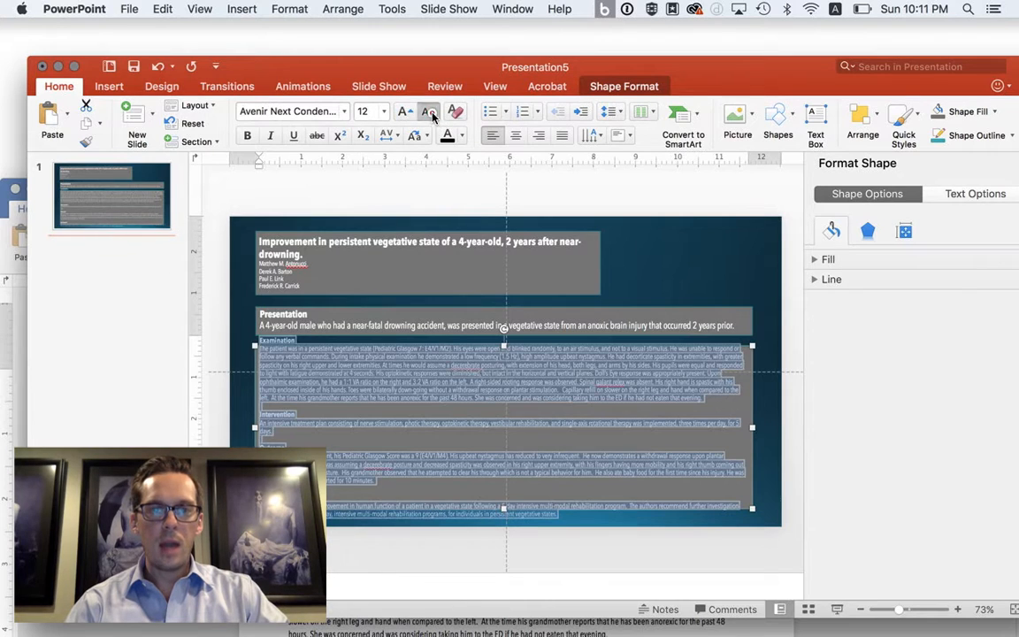
{"action": "left_click", "coordinate": [428, 111]}
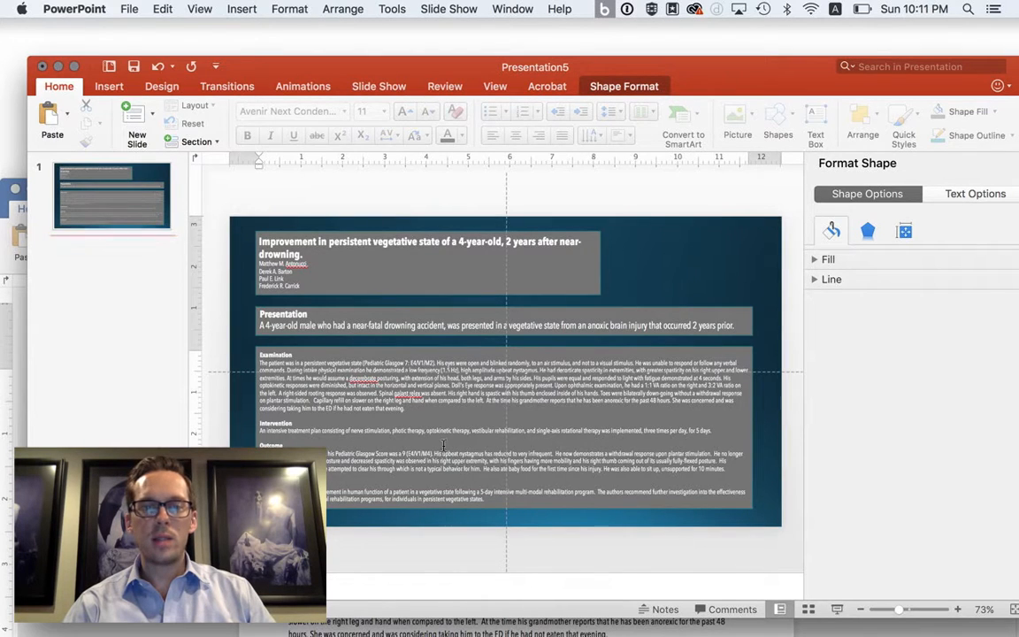
{"action": "mouse_move", "coordinate": [681, 266]}
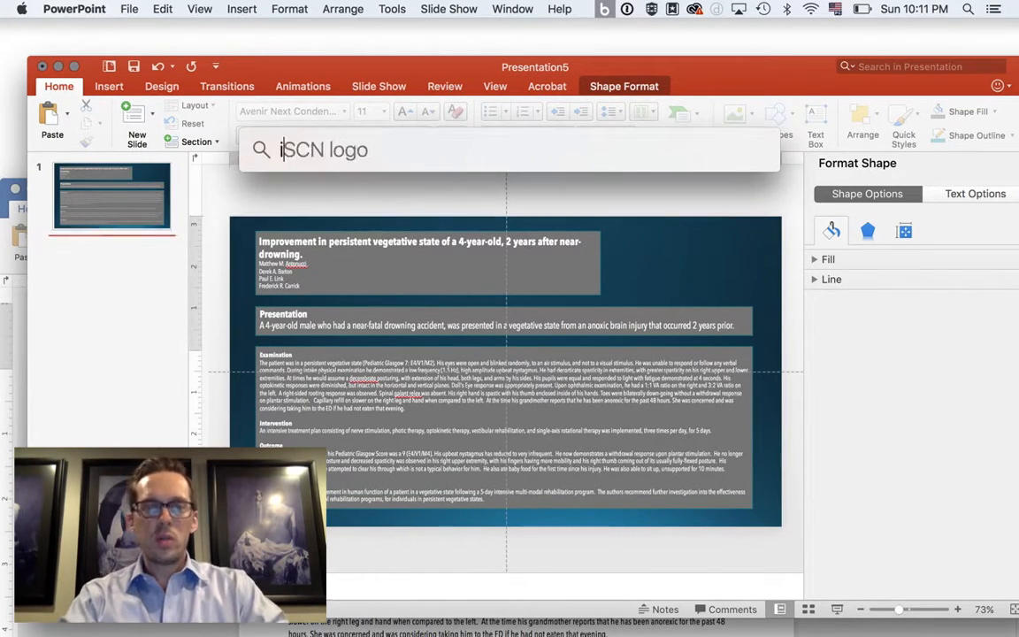
Step: Insert the brain logo JPEG (found via 'iscn logo') as a picture from file
{"action": "type", "text": "iscn logo"}
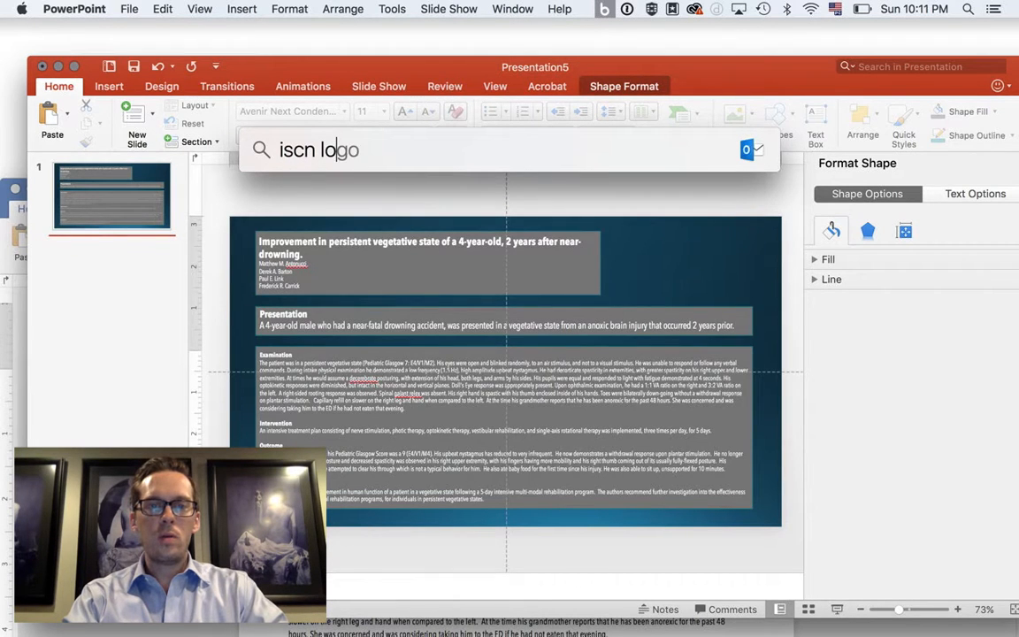
{"action": "type", "text": "go"}
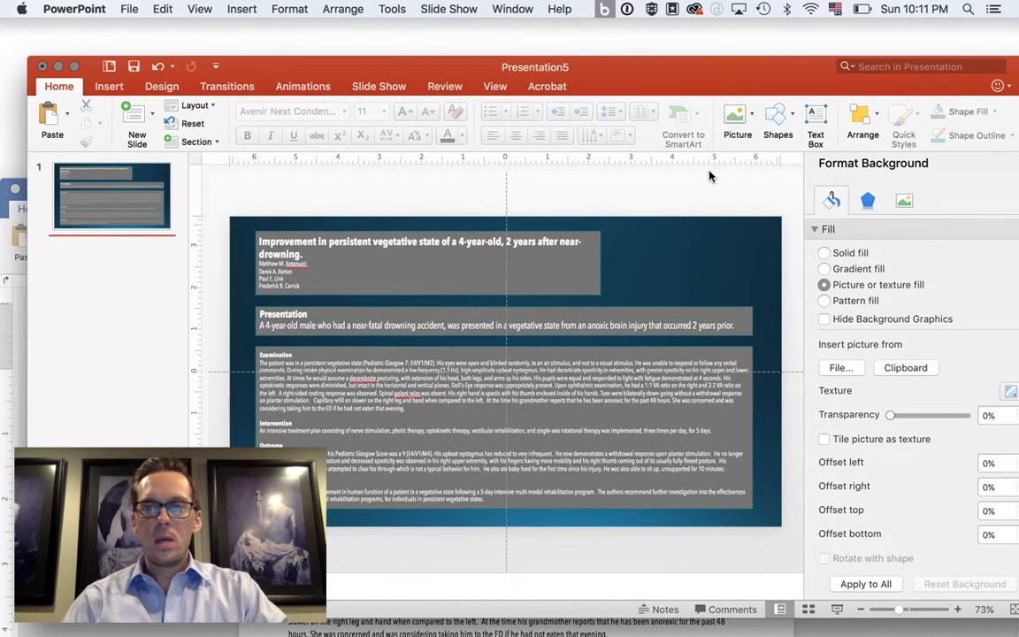
{"action": "left_click", "coordinate": [736, 115]}
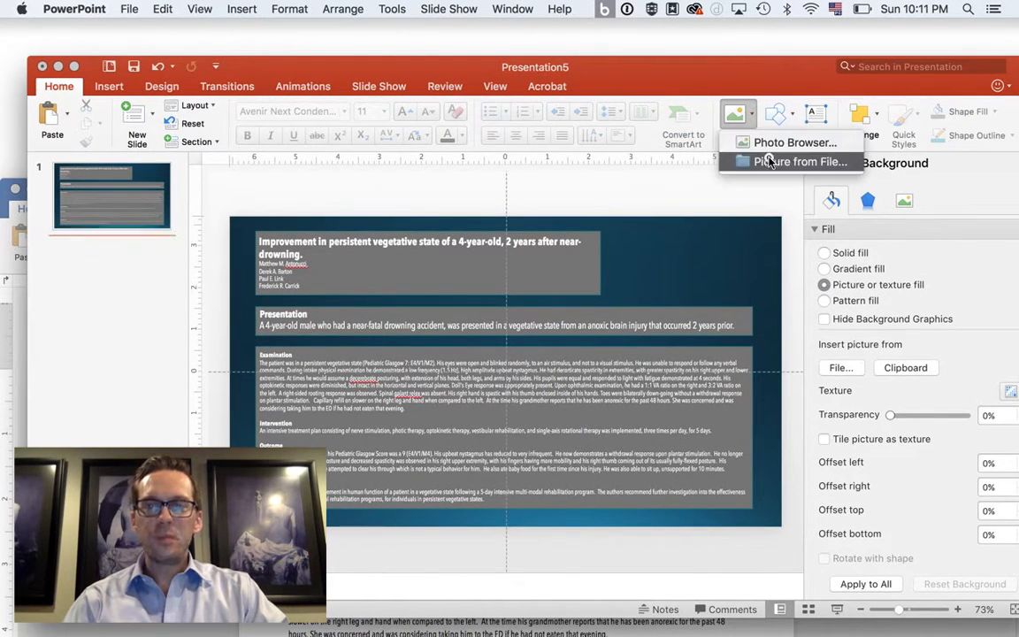
{"action": "left_click", "coordinate": [800, 161]}
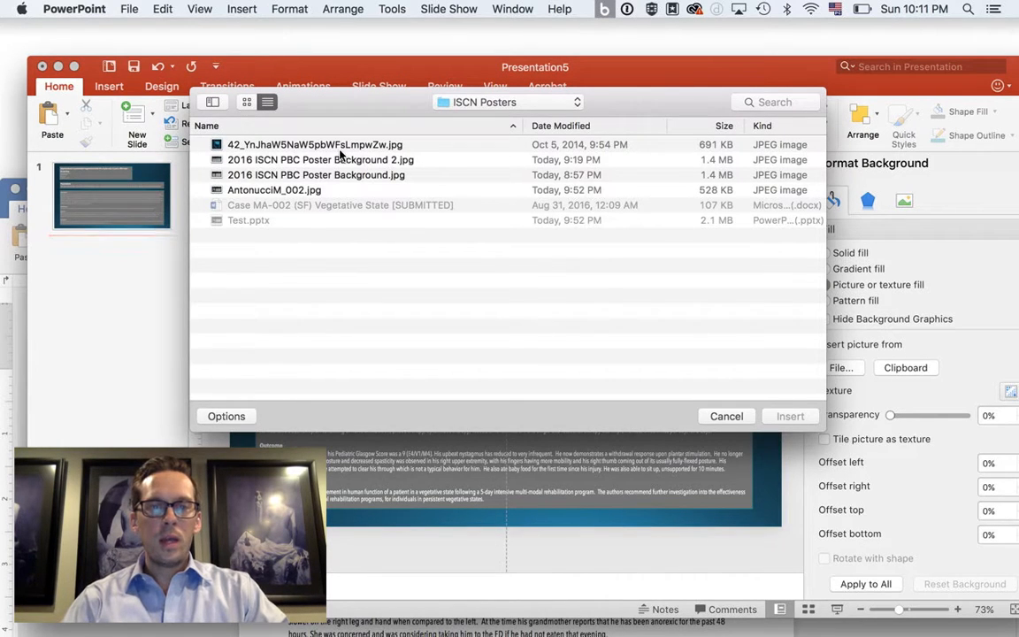
{"action": "left_click", "coordinate": [313, 145]}
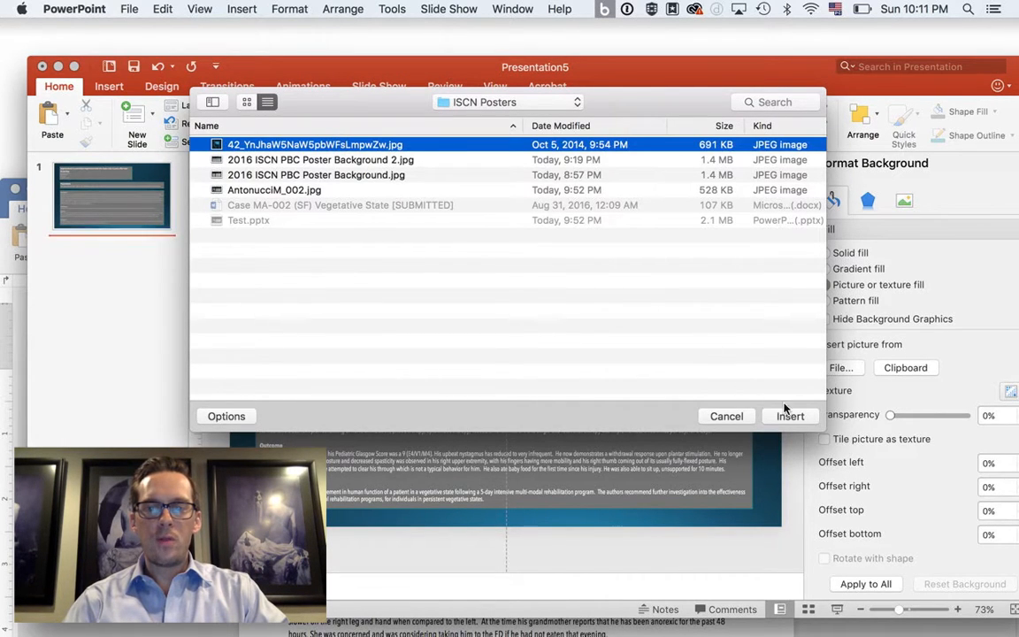
{"action": "left_click", "coordinate": [789, 416]}
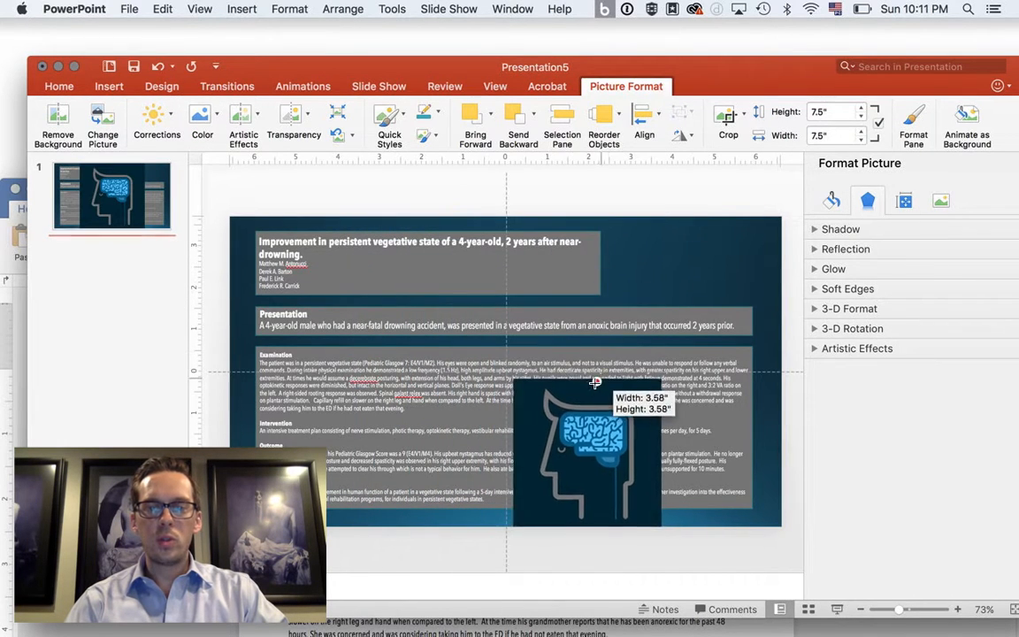
Step: Shrink the brain graphic to about 1.94" and place it top-right beside the title
{"action": "left_click_drag", "start_coordinate": [594, 382], "coordinate": [621, 457]}
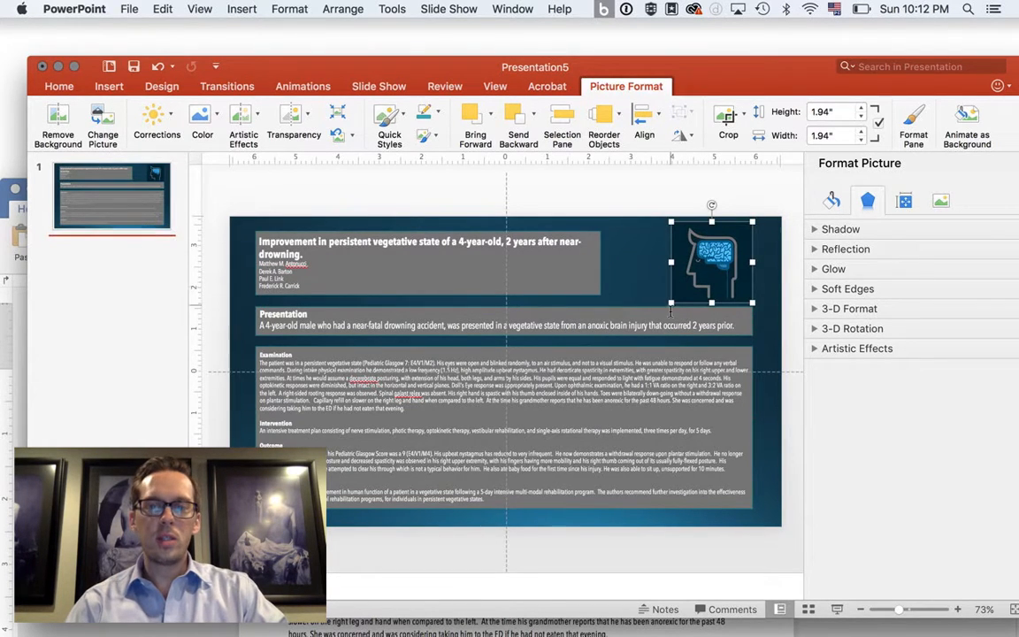
{"action": "left_click", "coordinate": [575, 280]}
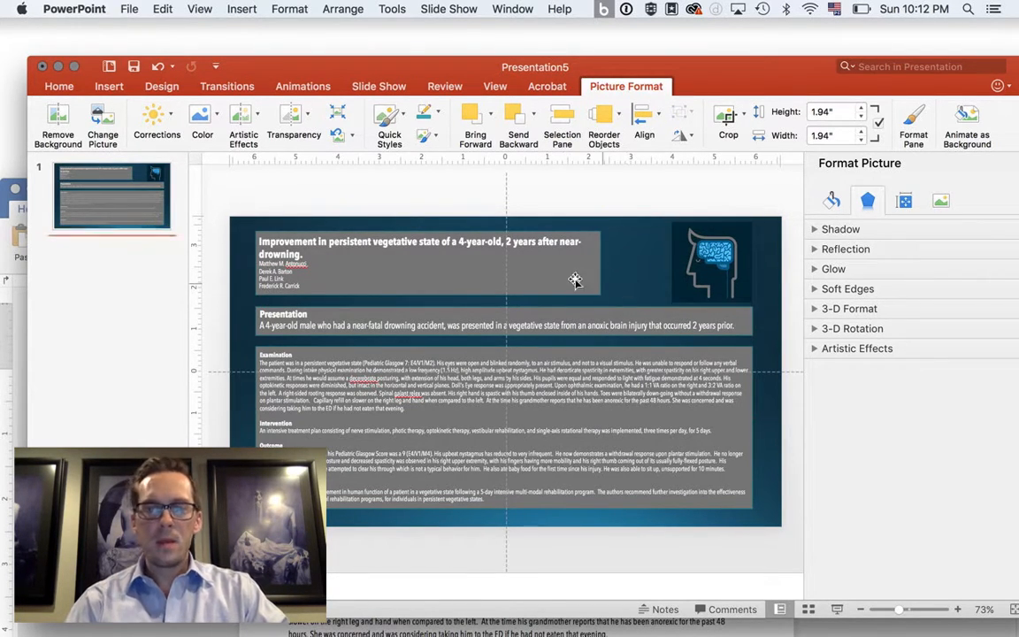
{"action": "left_click", "coordinate": [425, 257]}
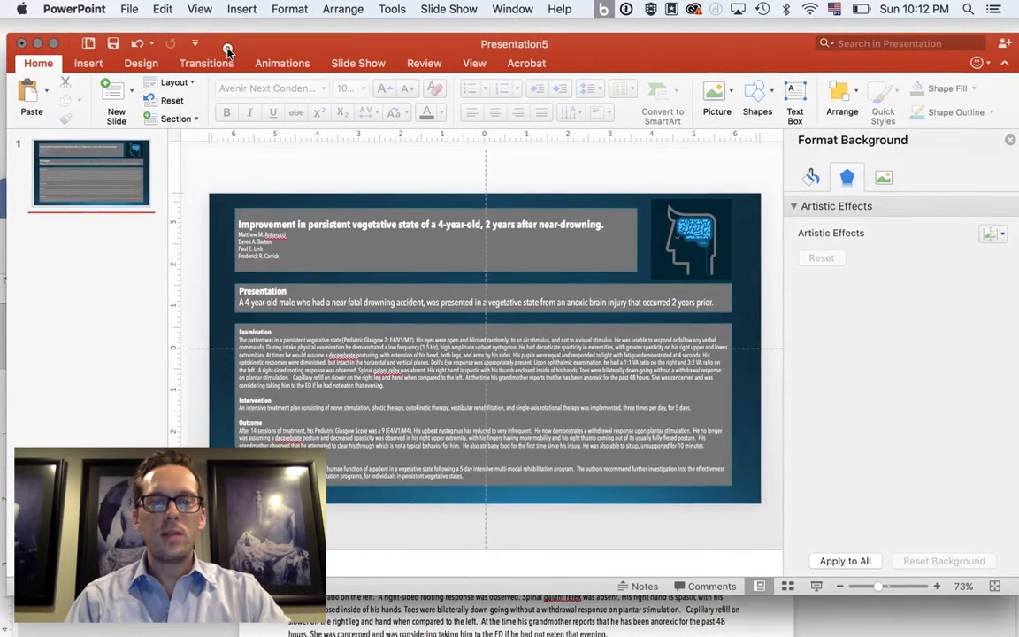
Step: Set up export of the current slide only as a JPEG, with the folder browser expanded
{"action": "left_click", "coordinate": [129, 9]}
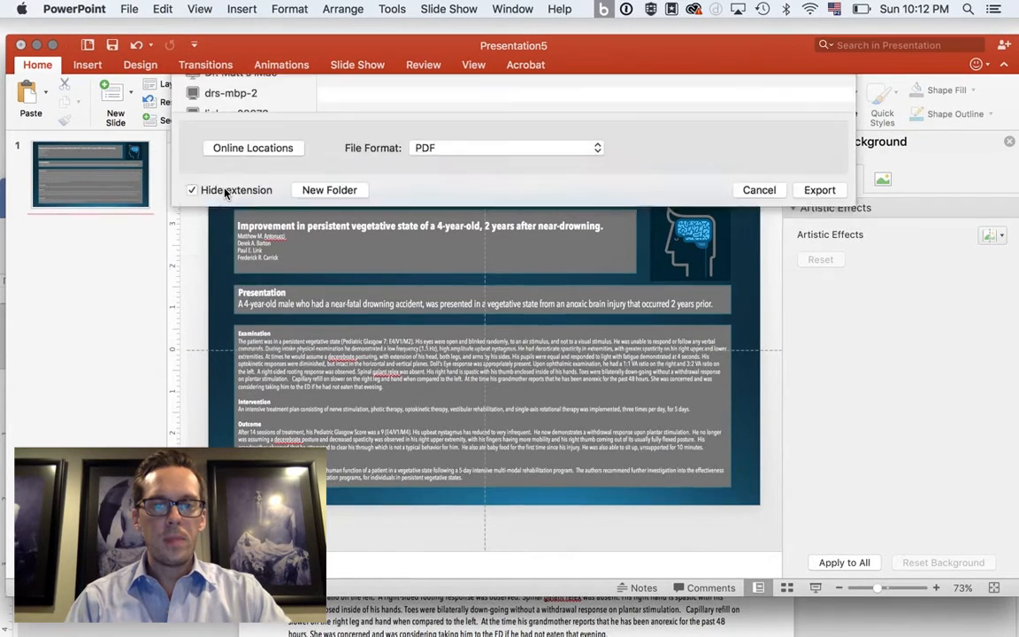
{"action": "left_click", "coordinate": [629, 99]}
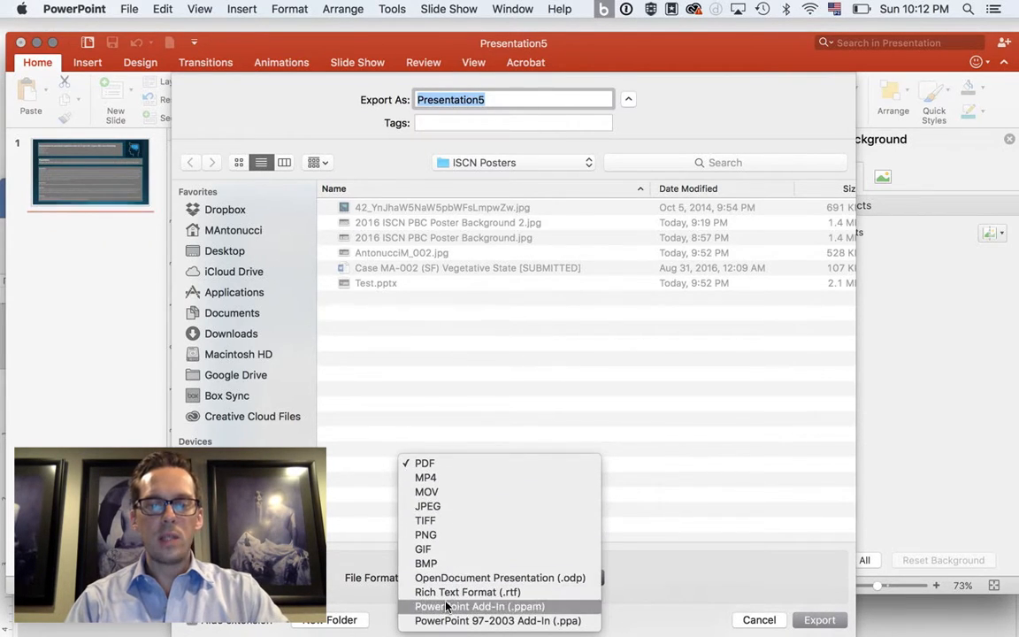
{"action": "mouse_move", "coordinate": [425, 478]}
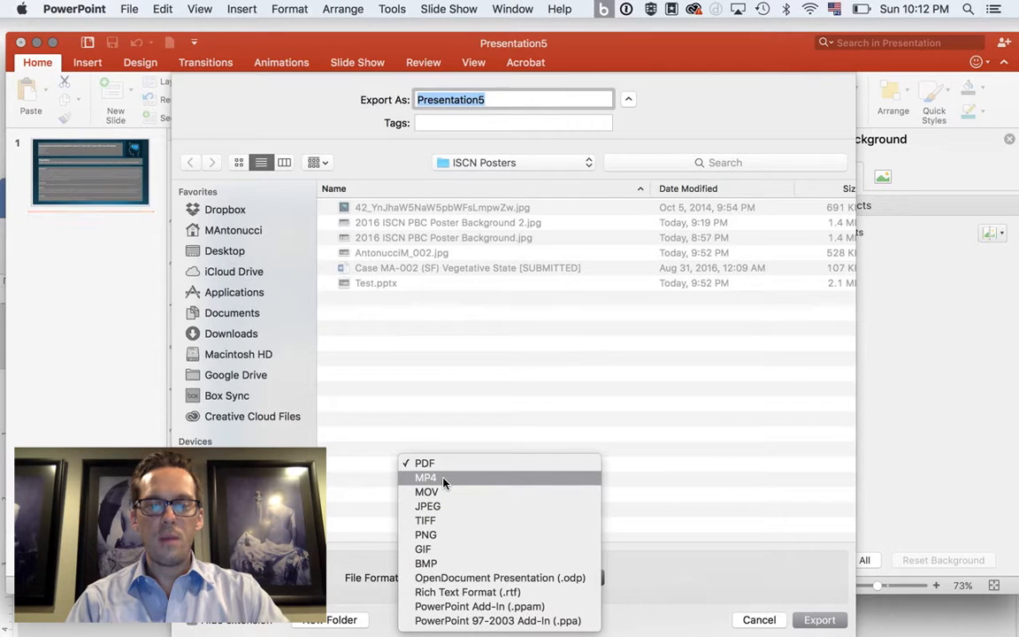
{"action": "mouse_move", "coordinate": [429, 492]}
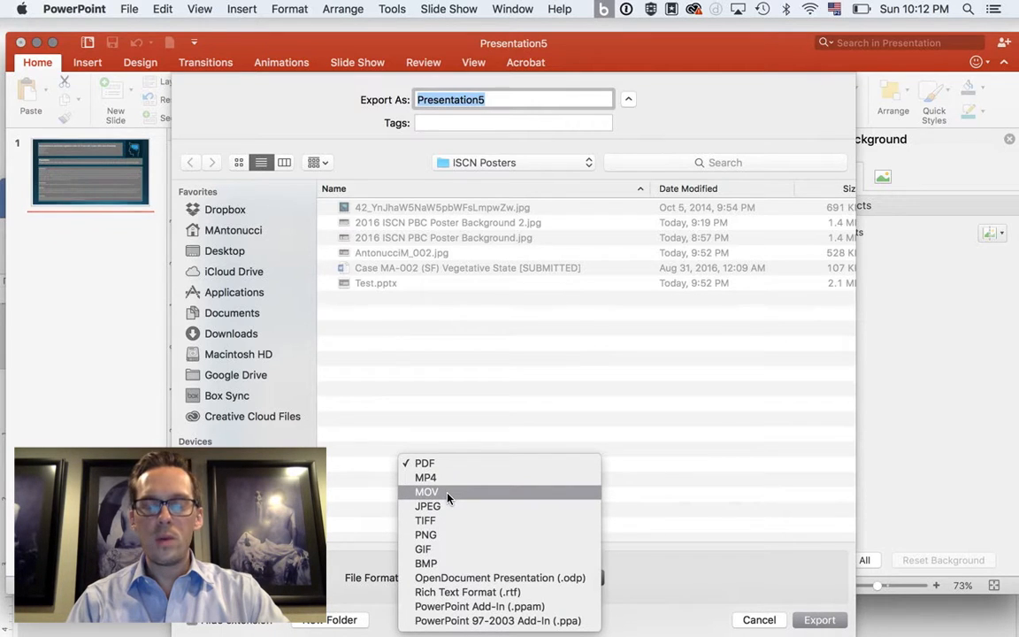
{"action": "mouse_move", "coordinate": [428, 506]}
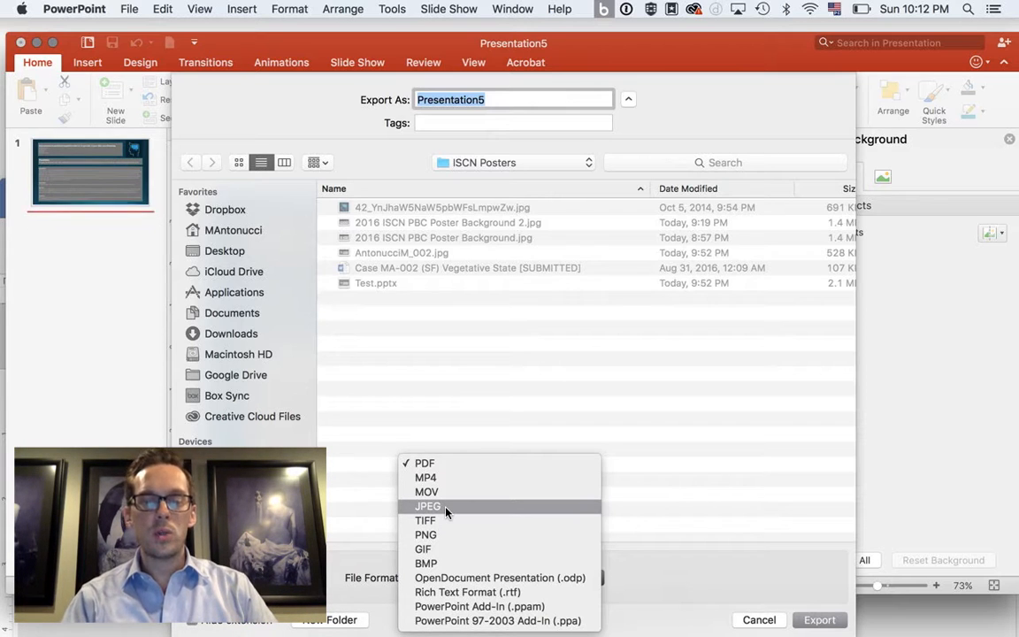
{"action": "left_click", "coordinate": [428, 506]}
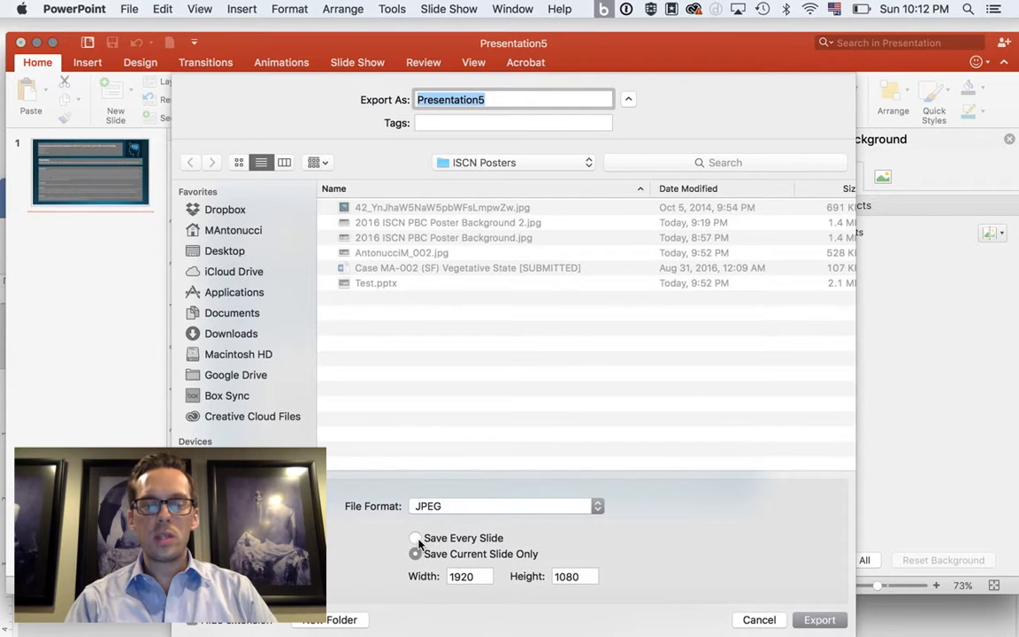
{"action": "left_click", "coordinate": [414, 554]}
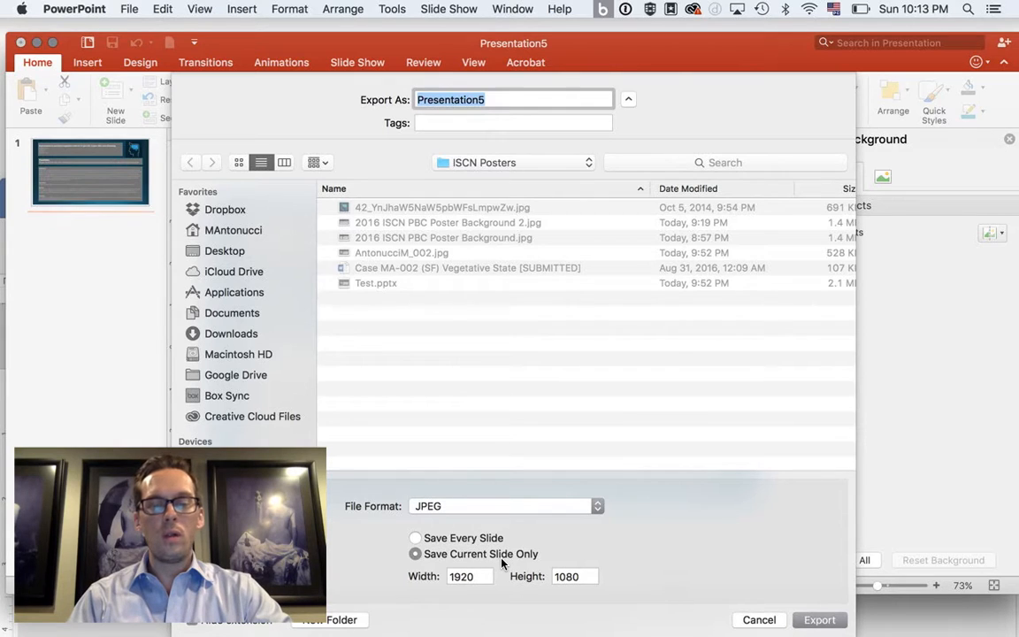
{"action": "mouse_move", "coordinate": [479, 549]}
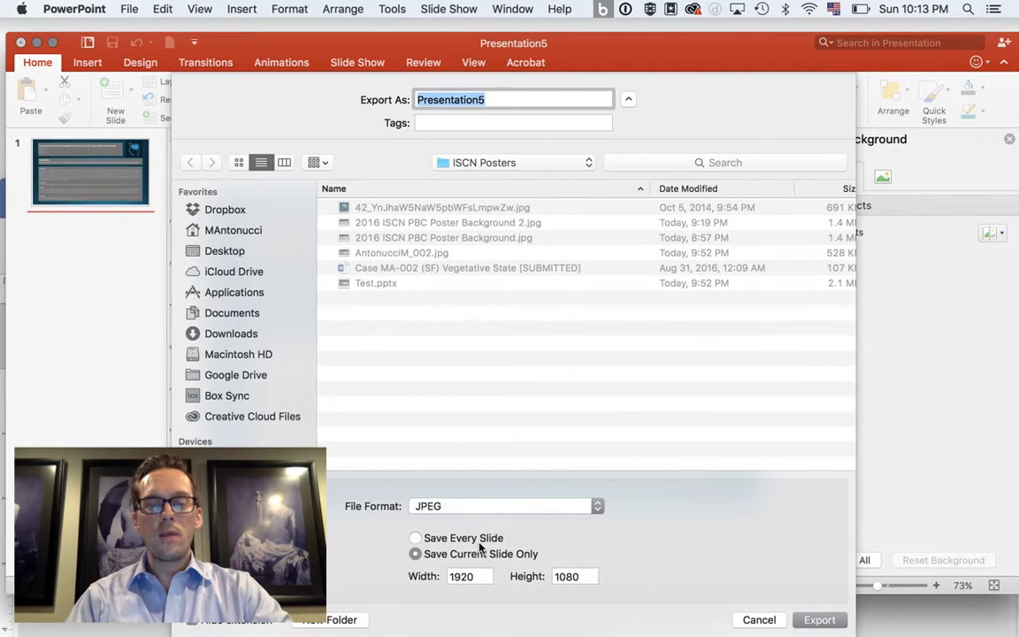
{"action": "mouse_move", "coordinate": [486, 202]}
{"action": "type", "text": "Antonucci"}
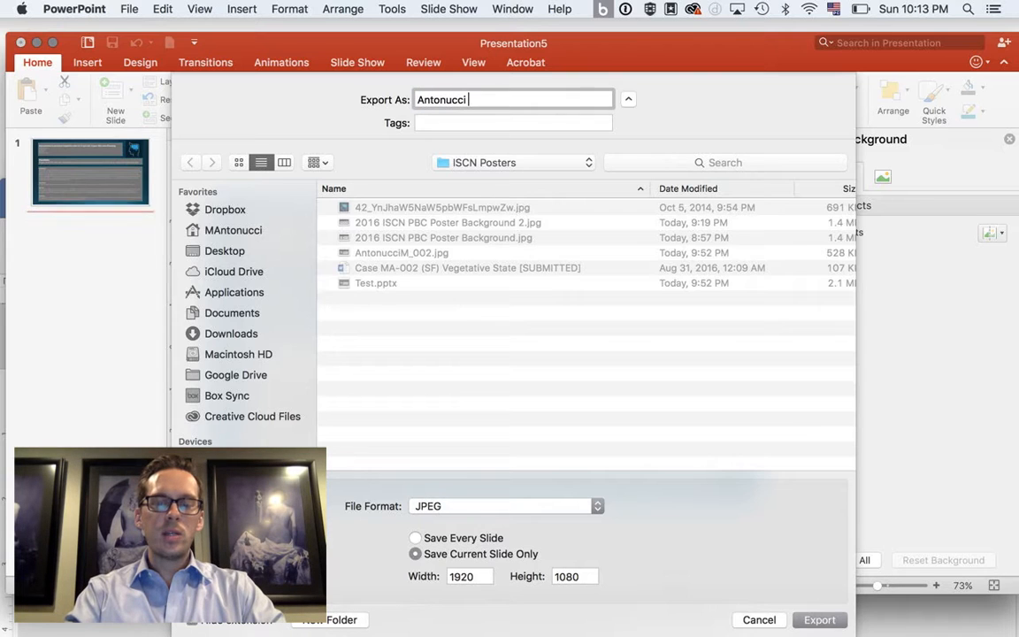
Step: Name the export Antonucci 002 1 and save it to the ISCN Posters folder
{"action": "type", "text": "002"}
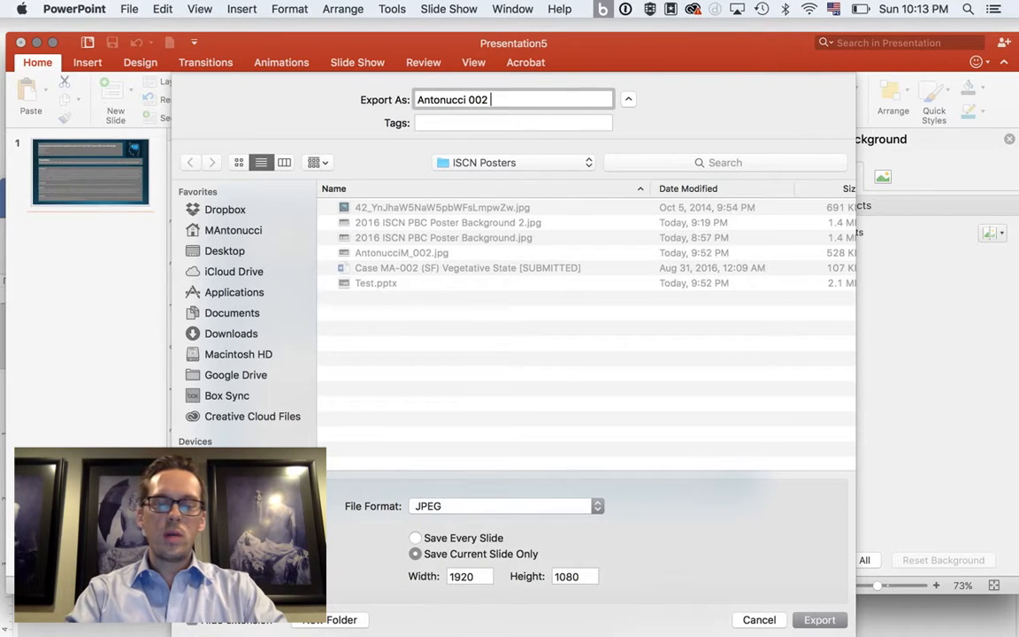
{"action": "type", "text": "1"}
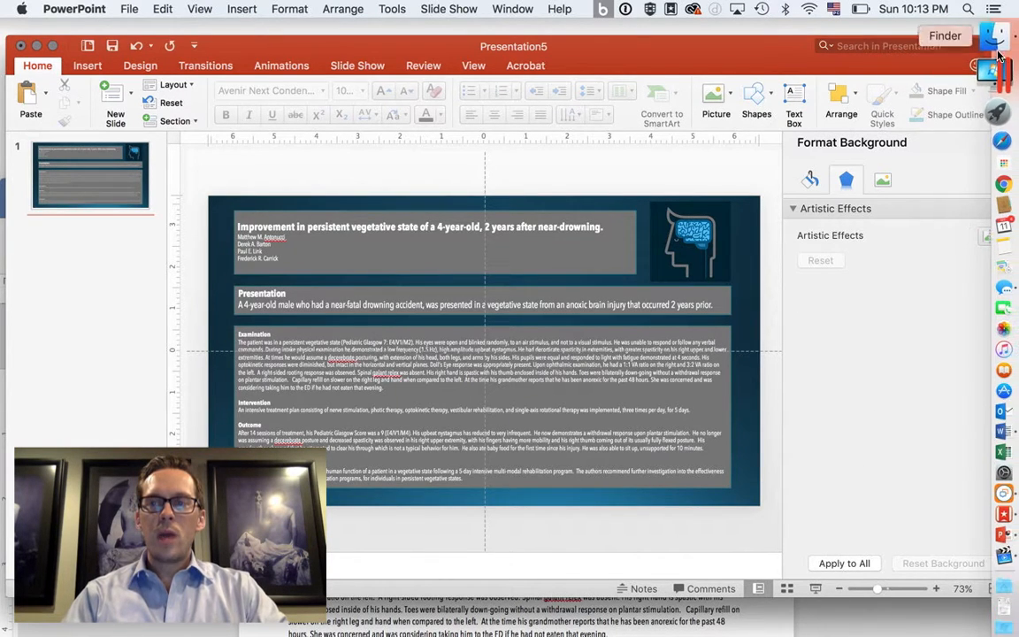
Step: In Finder, go to Desktop > ISCN Posters and preview Antonucci 002 1.jpg
{"action": "left_click", "coordinate": [995, 36]}
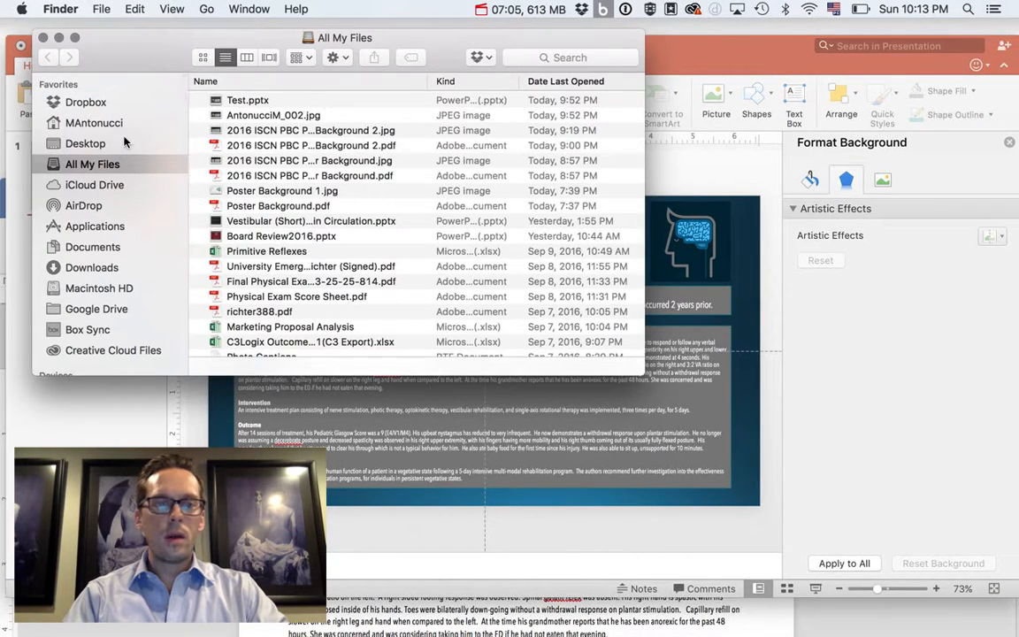
{"action": "left_click", "coordinate": [85, 144]}
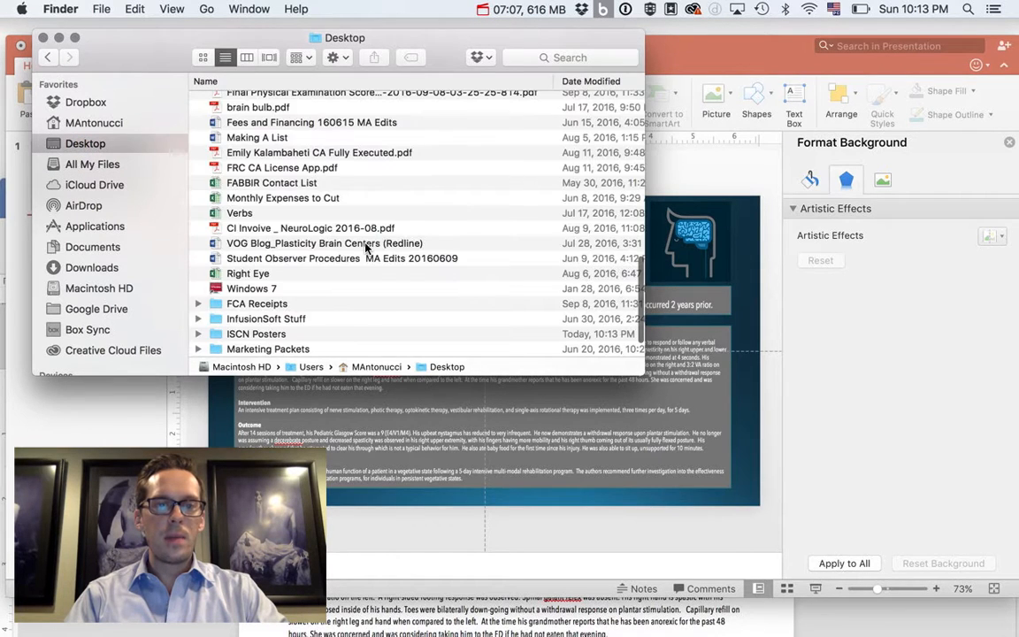
{"action": "double_click", "coordinate": [255, 332]}
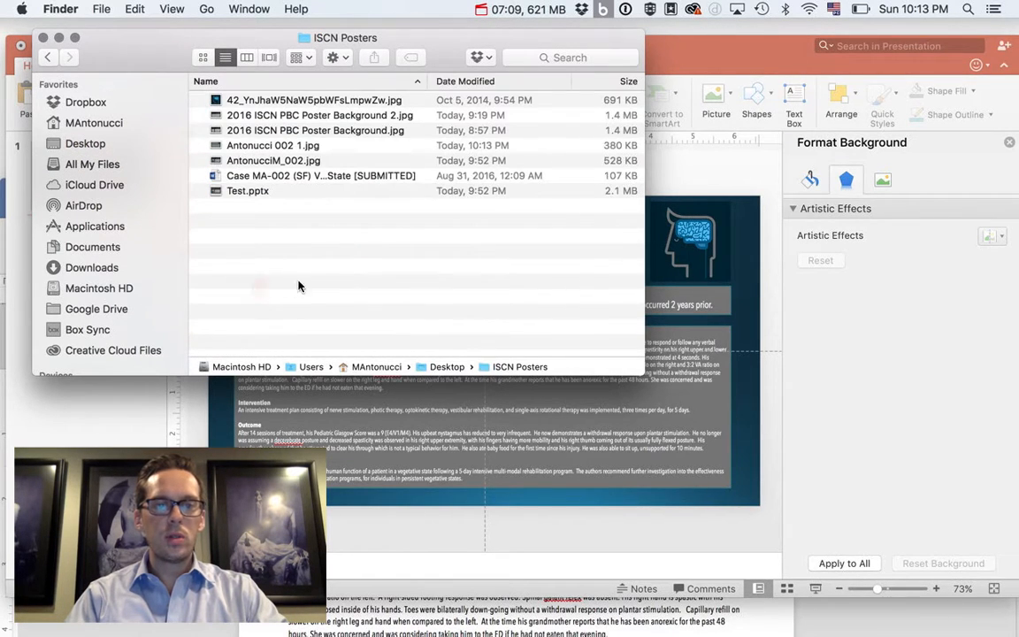
{"action": "left_click", "coordinate": [273, 145]}
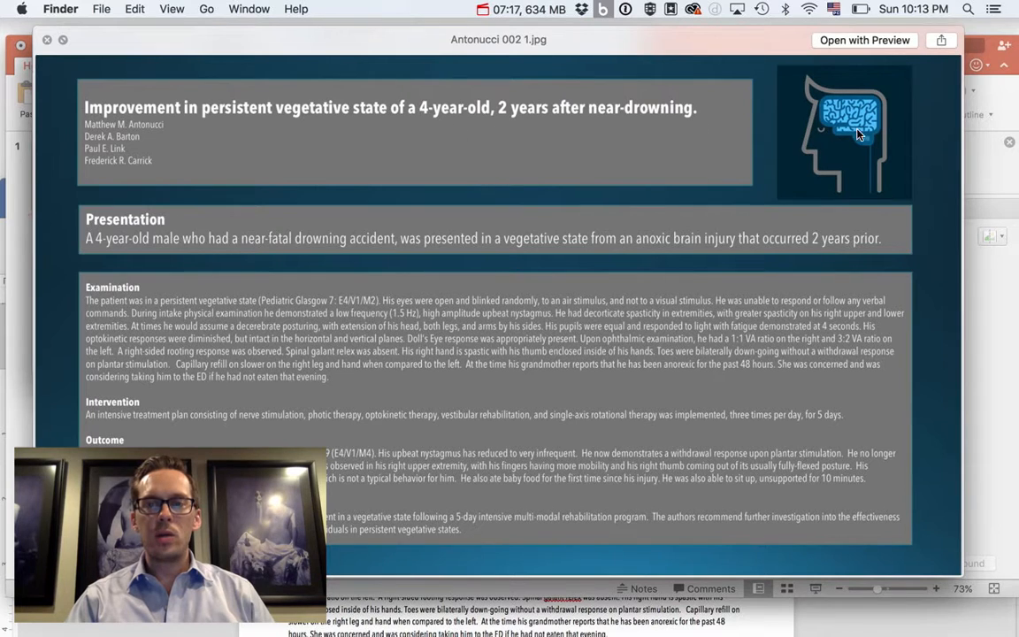
{"action": "mouse_move", "coordinate": [425, 292]}
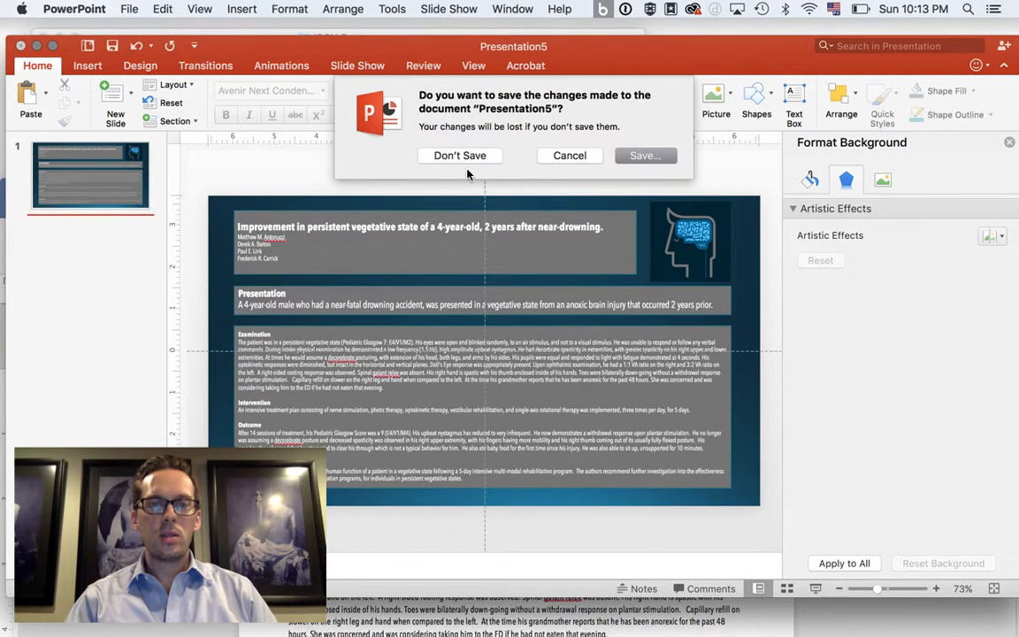
Step: Start a new blank presentation, clear its placeholders, and show the picture-insert choices
{"action": "left_click", "coordinate": [130, 9]}
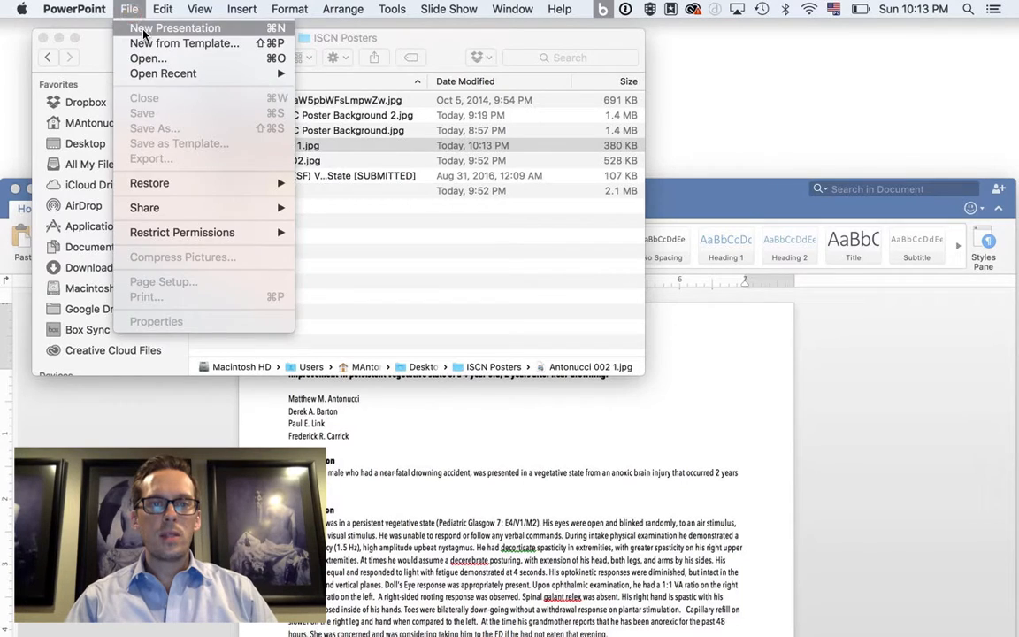
{"action": "left_click", "coordinate": [173, 28]}
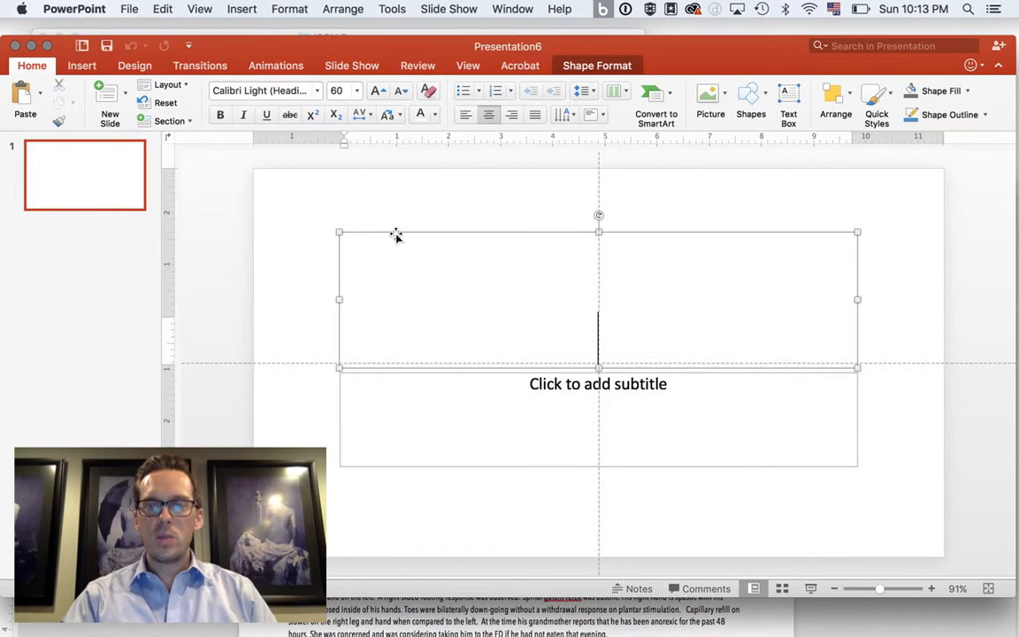
{"action": "left_click_drag", "start_coordinate": [396, 237], "coordinate": [393, 371]}
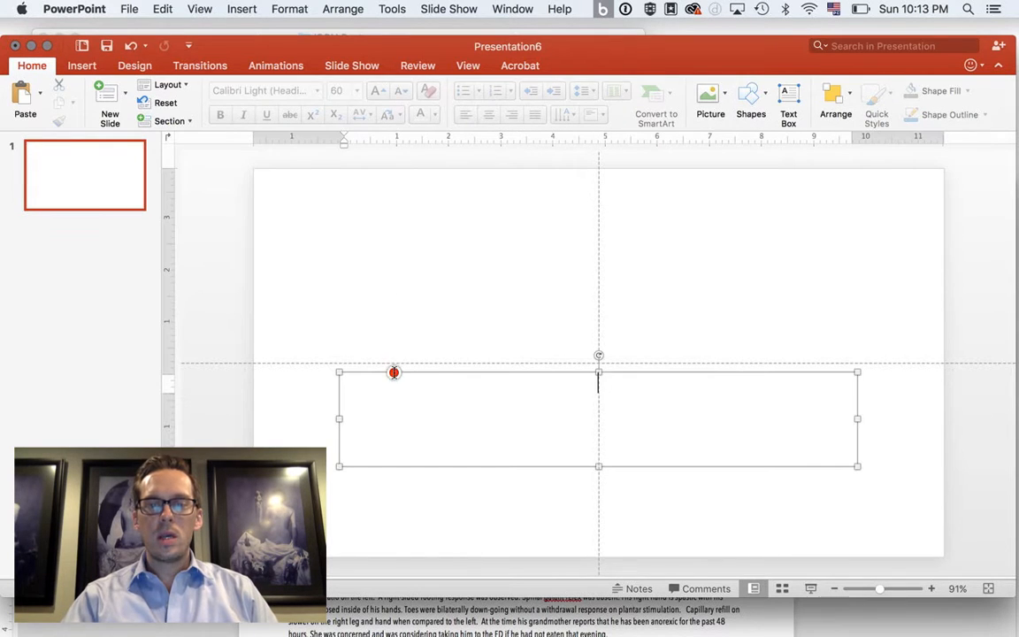
{"action": "left_click", "coordinate": [393, 371]}
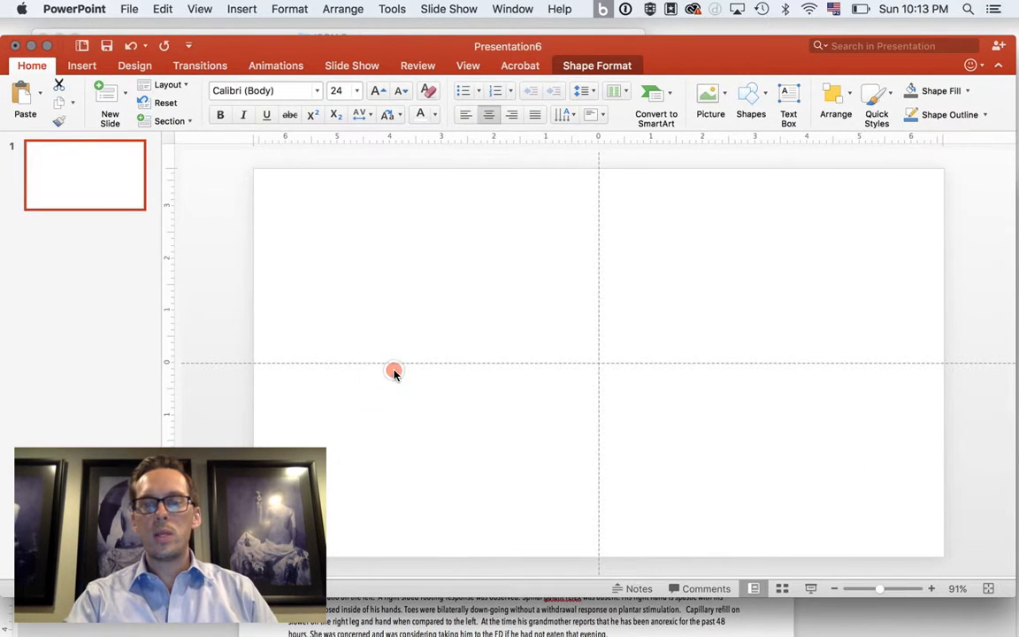
{"action": "left_click", "coordinate": [393, 371]}
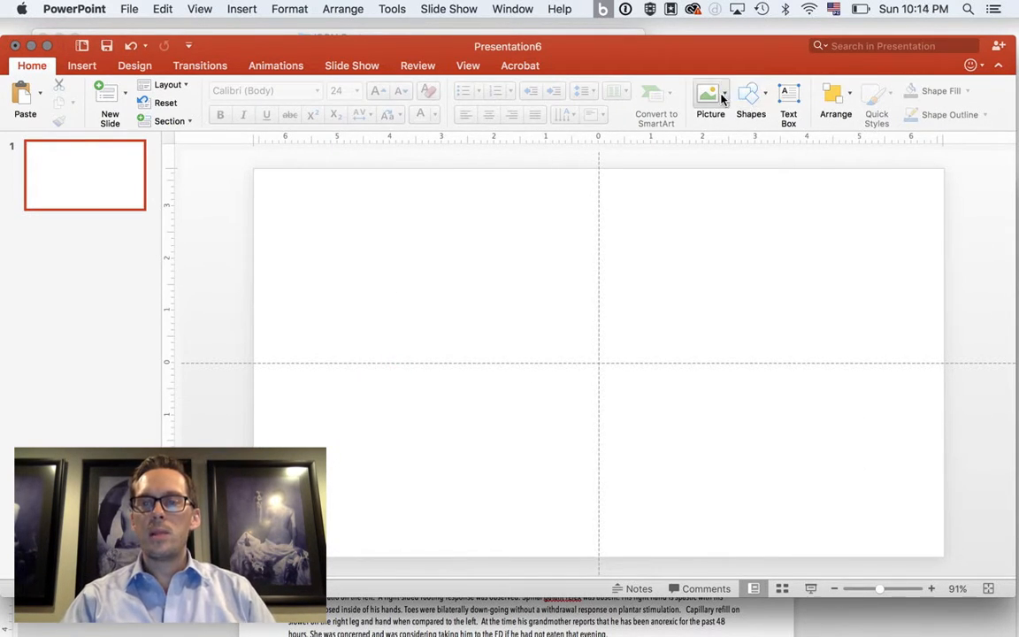
{"action": "left_click", "coordinate": [712, 97]}
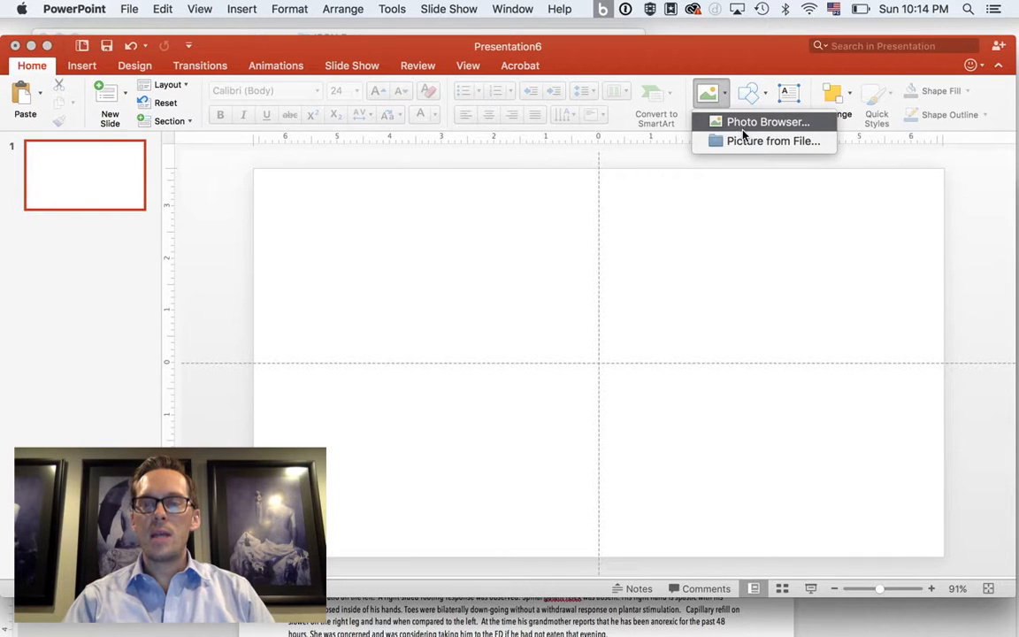
{"action": "mouse_move", "coordinate": [775, 141]}
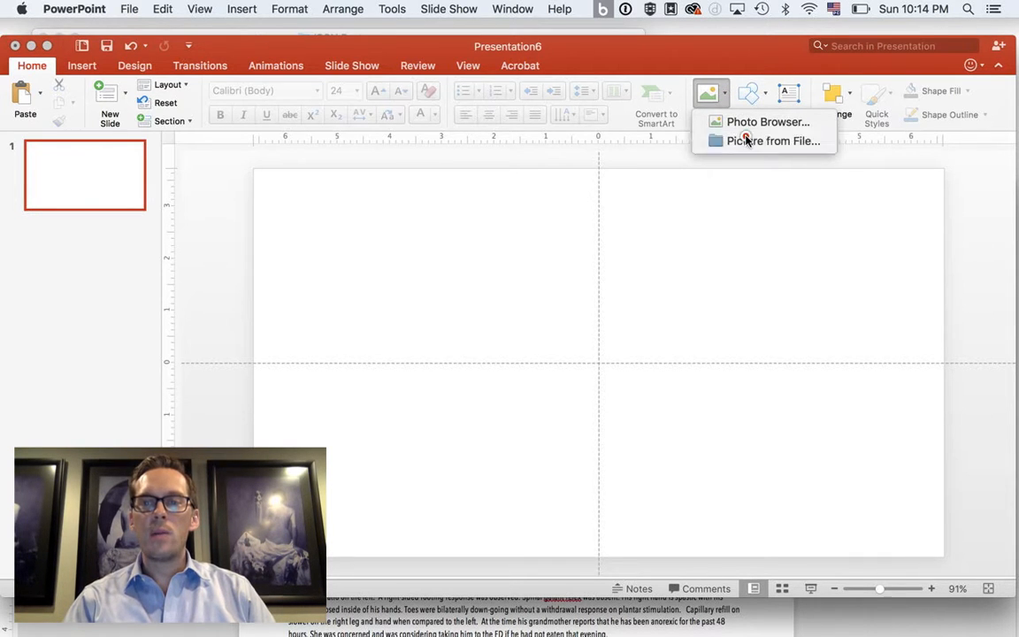
Step: Insert the Plasticity background JPEG, widen the slide size, and stretch the image edge to edge
{"action": "left_click", "coordinate": [774, 142]}
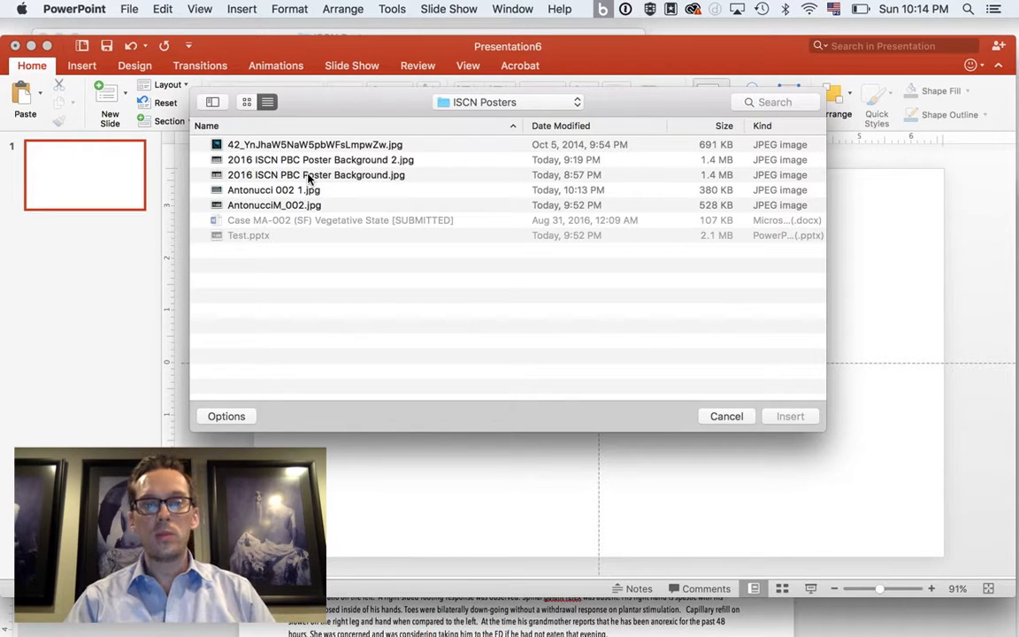
{"action": "mouse_move", "coordinate": [300, 160]}
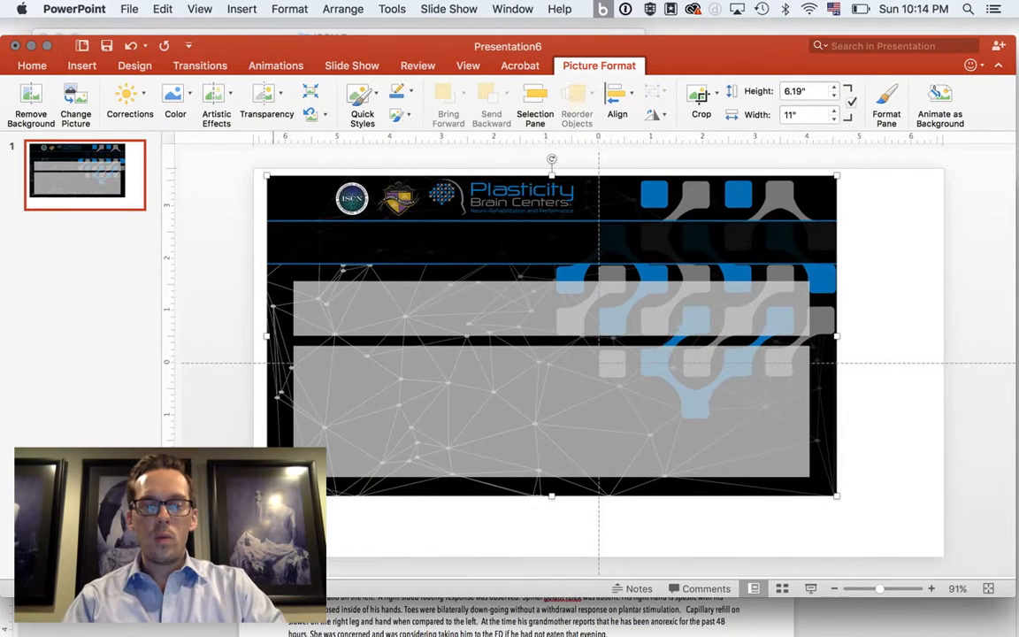
{"action": "mouse_move", "coordinate": [623, 188]}
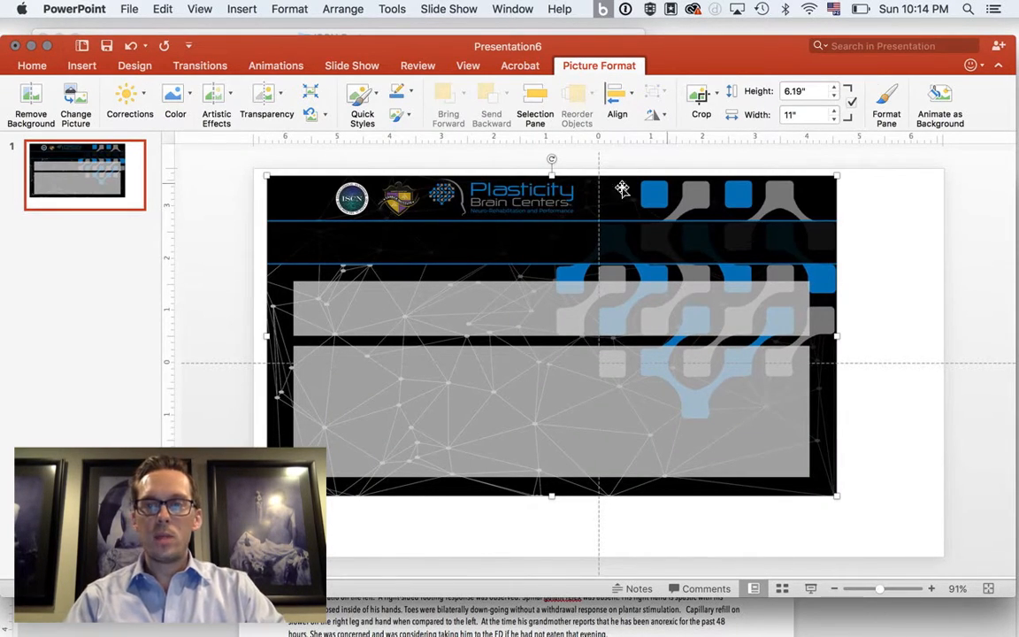
{"action": "left_click", "coordinate": [135, 65]}
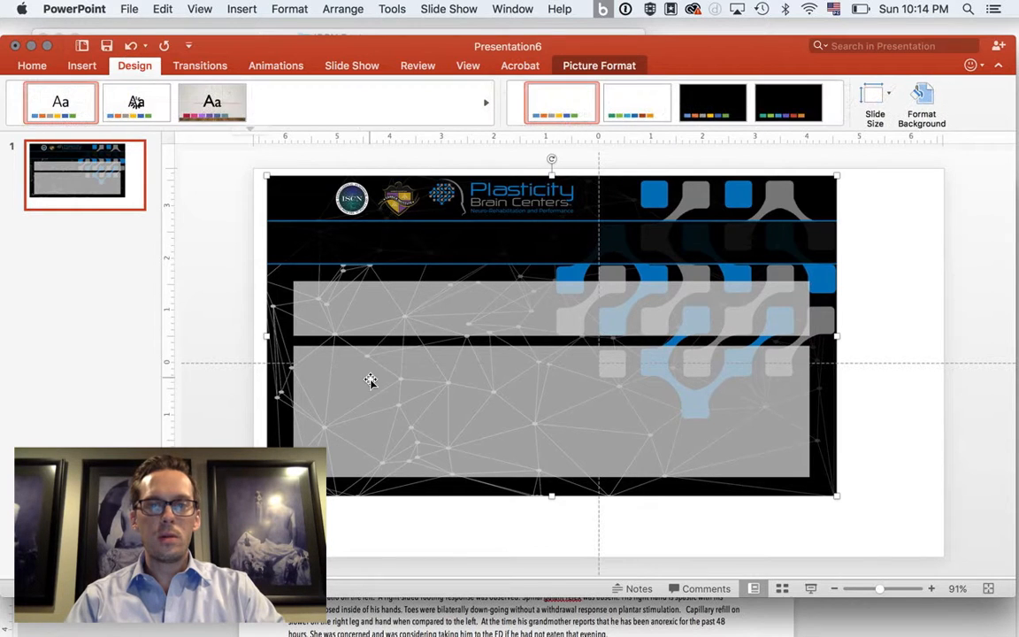
{"action": "left_click", "coordinate": [874, 97]}
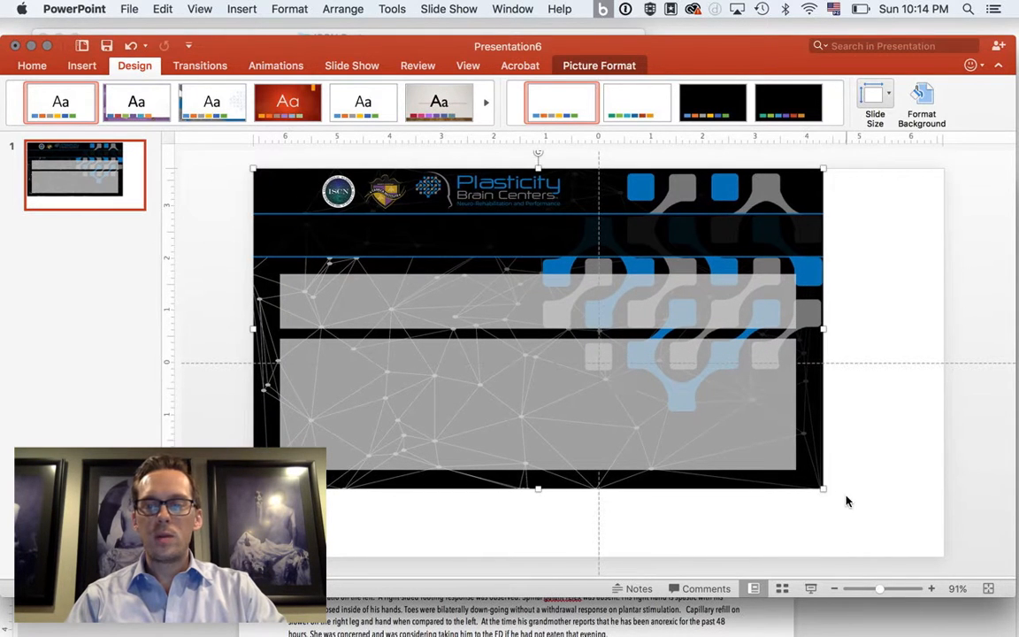
{"action": "left_click_drag", "start_coordinate": [821, 489], "coordinate": [945, 558]}
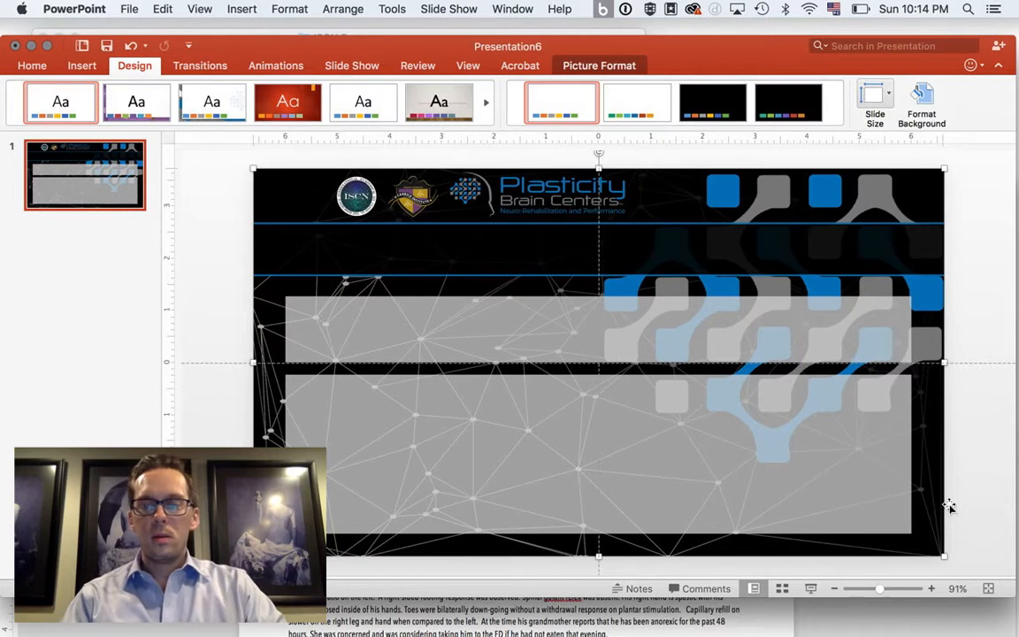
{"action": "left_click", "coordinate": [478, 260]}
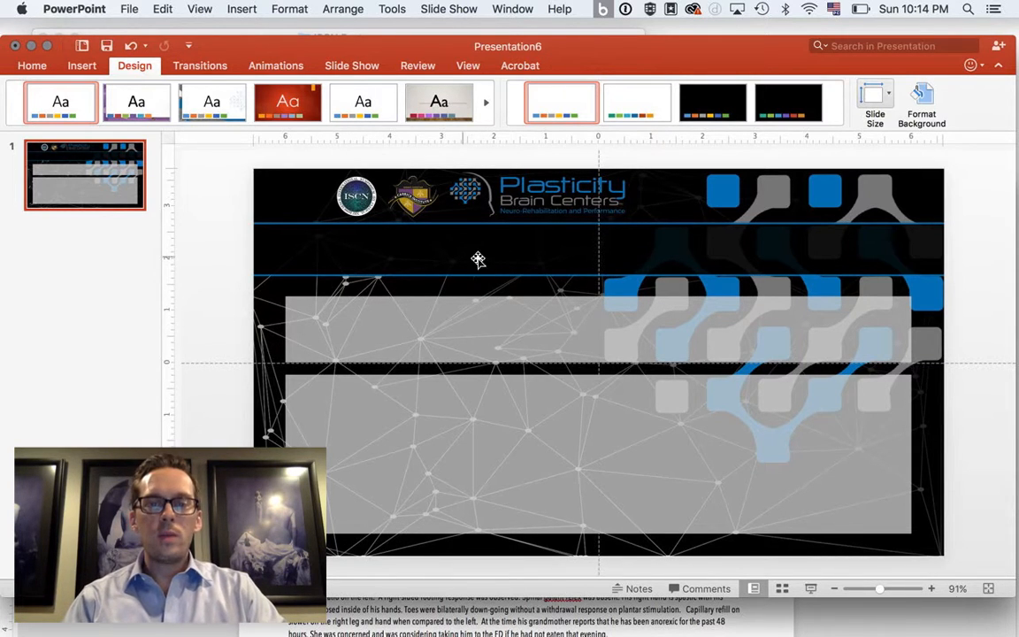
{"action": "mouse_move", "coordinate": [541, 311]}
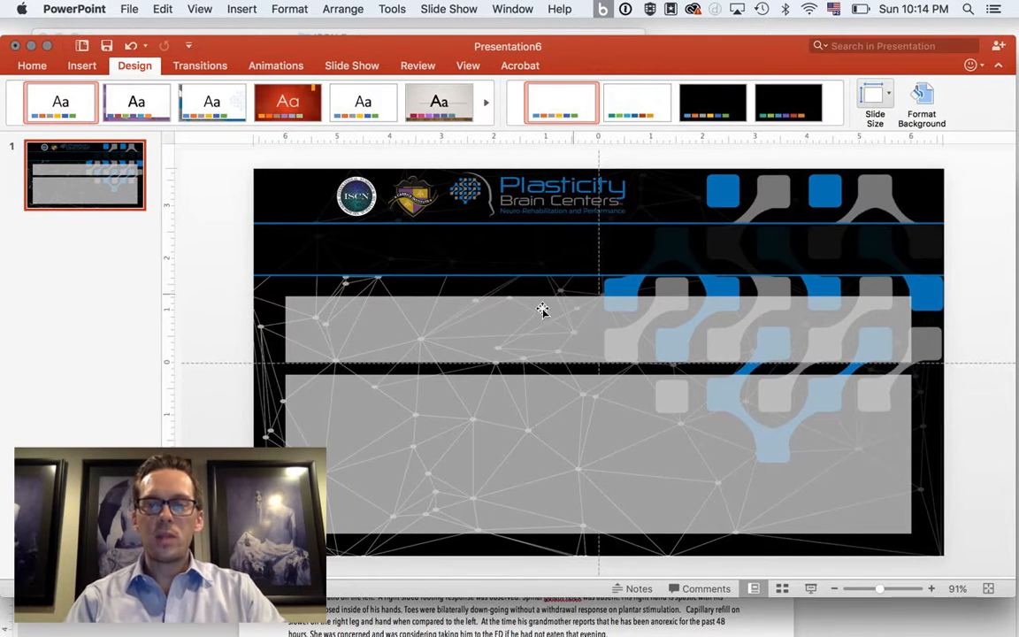
{"action": "mouse_move", "coordinate": [393, 443]}
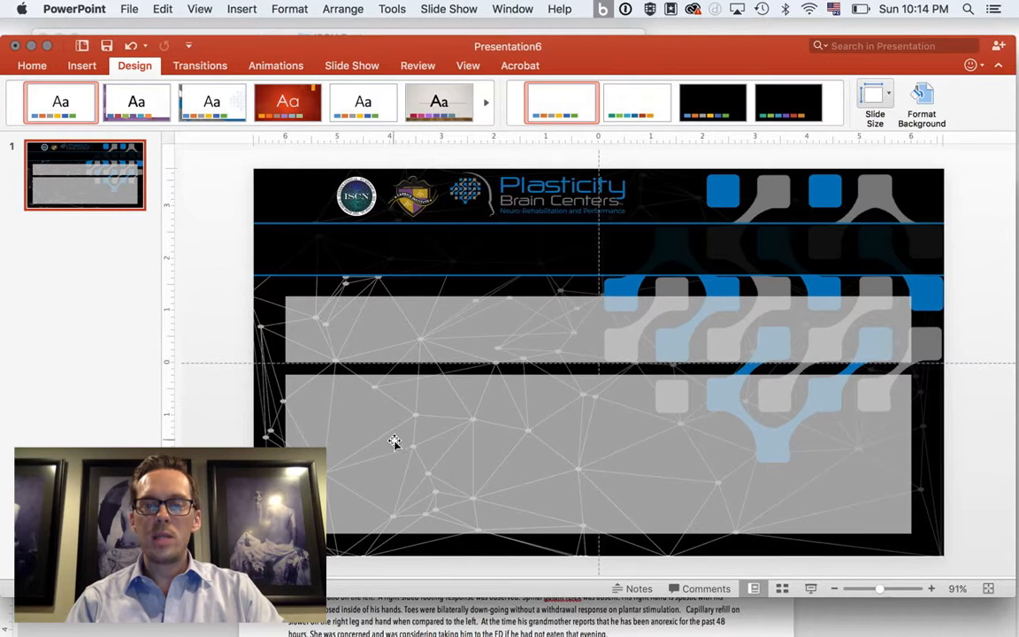
{"action": "mouse_move", "coordinate": [637, 450]}
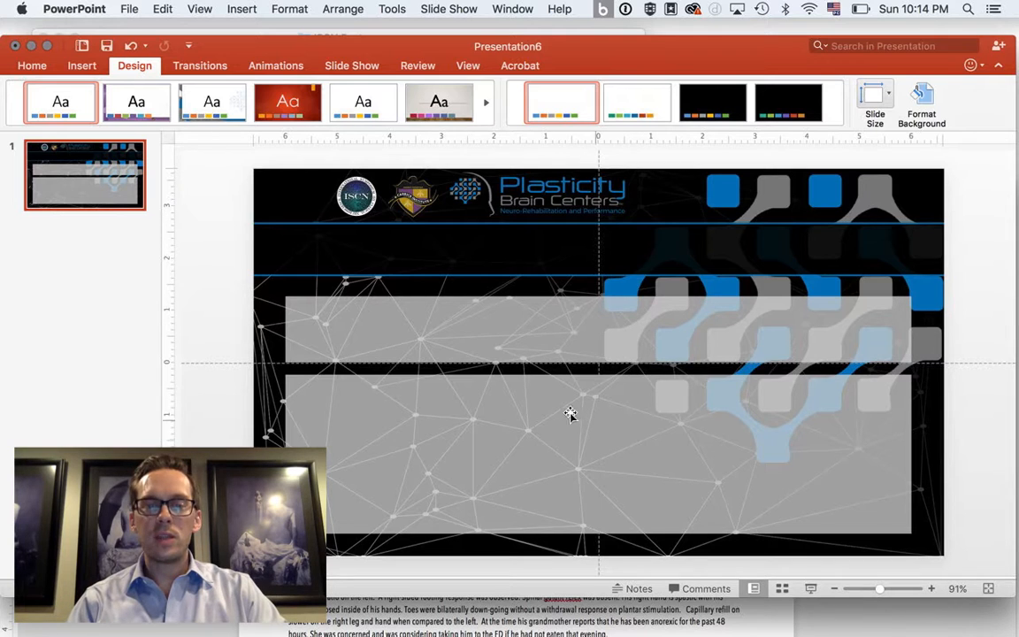
{"action": "left_click", "coordinate": [570, 414]}
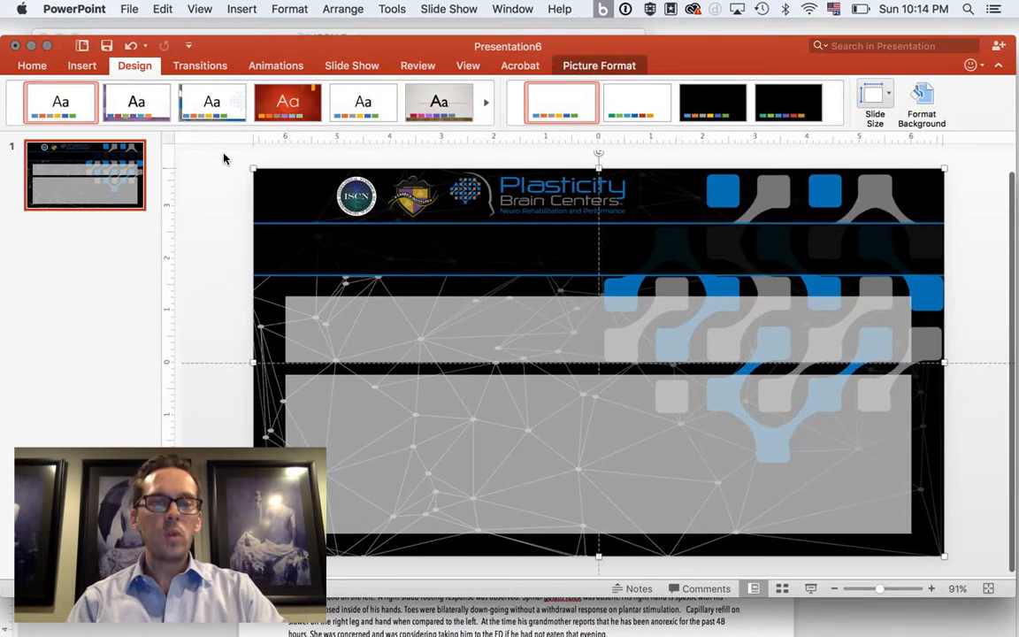
Step: Add the title 'Improvement in persistent vegetative state of a 4-year-old, 2 years after near-drowning' below the logos and enlarge it
{"action": "left_click", "coordinate": [32, 66]}
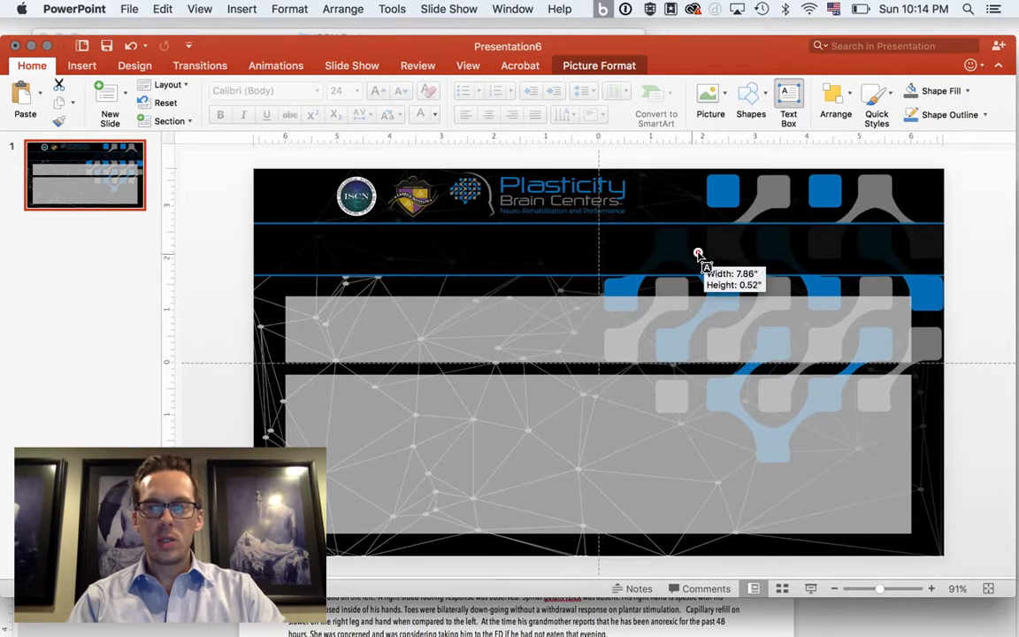
{"action": "left_click_drag", "start_coordinate": [699, 255], "coordinate": [743, 273]}
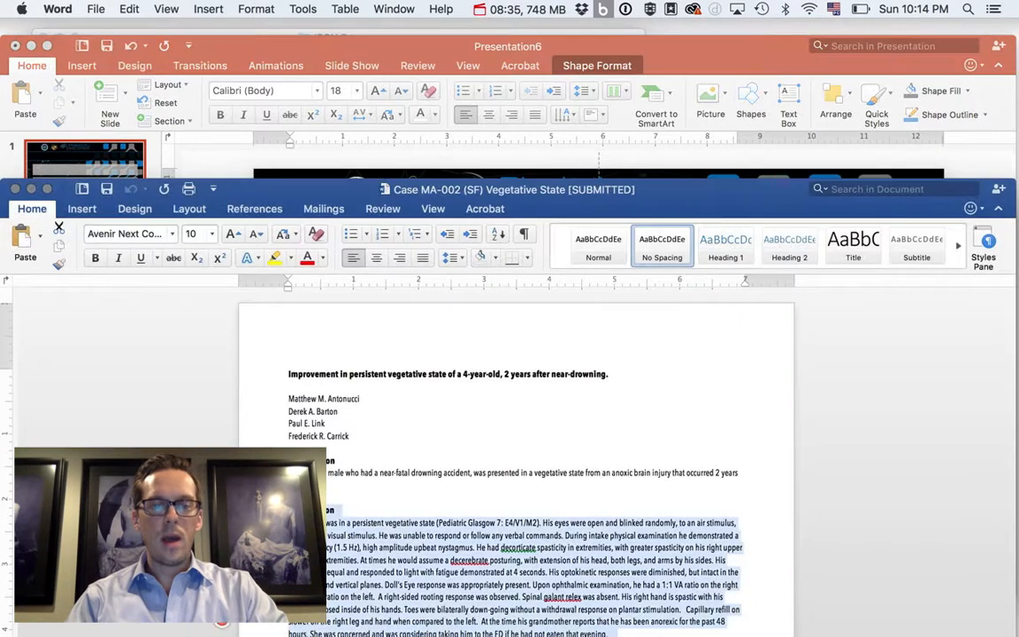
{"action": "left_click", "coordinate": [287, 376]}
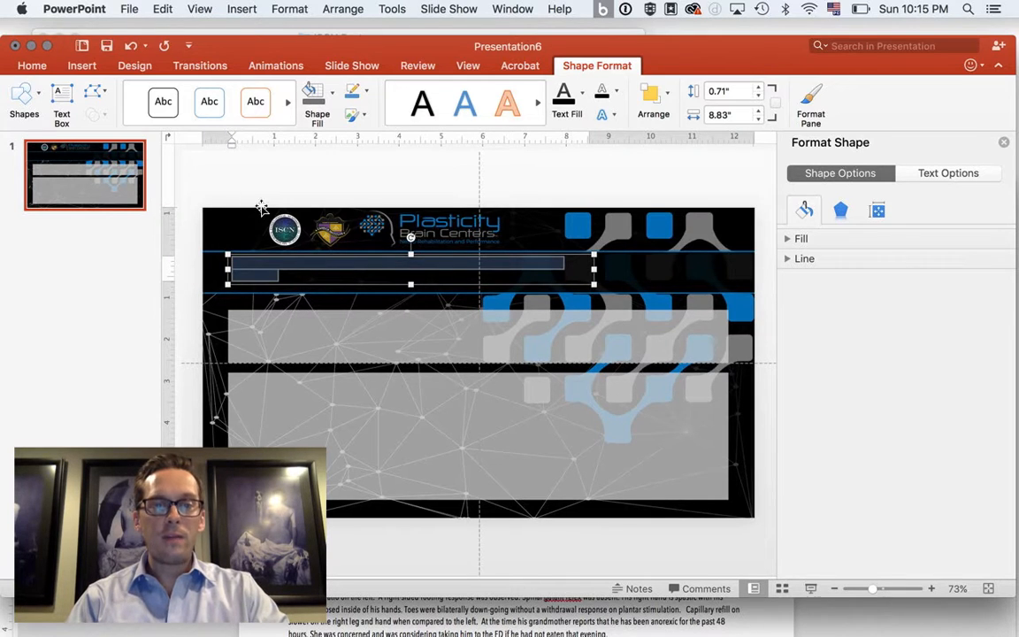
{"action": "left_click", "coordinate": [32, 63]}
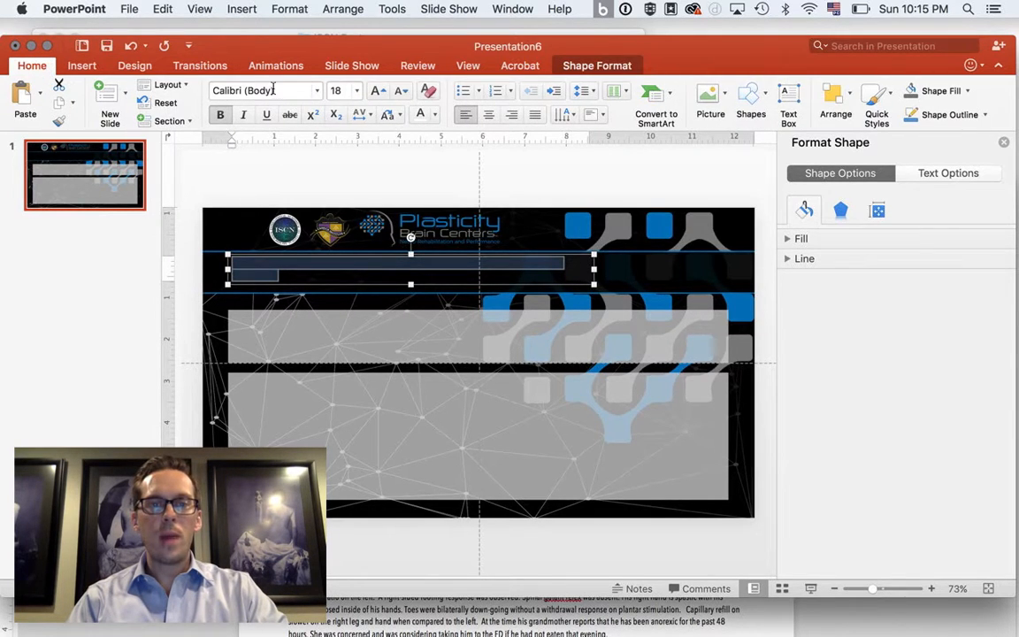
{"action": "type", "text": "Improvement in persistent vegetative state of a 4-year-old, 2 years after near-drowning."}
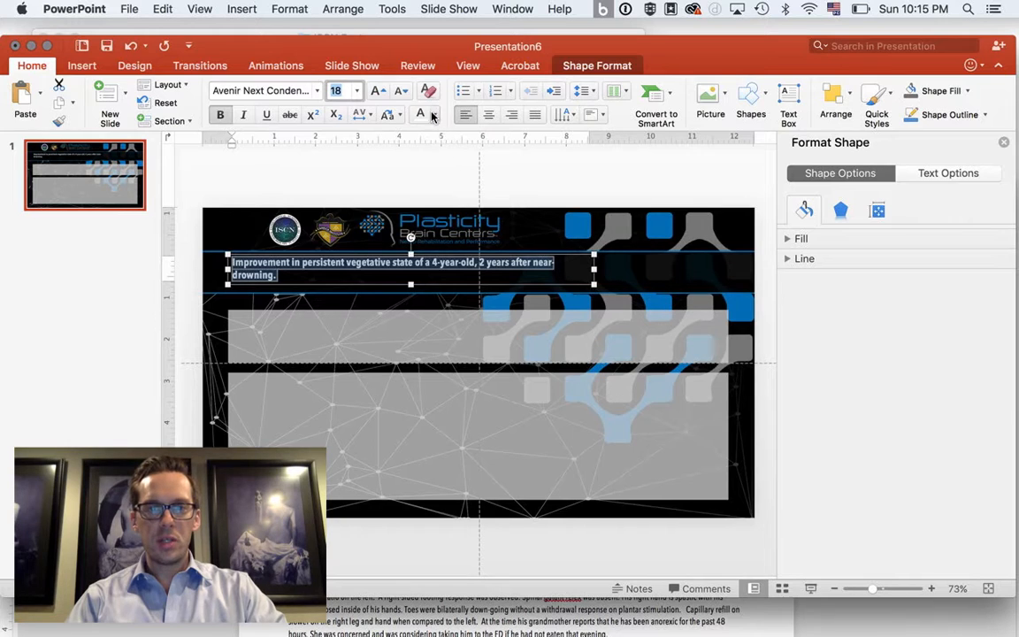
{"action": "left_click", "coordinate": [379, 92]}
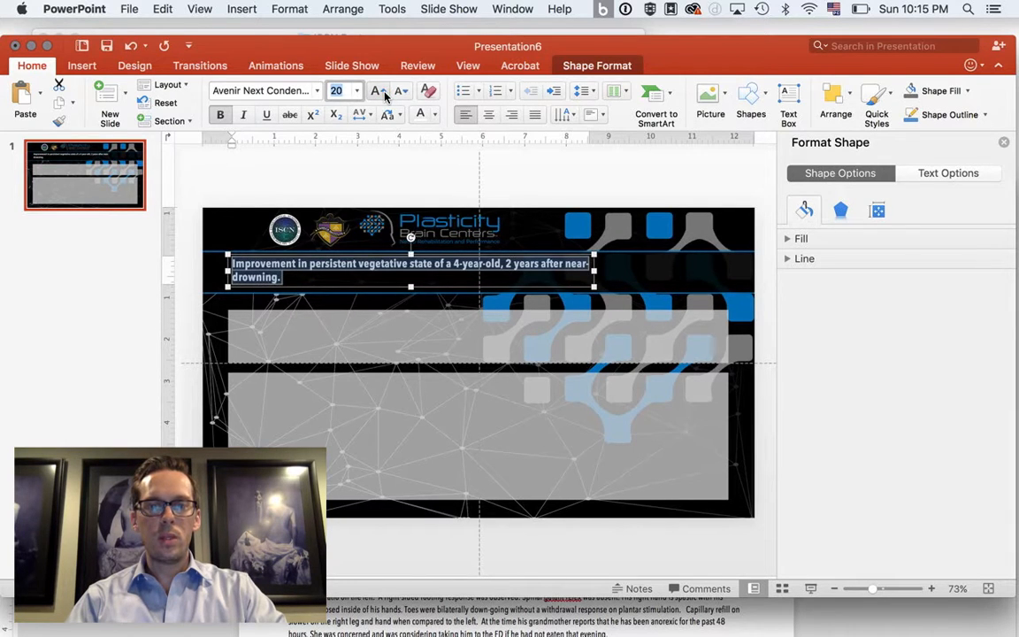
{"action": "left_click", "coordinate": [378, 92]}
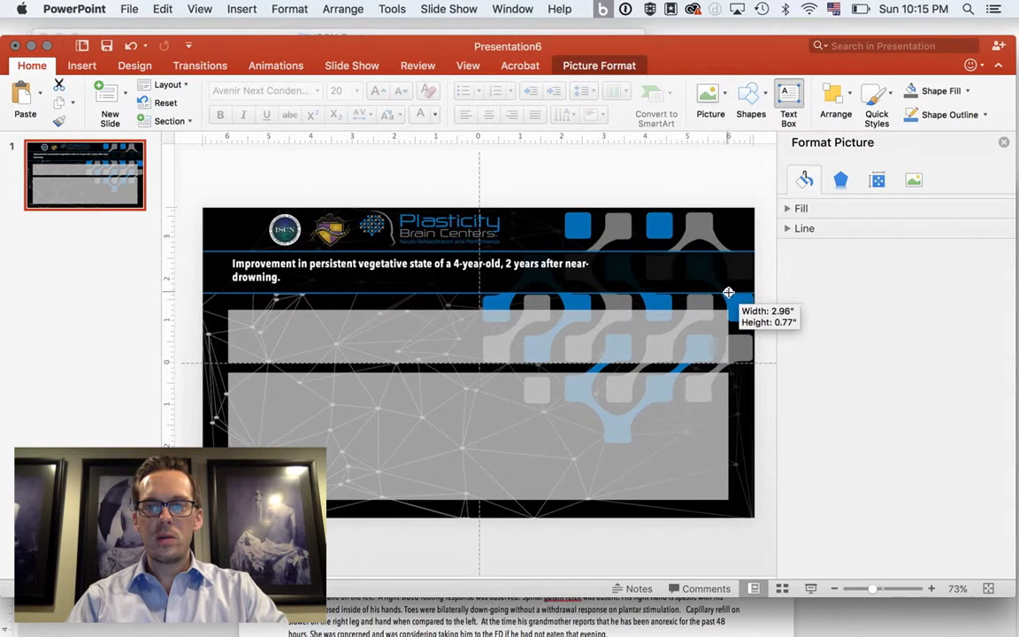
Step: Add the four author names in a small right-aligned text box at the top right
{"action": "left_click", "coordinate": [667, 265]}
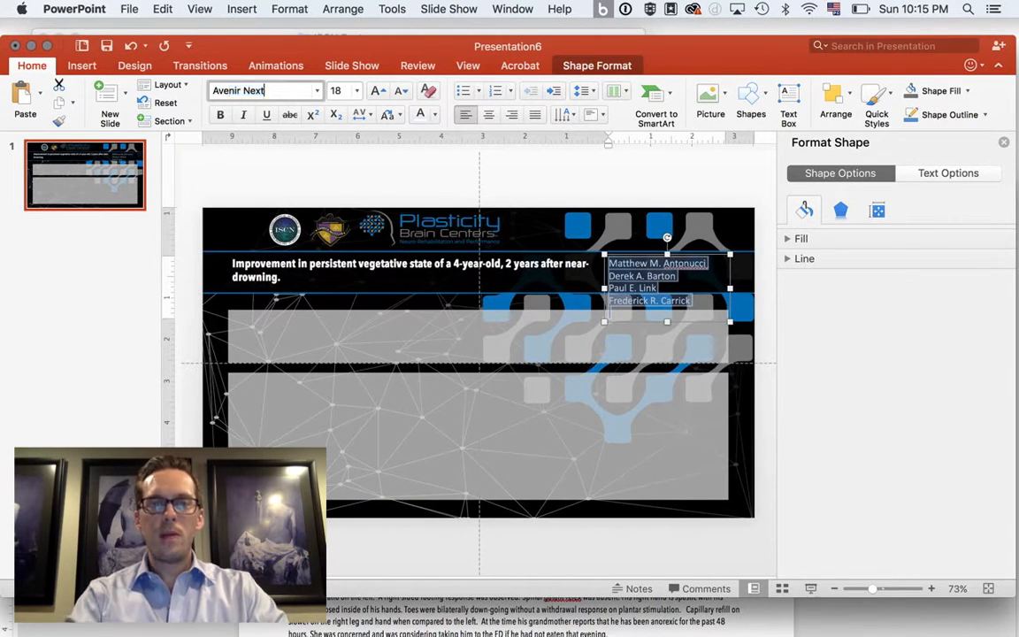
{"action": "left_click", "coordinate": [266, 90]}
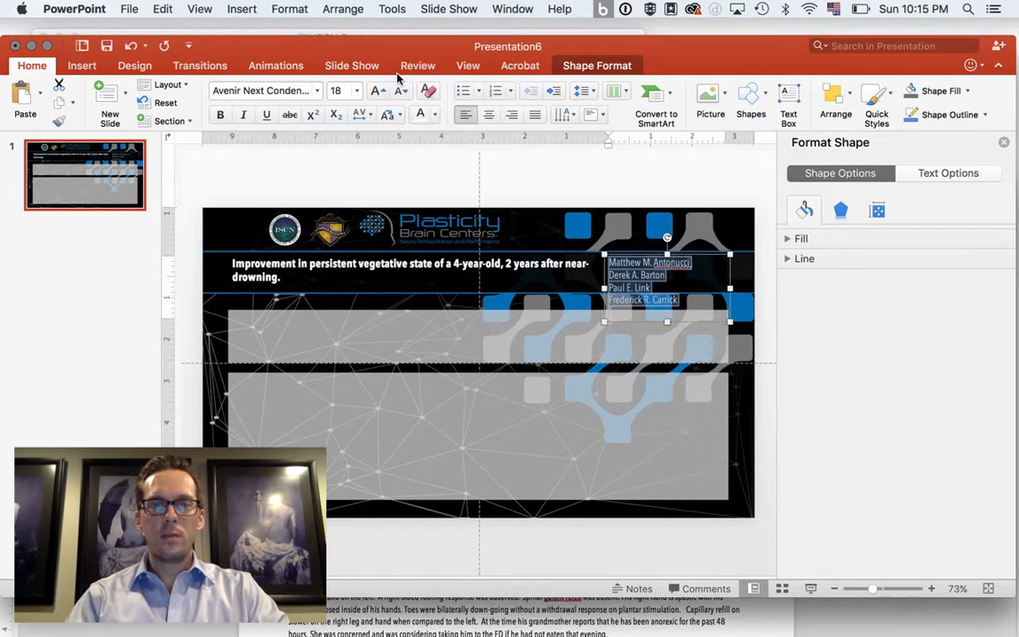
{"action": "left_click", "coordinate": [403, 90]}
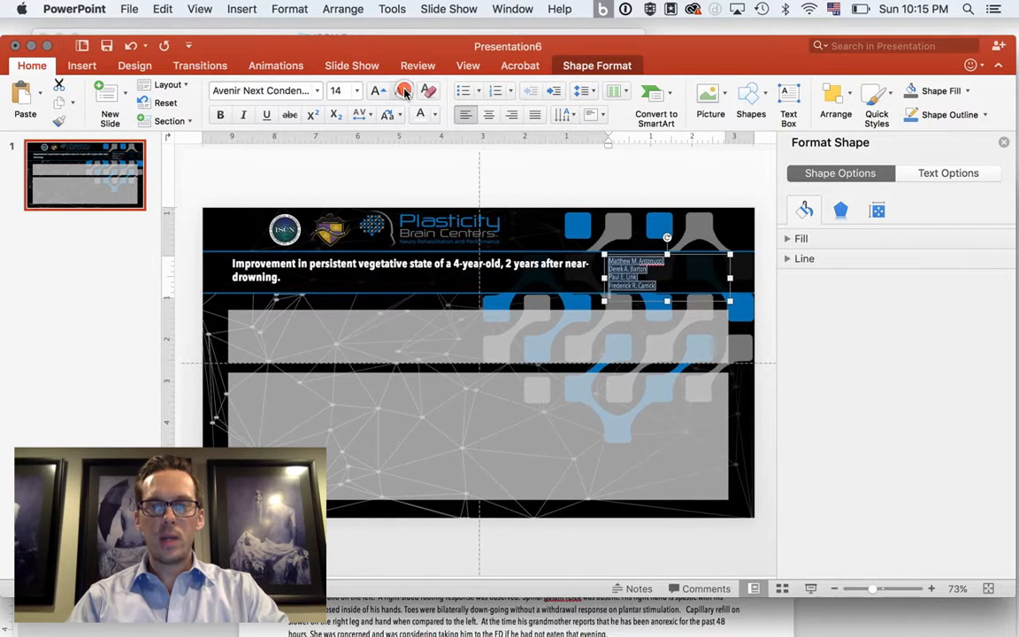
{"action": "left_click", "coordinate": [404, 90]}
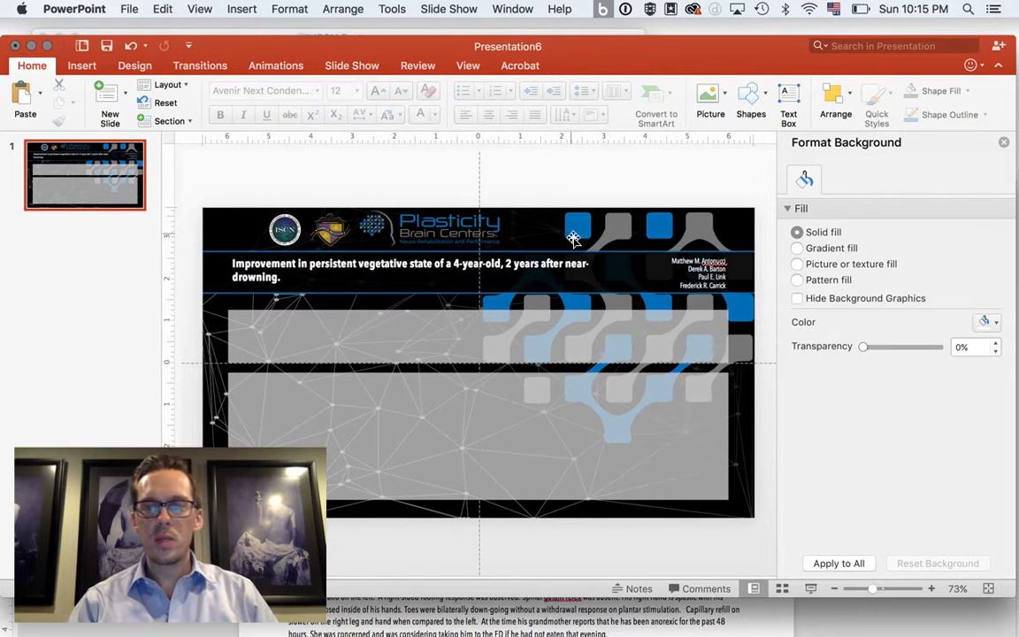
{"action": "left_click", "coordinate": [700, 266]}
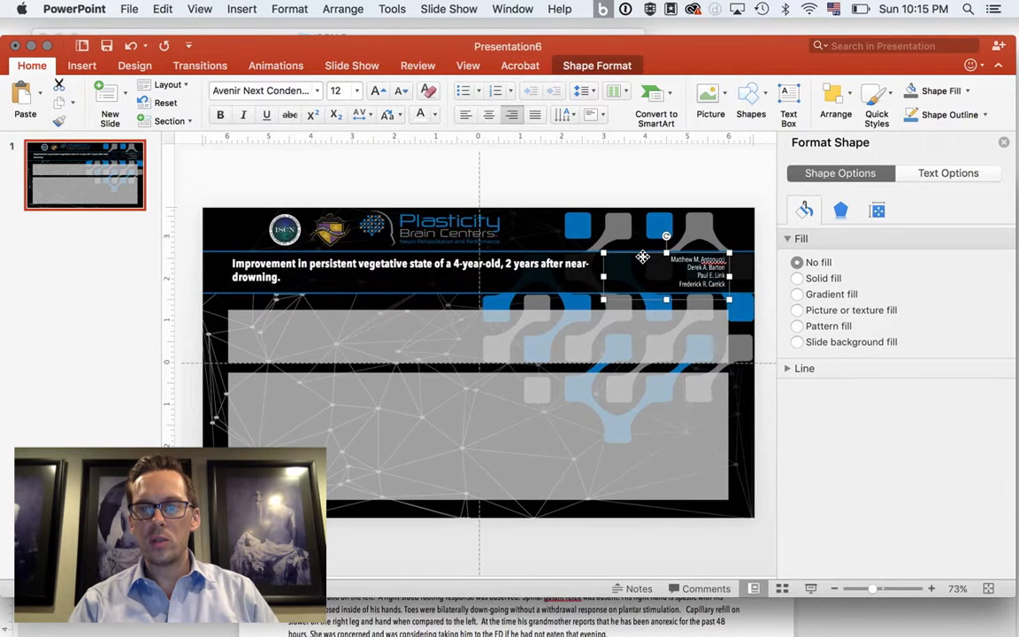
{"action": "left_click", "coordinate": [557, 189]}
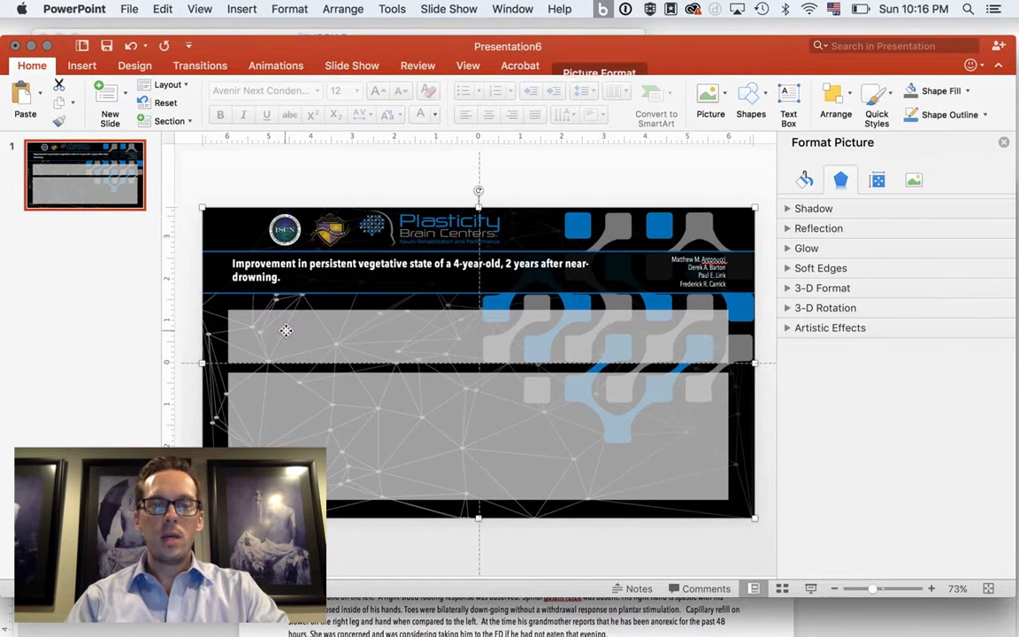
Step: Make the top grey box taller to hold the Presentation paragraph
{"action": "left_click", "coordinate": [598, 66]}
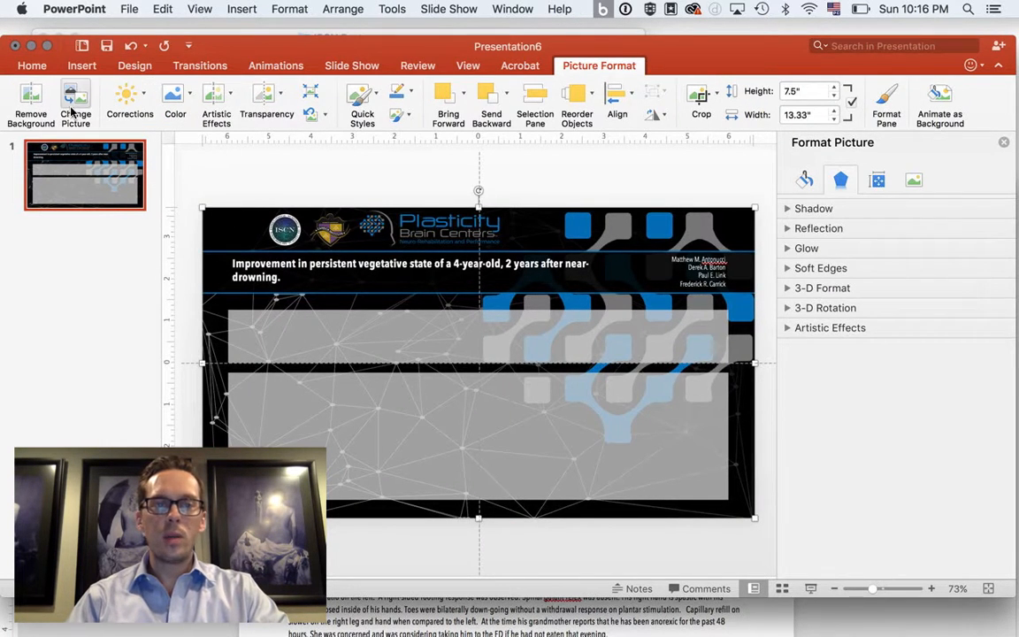
{"action": "left_click", "coordinate": [32, 66]}
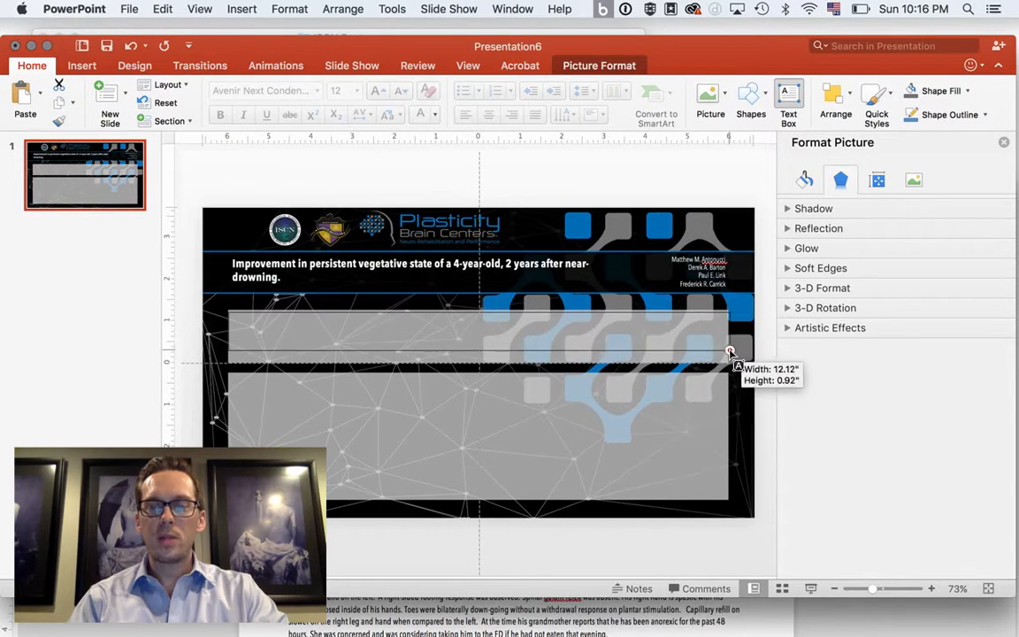
{"action": "left_click_drag", "start_coordinate": [729, 351], "coordinate": [726, 366]}
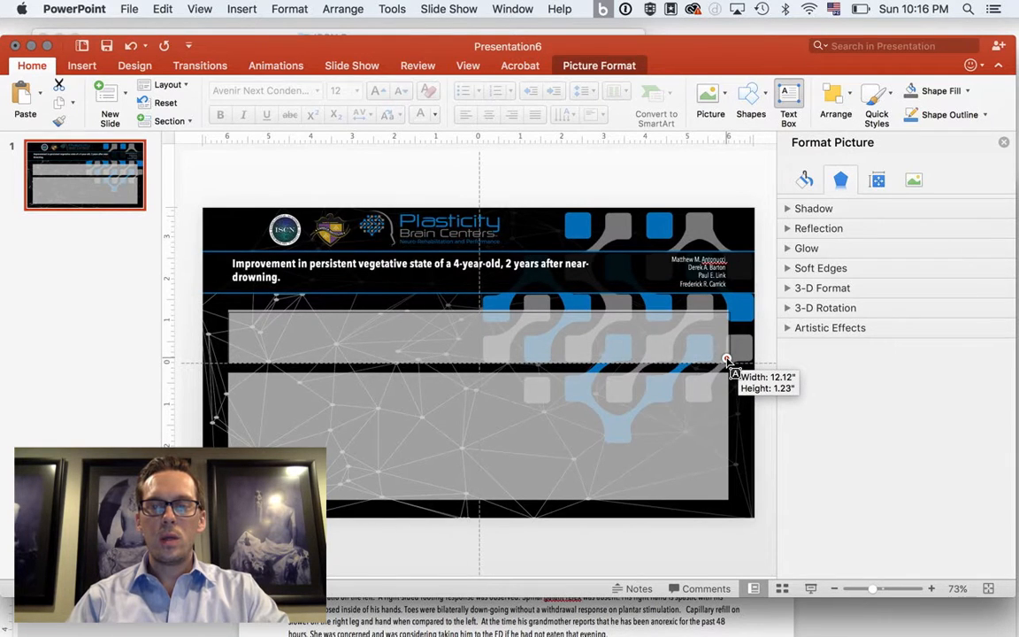
{"action": "left_click_drag", "start_coordinate": [728, 361], "coordinate": [724, 362]}
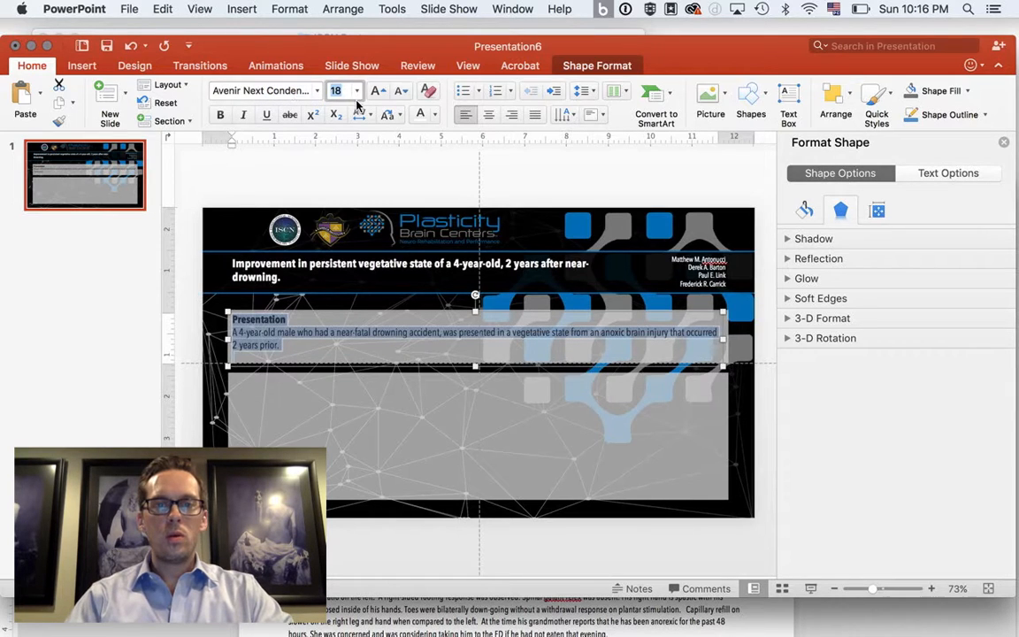
Step: Enlarge the Presentation text to 20 pt and narrow its box so the lines wrap neatly
{"action": "left_click", "coordinate": [356, 90]}
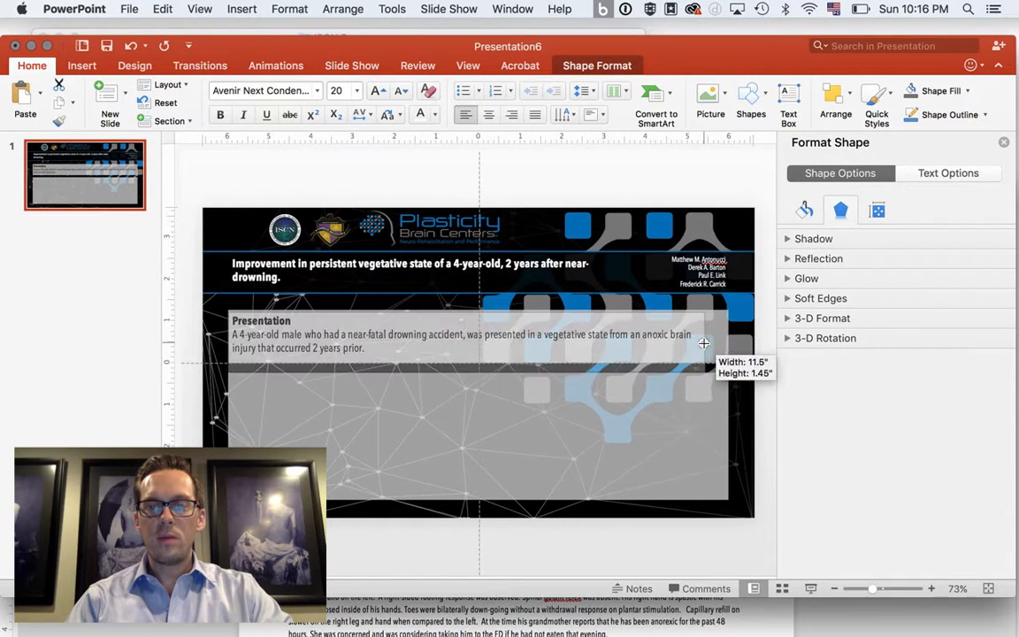
{"action": "left_click_drag", "start_coordinate": [704, 343], "coordinate": [605, 338]}
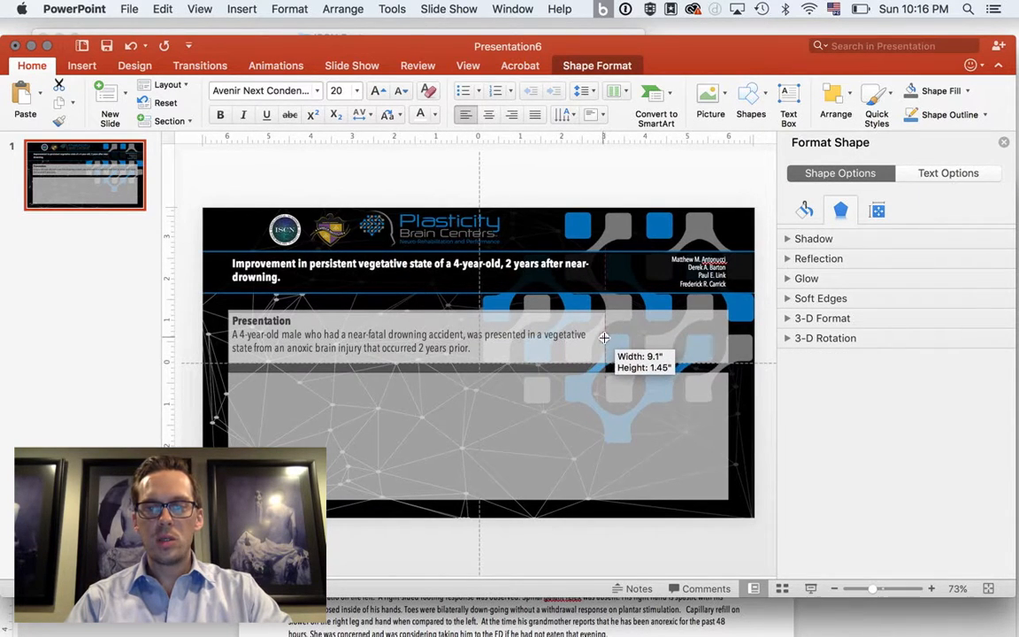
{"action": "left_click_drag", "start_coordinate": [606, 338], "coordinate": [577, 338]}
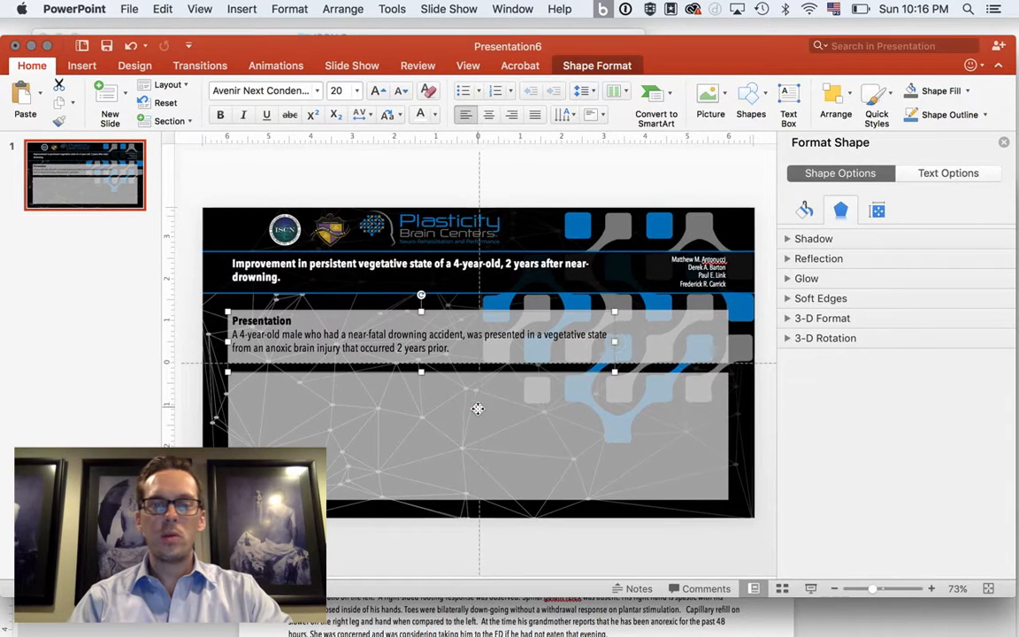
{"action": "left_click", "coordinate": [478, 425]}
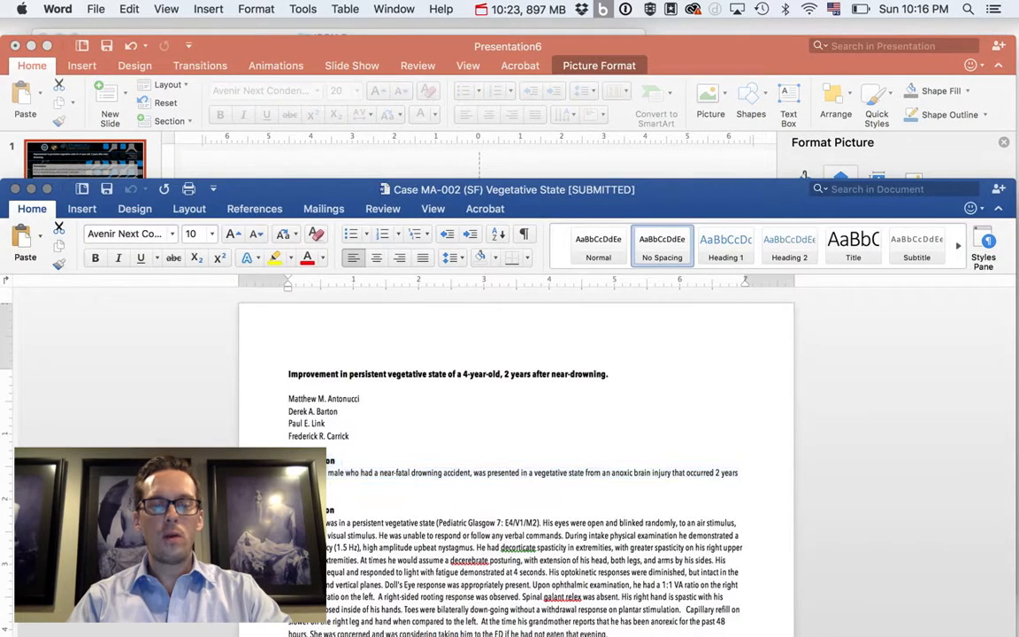
Step: Scroll the Word case report down to the Examination section to copy it
{"action": "scroll", "scroll_direction": "down", "scroll_amount": 3}
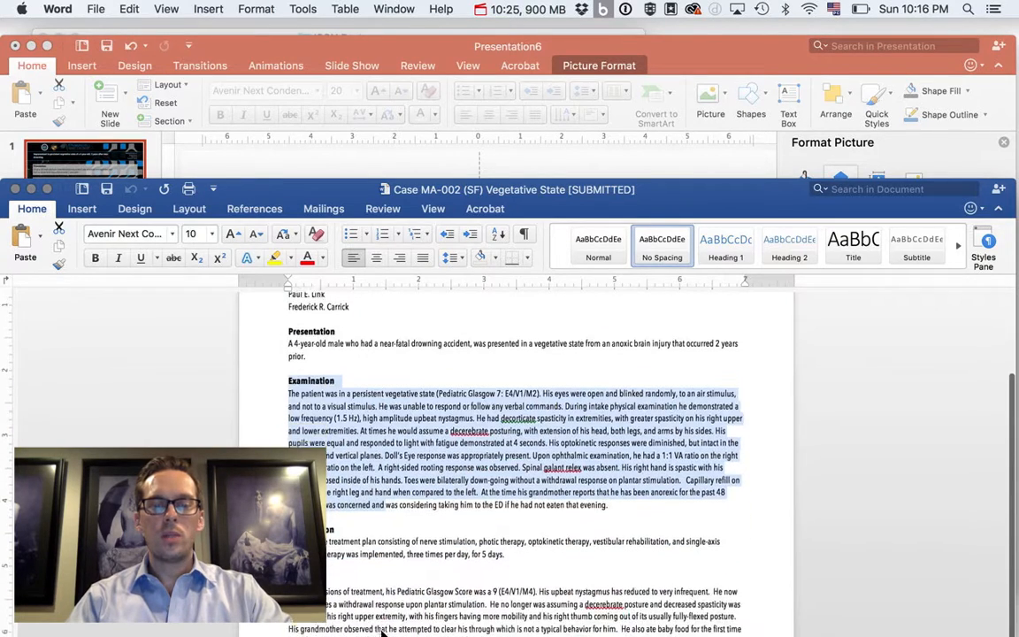
{"action": "scroll", "scroll_direction": "down", "scroll_amount": 3}
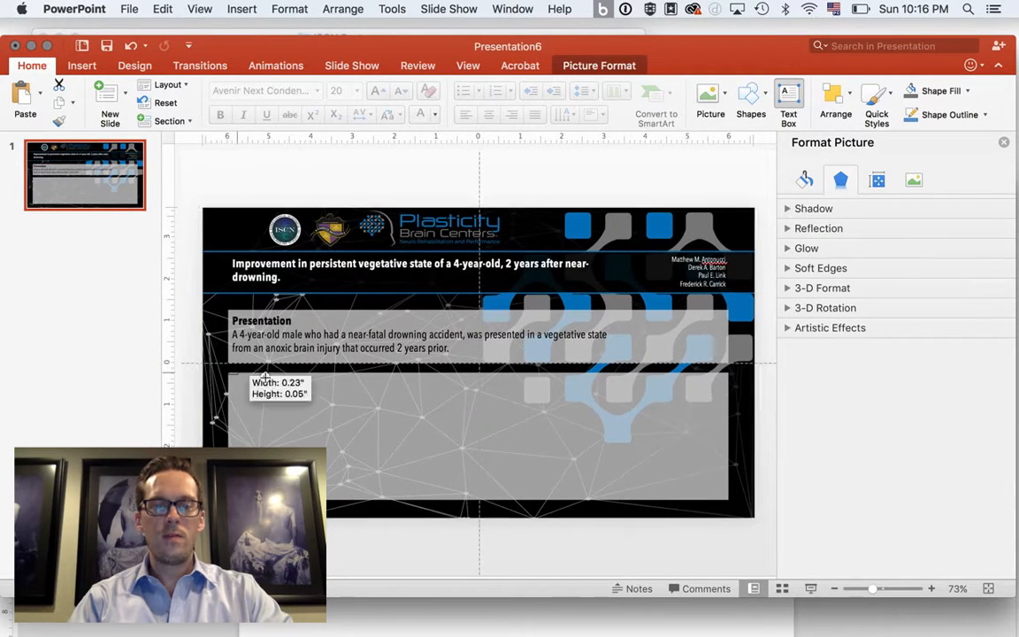
Step: Paste the Examination, Intervention and Outcome text into the lower grey box at 9 pt and fit the box
{"action": "left_click_drag", "start_coordinate": [269, 380], "coordinate": [727, 504]}
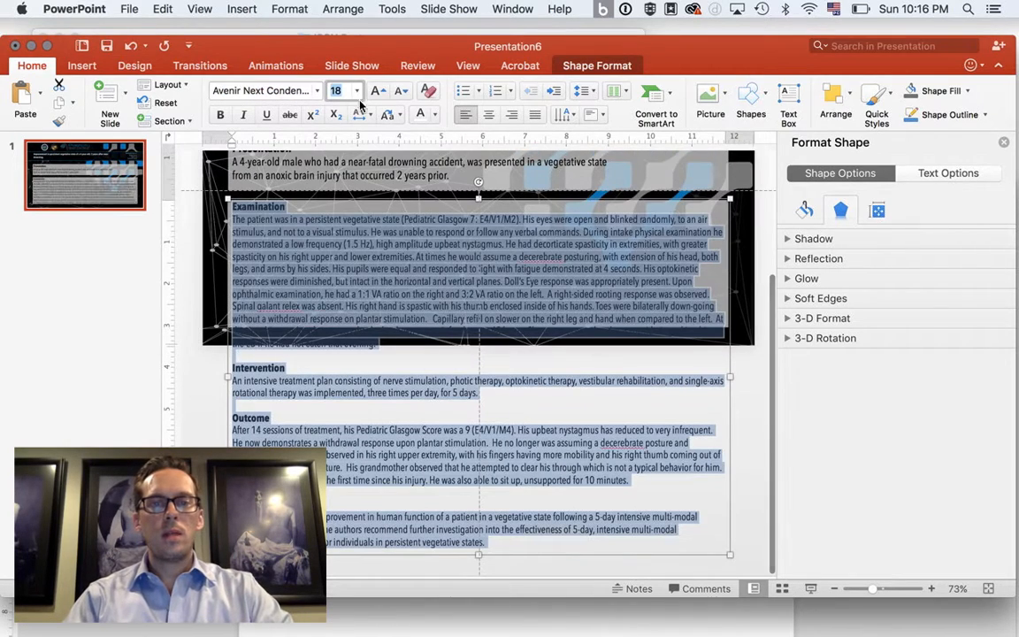
{"action": "left_click", "coordinate": [400, 92]}
{"action": "type", "text": "10"}
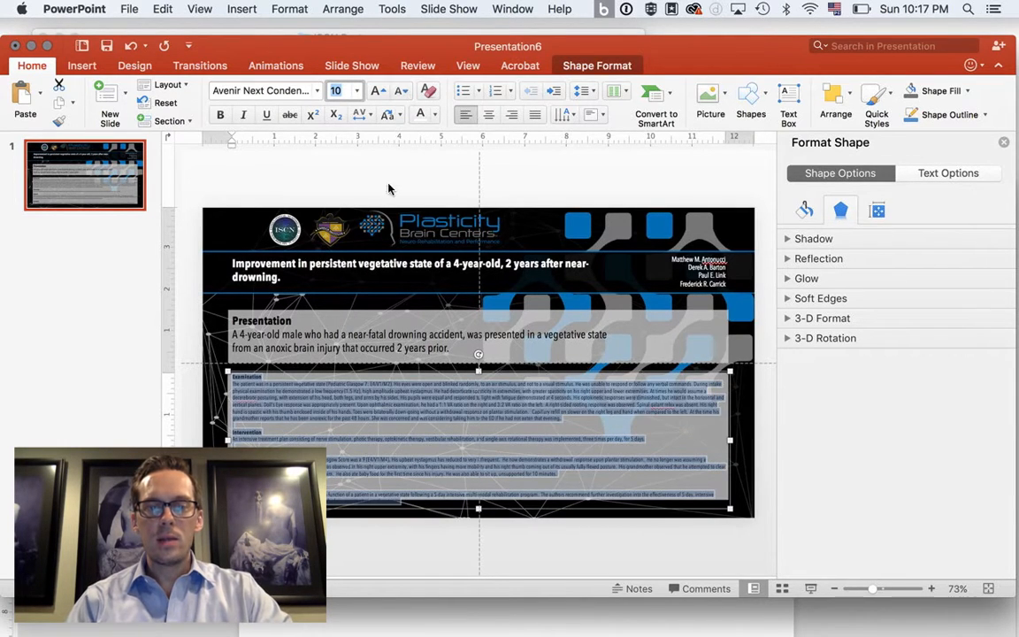
{"action": "mouse_move", "coordinate": [422, 407]}
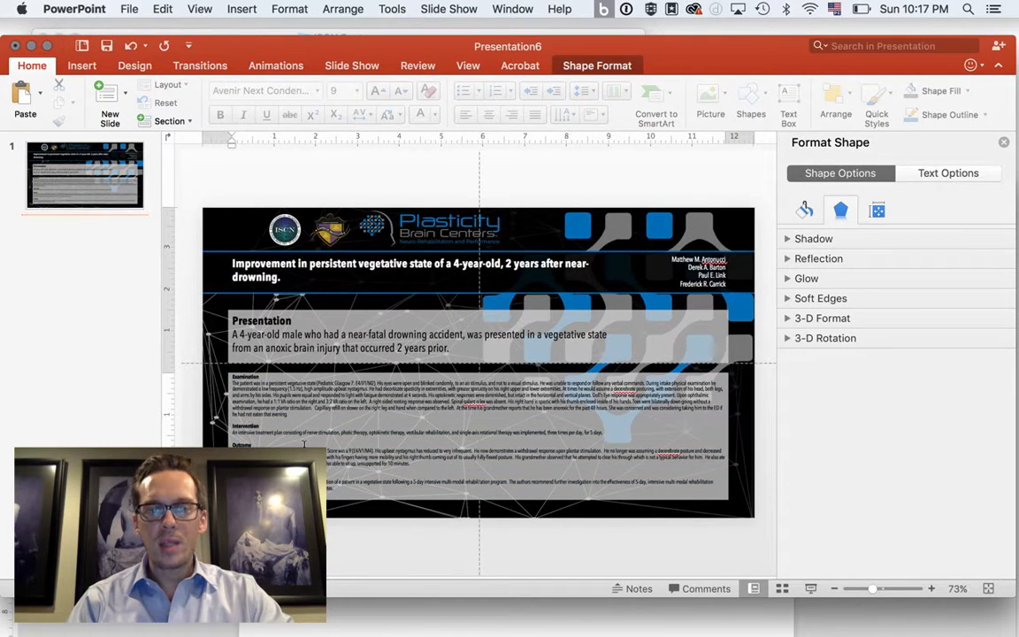
{"action": "left_click", "coordinate": [478, 433]}
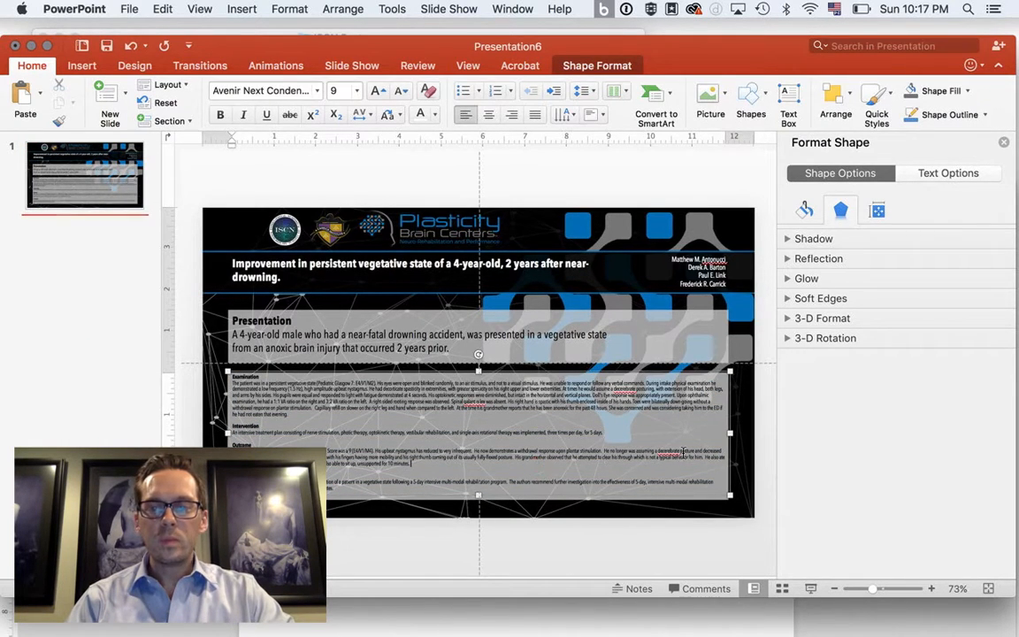
{"action": "left_click_drag", "start_coordinate": [729, 432], "coordinate": [630, 436]}
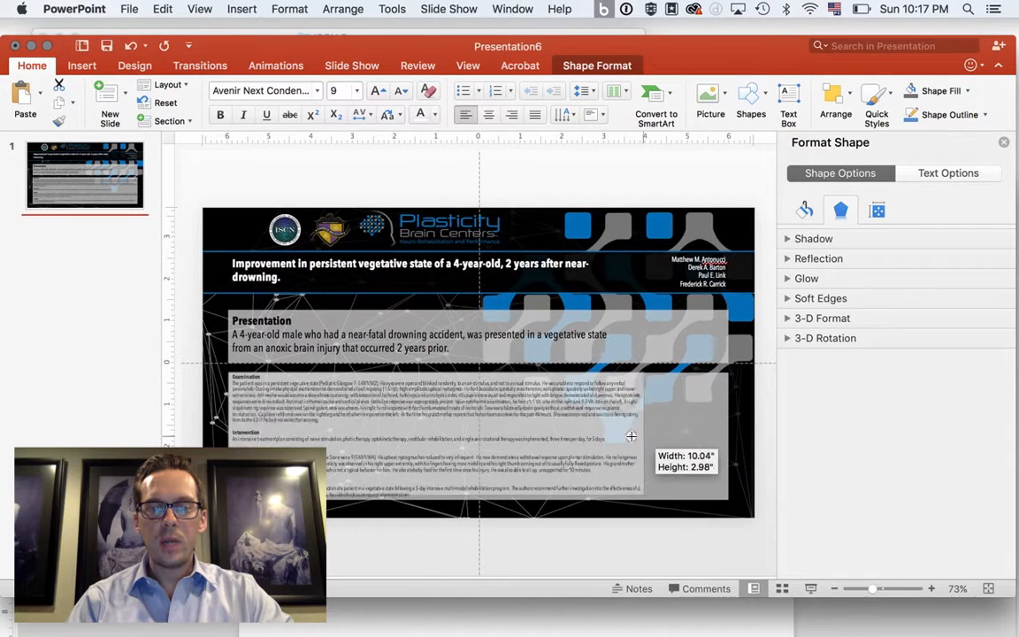
{"action": "left_click_drag", "start_coordinate": [631, 435], "coordinate": [641, 436]}
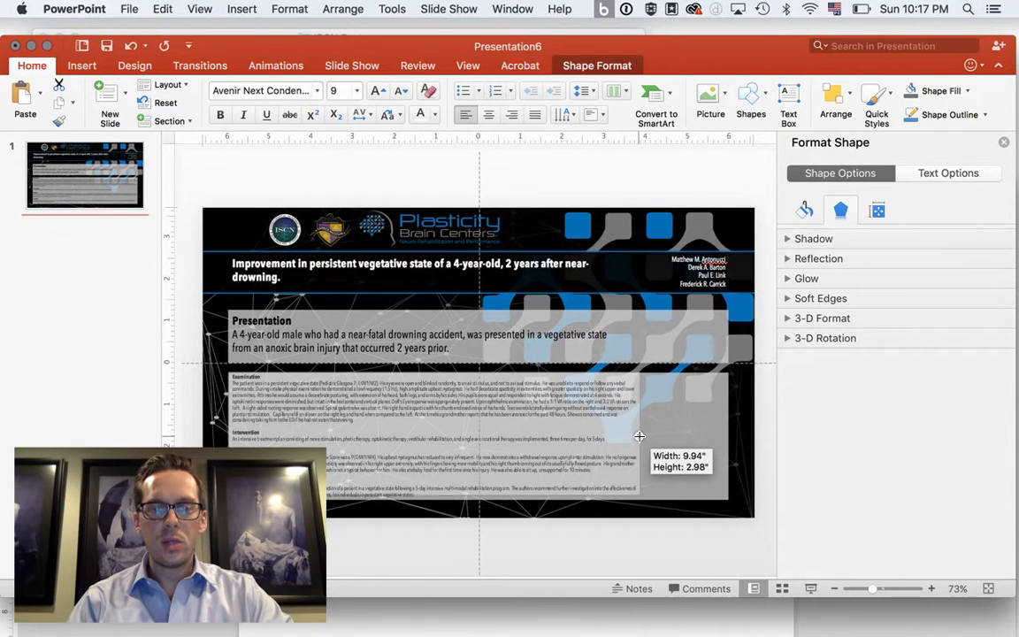
{"action": "left_click_drag", "start_coordinate": [641, 436], "coordinate": [616, 435]}
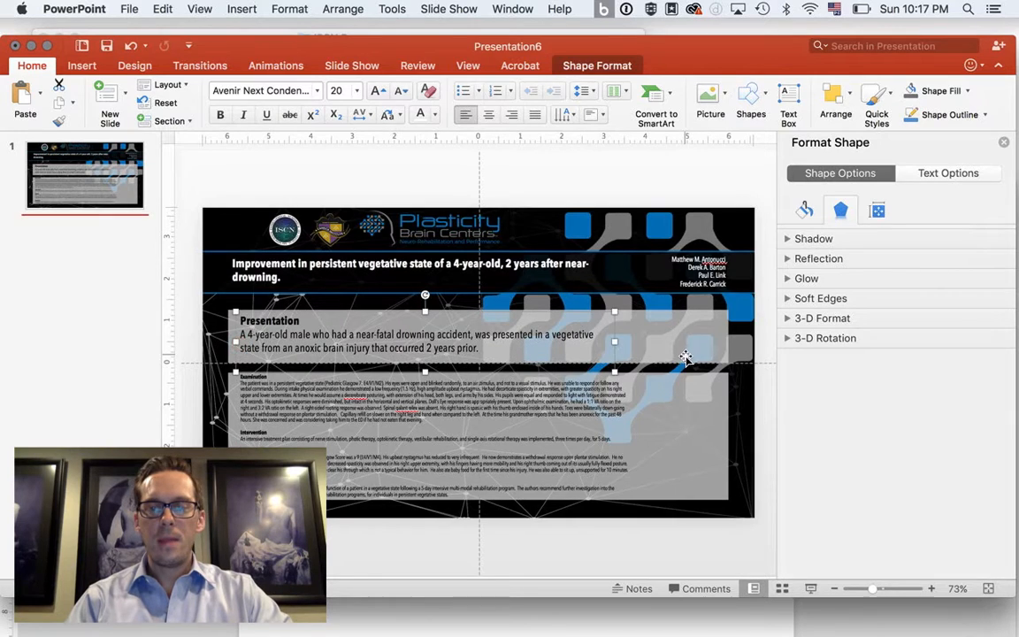
Step: Insert the brain-in-head graphic at the lower right and widen the Presentation text box
{"action": "left_click", "coordinate": [477, 362]}
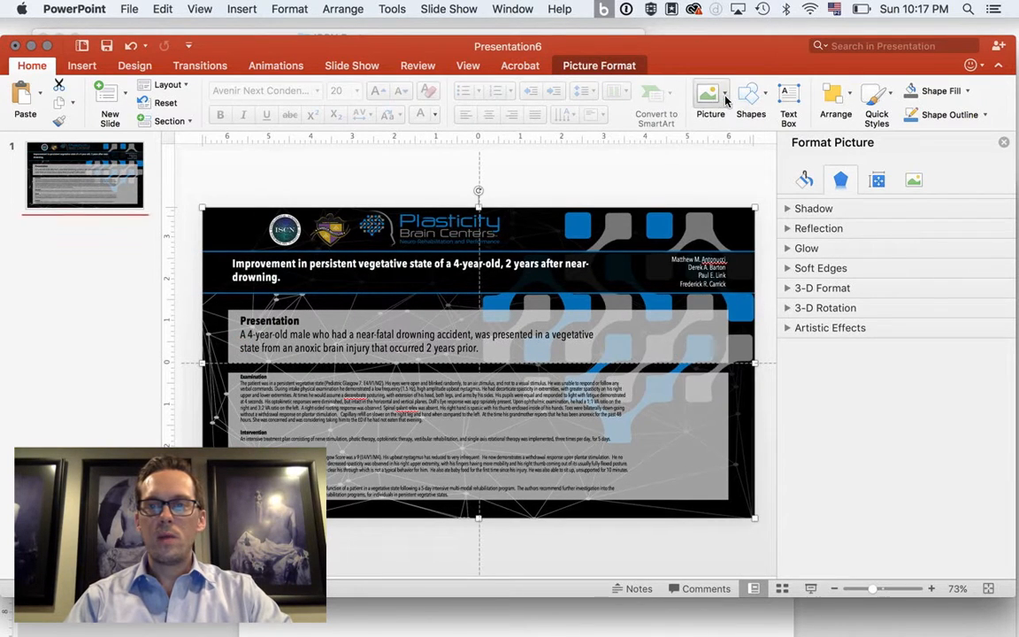
{"action": "left_click", "coordinate": [711, 99]}
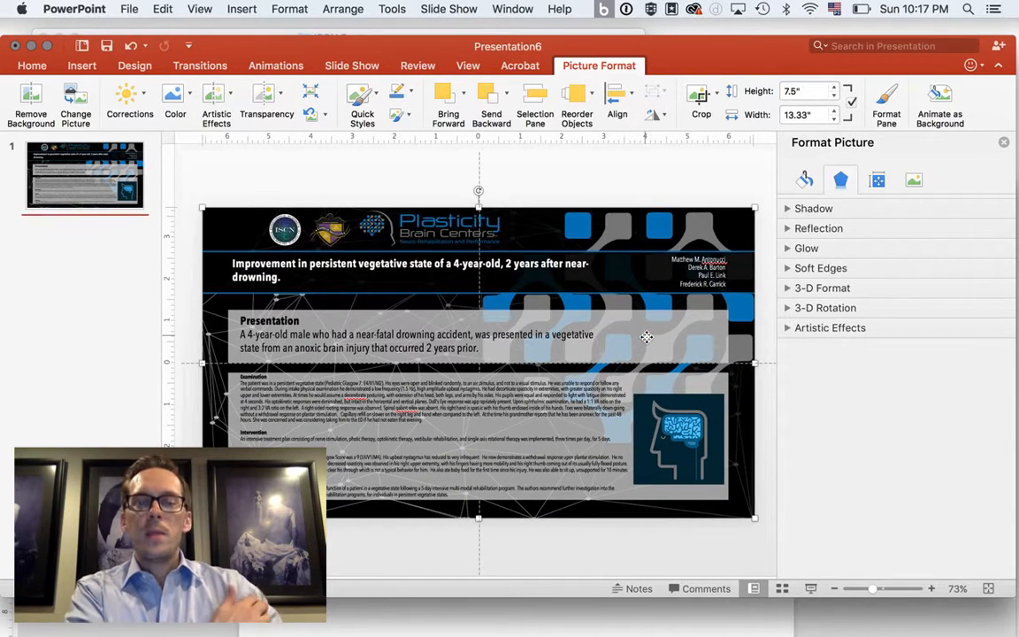
{"action": "left_click", "coordinate": [416, 340]}
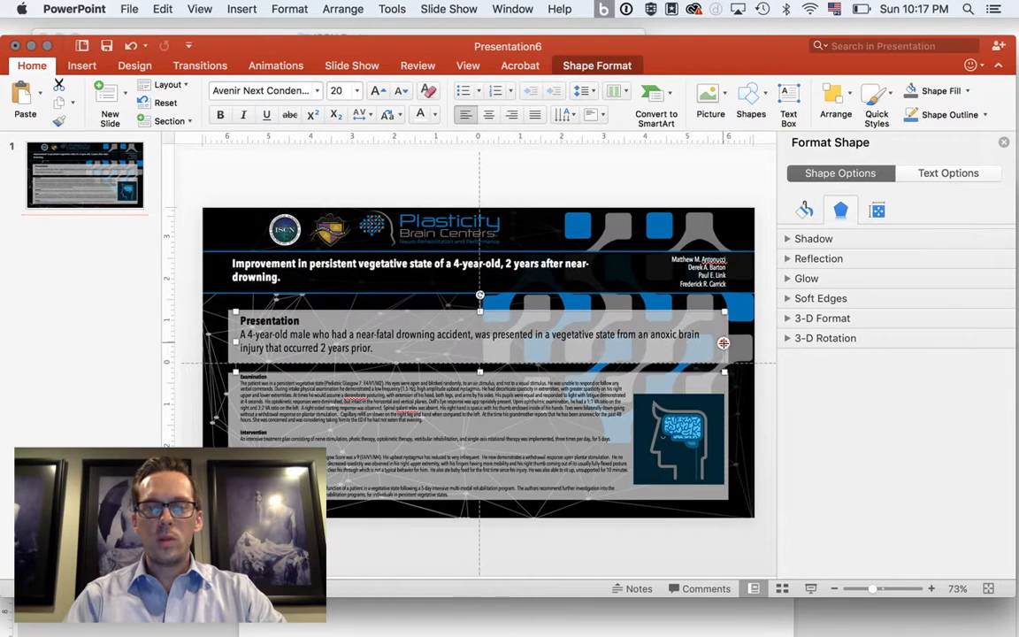
{"action": "left_click", "coordinate": [376, 90]}
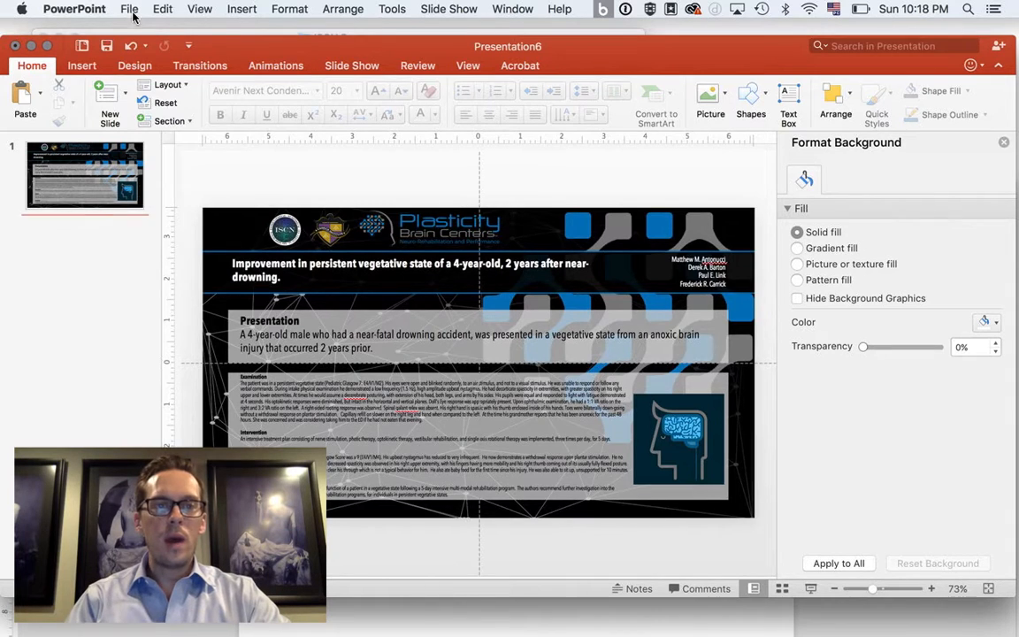
Step: Export the finished poster as a JPEG image via File > Export
{"action": "left_click", "coordinate": [129, 8]}
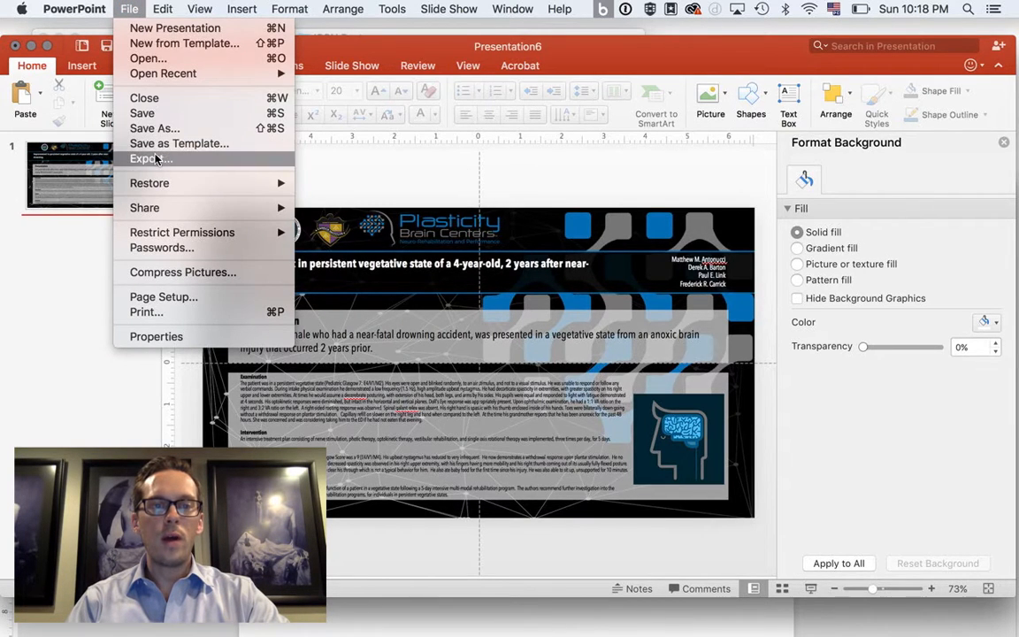
{"action": "left_click", "coordinate": [150, 159]}
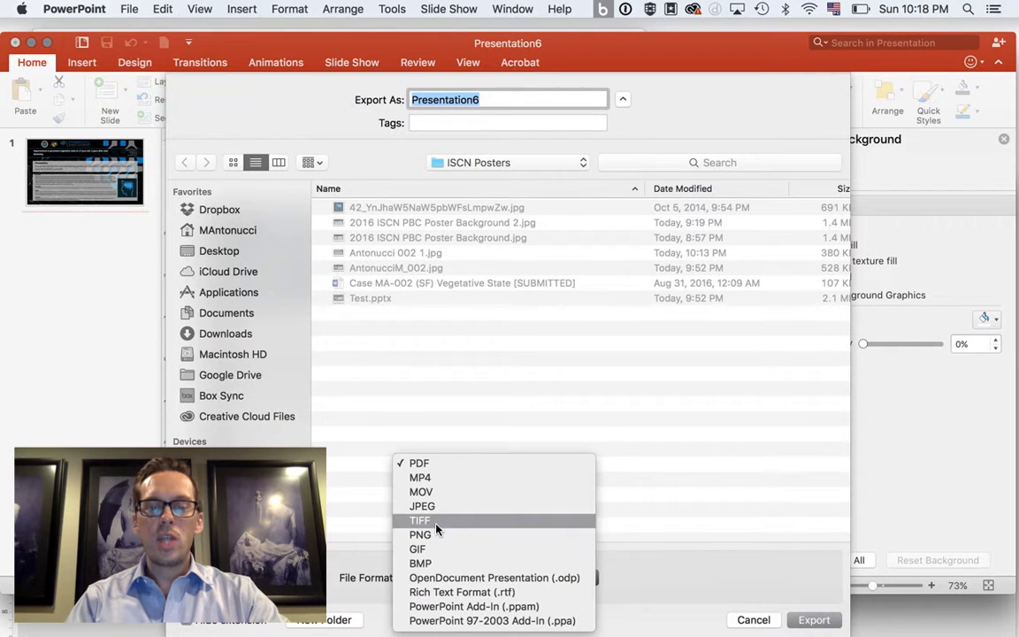
{"action": "left_click", "coordinate": [421, 506]}
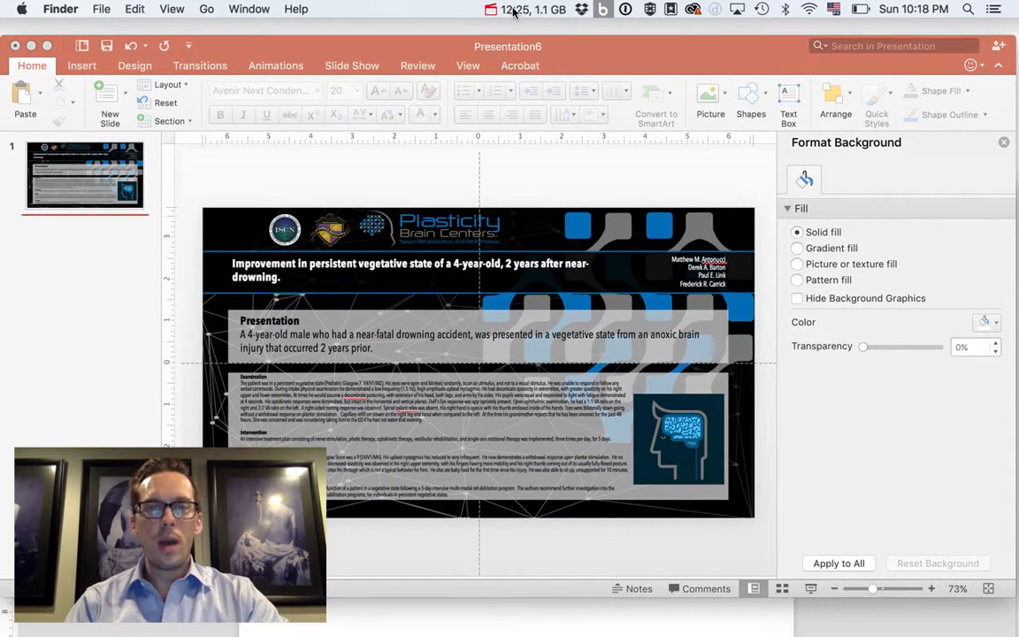
{"action": "left_click", "coordinate": [492, 8]}
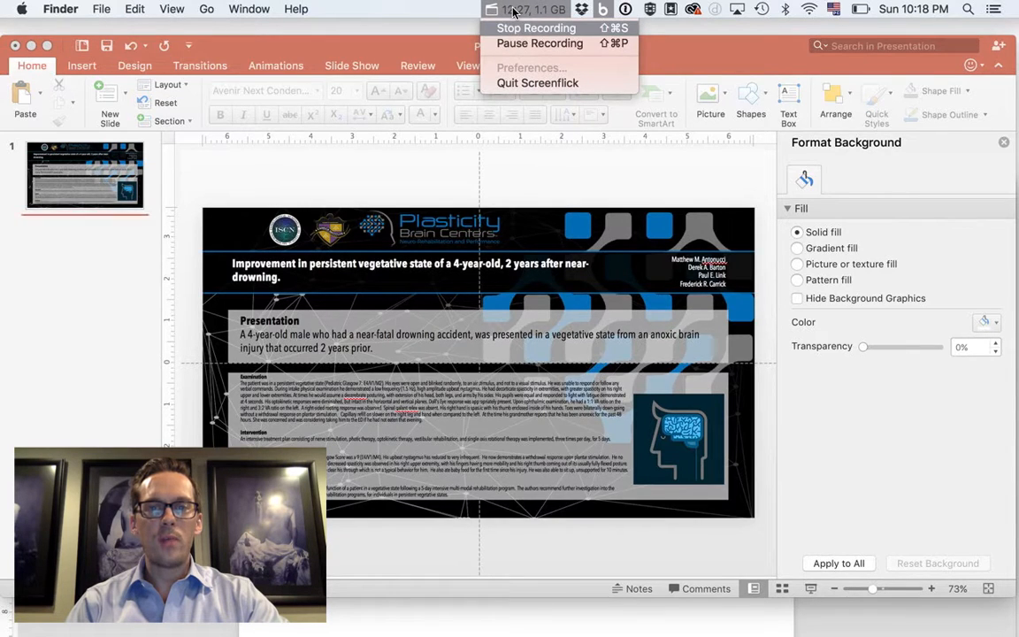